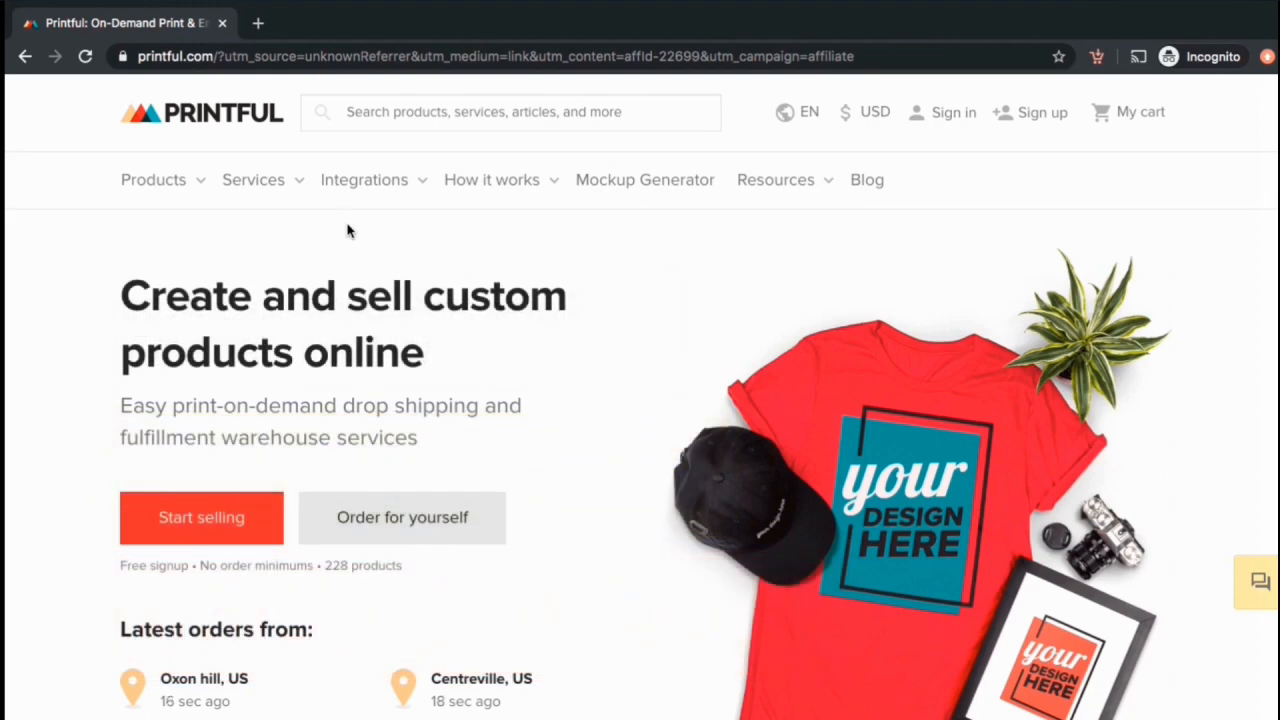
{"action": "mouse_move", "coordinate": [640, 304]}
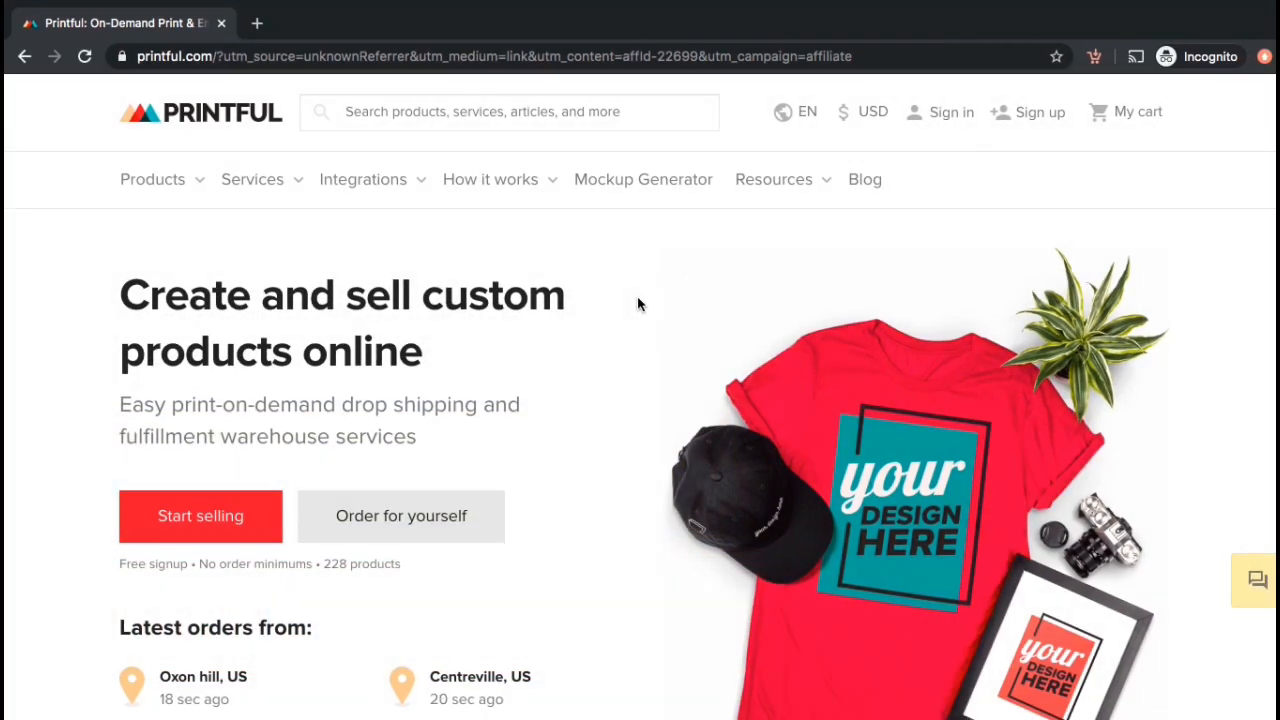
Step: Scroll through the Printful landing page and start signing up for a new account
{"action": "scroll", "scroll_direction": "down", "scroll_amount": 3}
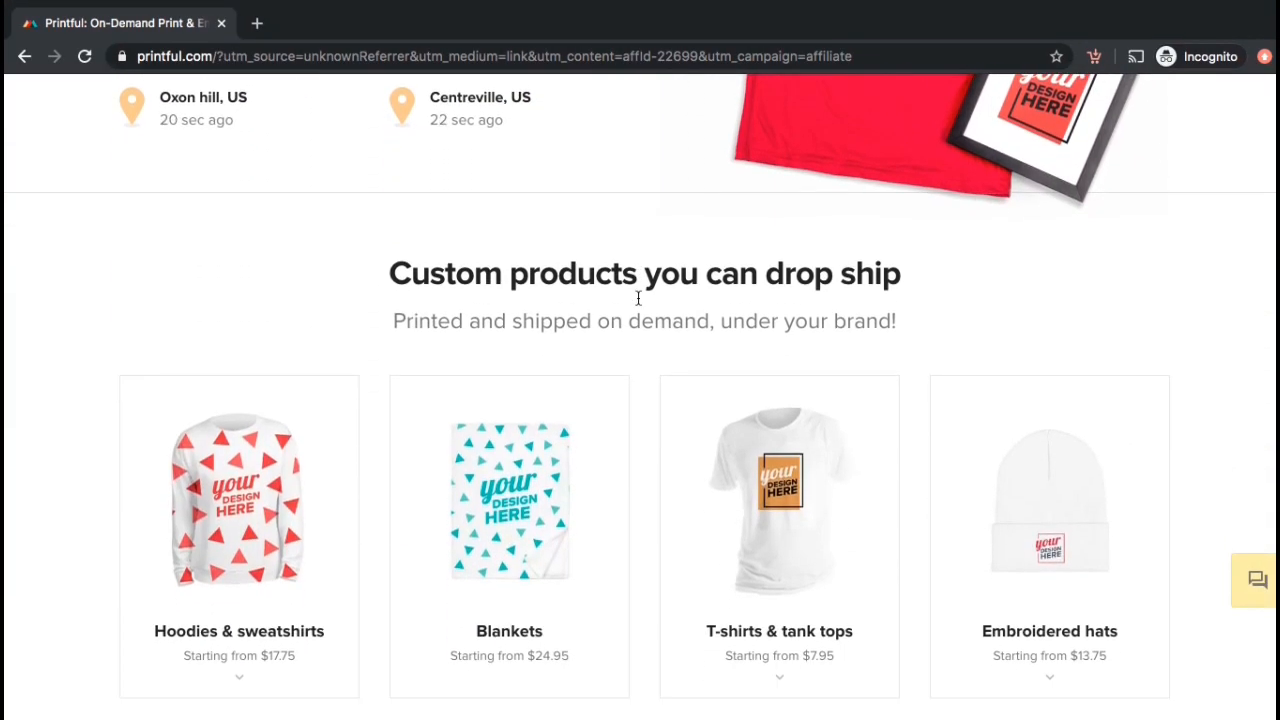
{"action": "scroll", "scroll_direction": "down", "scroll_amount": 3}
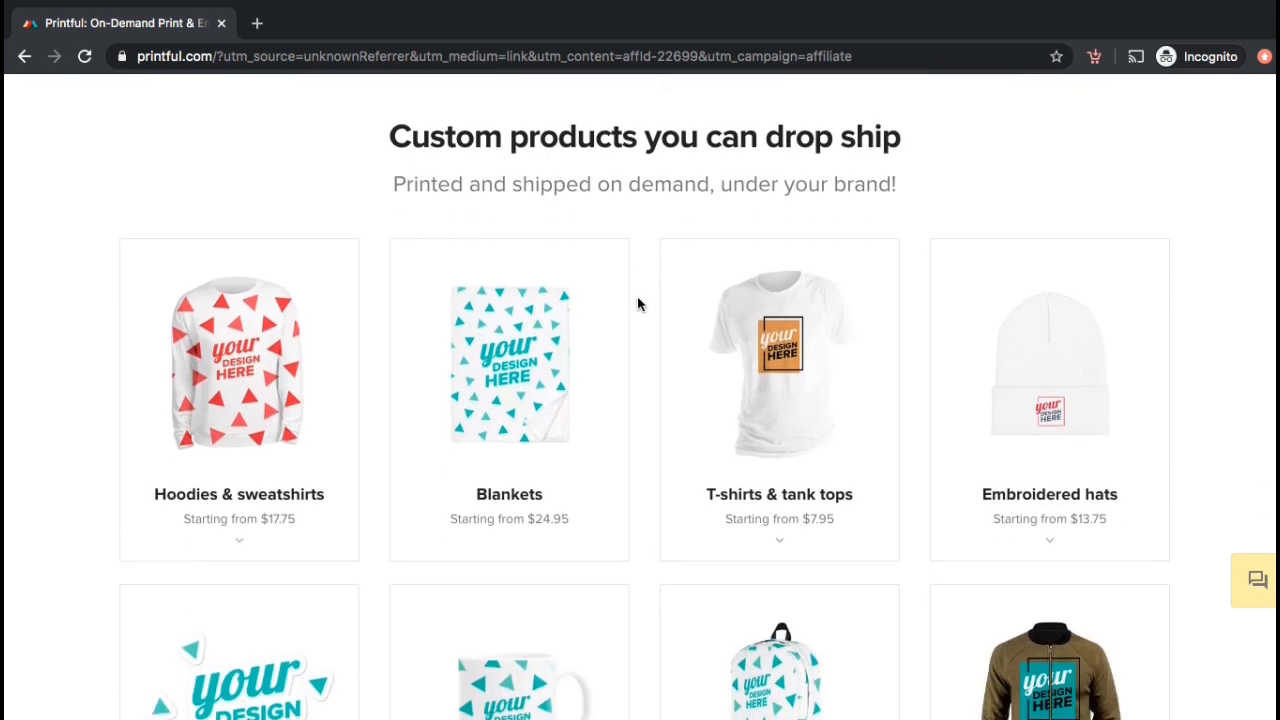
{"action": "scroll", "scroll_direction": "down", "scroll_amount": 3}
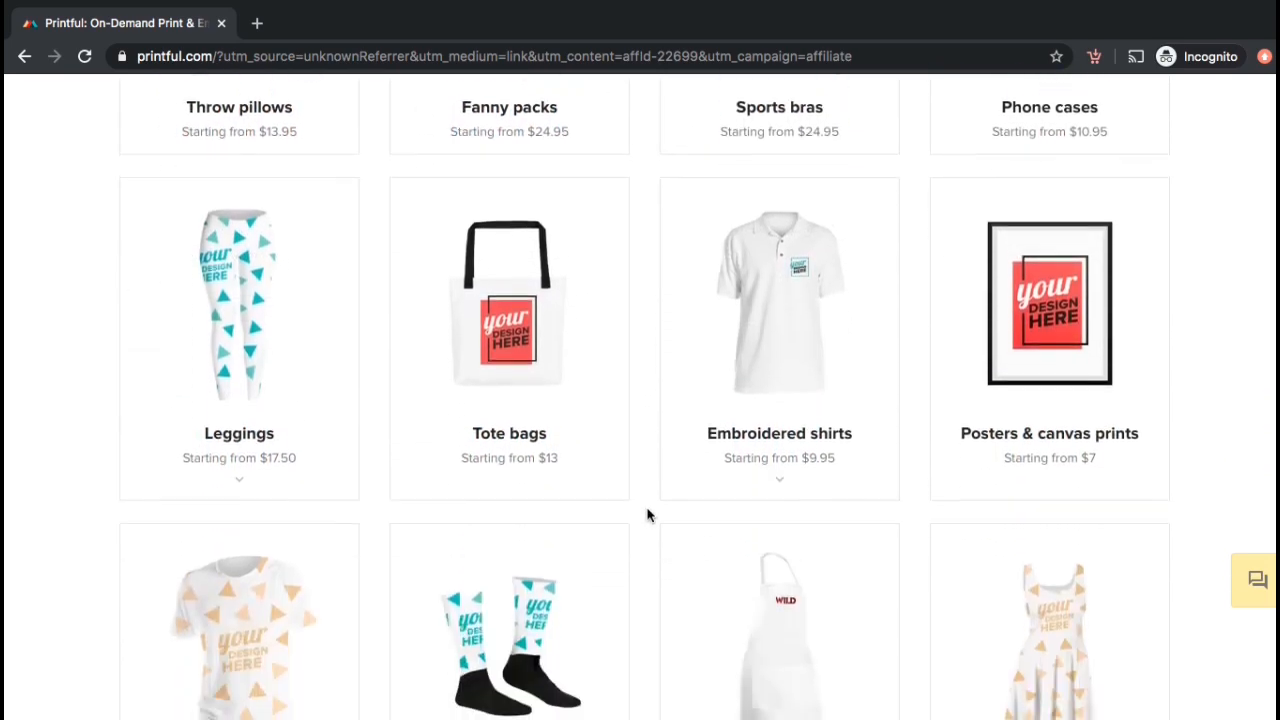
{"action": "scroll", "scroll_direction": "down", "scroll_amount": 3}
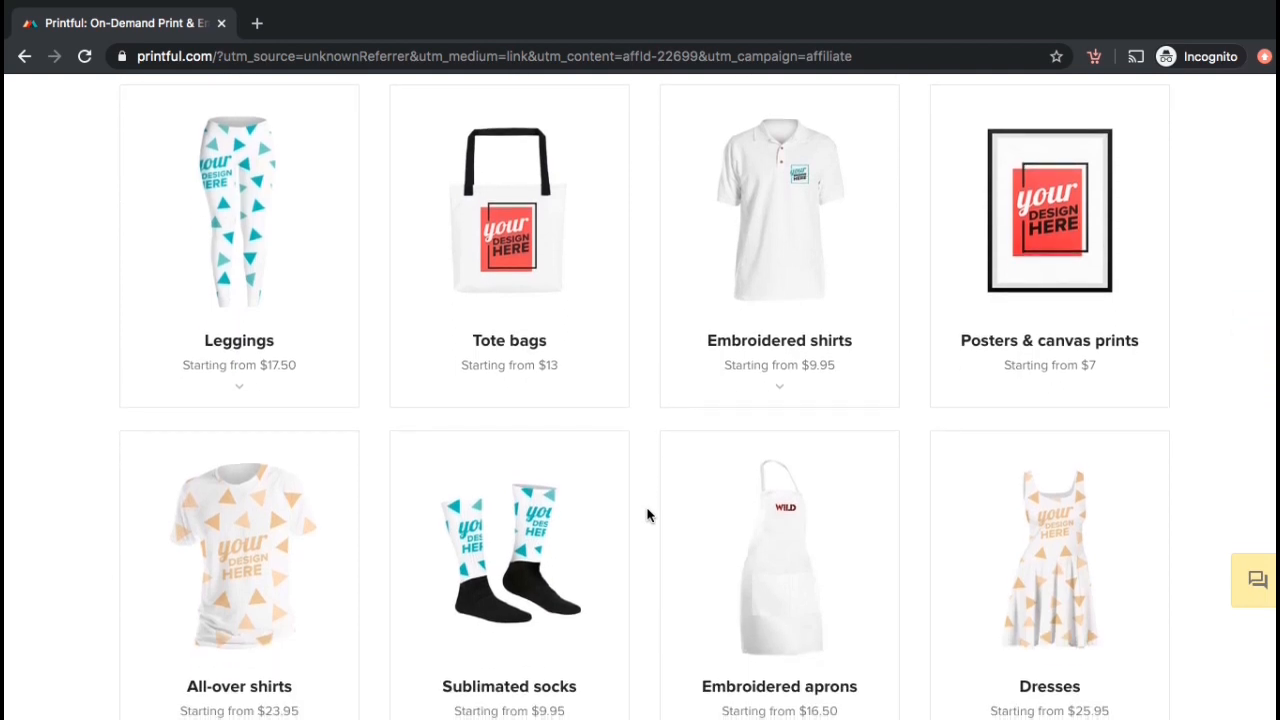
{"action": "scroll", "scroll_direction": "down", "scroll_amount": 3}
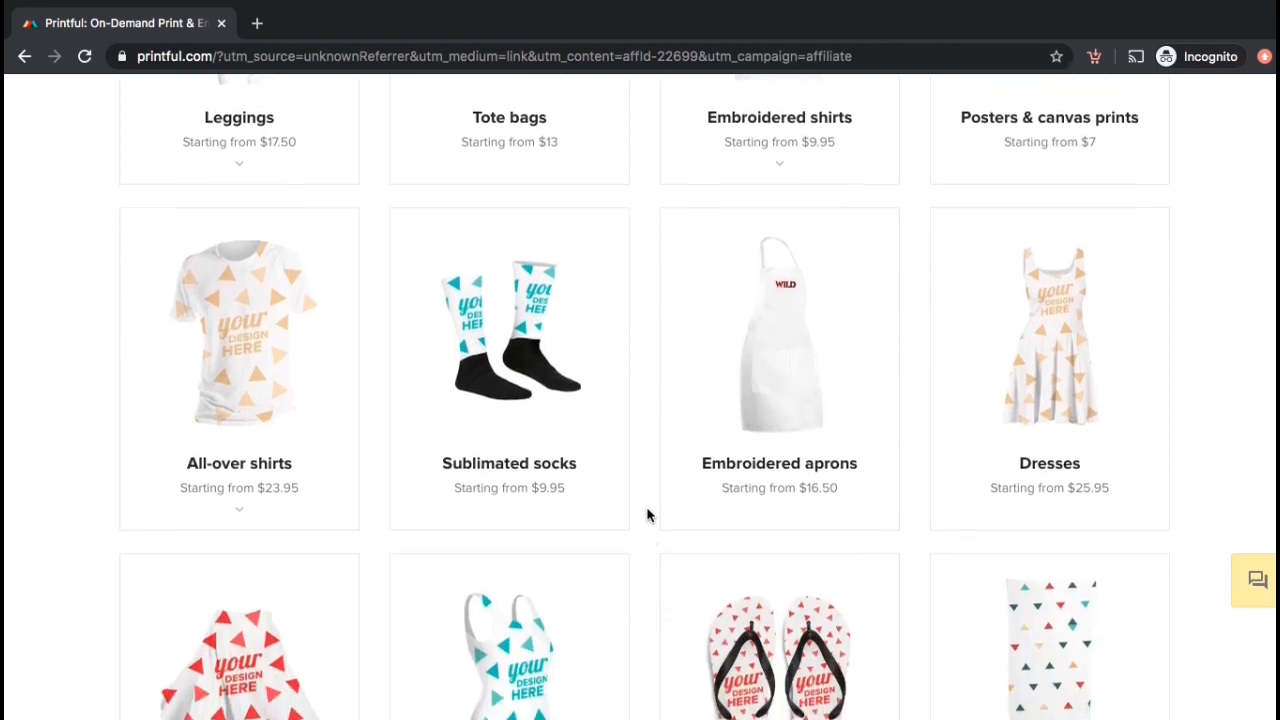
{"action": "scroll", "scroll_direction": "down", "scroll_amount": 3}
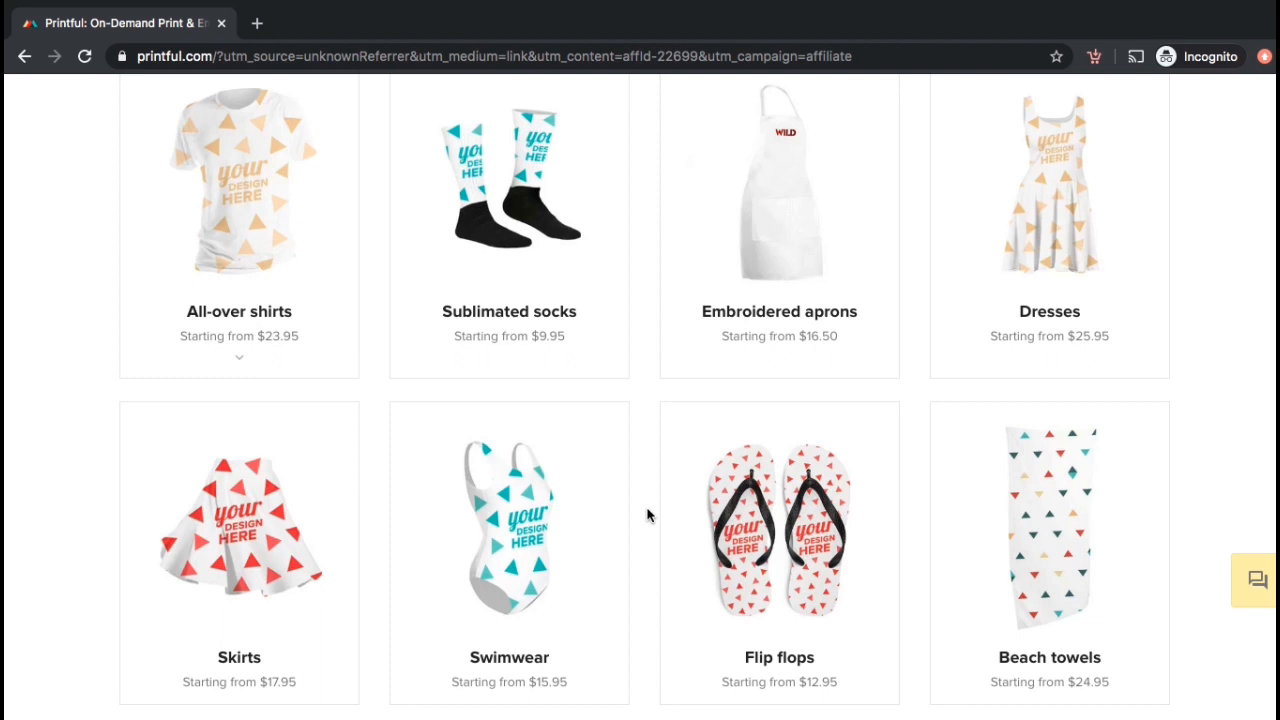
{"action": "scroll", "scroll_direction": "down", "scroll_amount": 3}
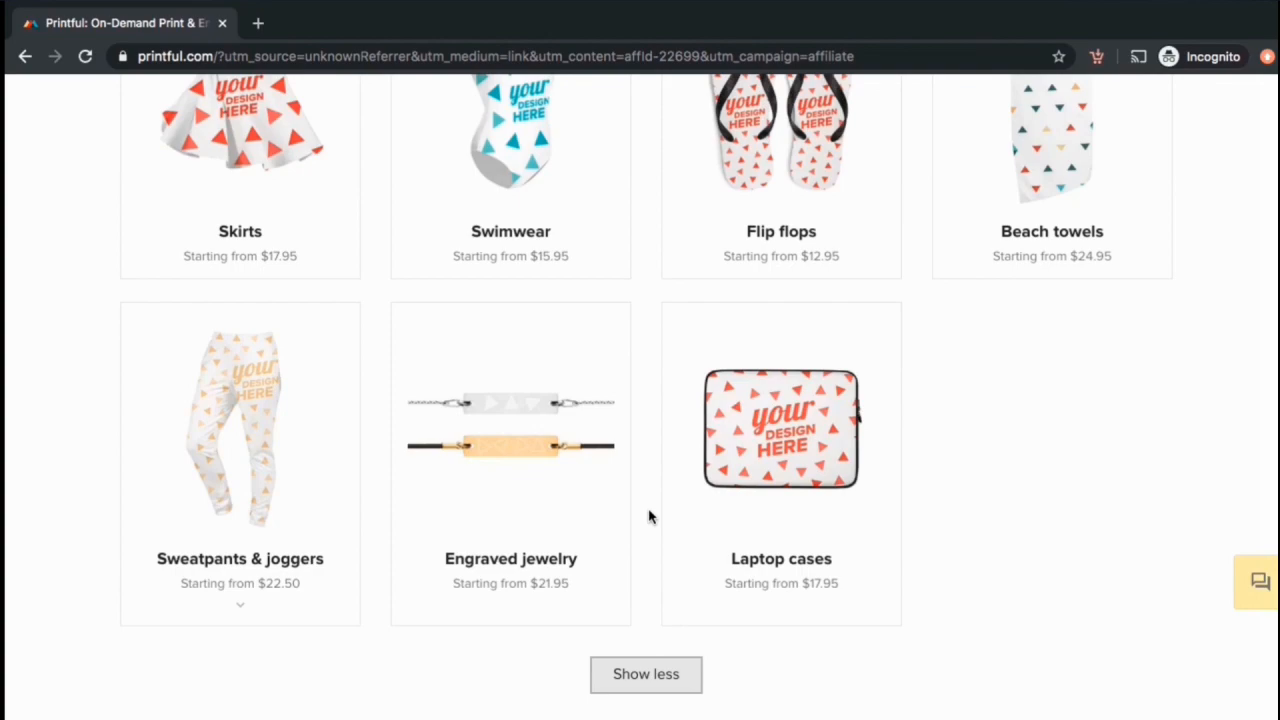
{"action": "scroll", "scroll_direction": "up", "scroll_amount": 3}
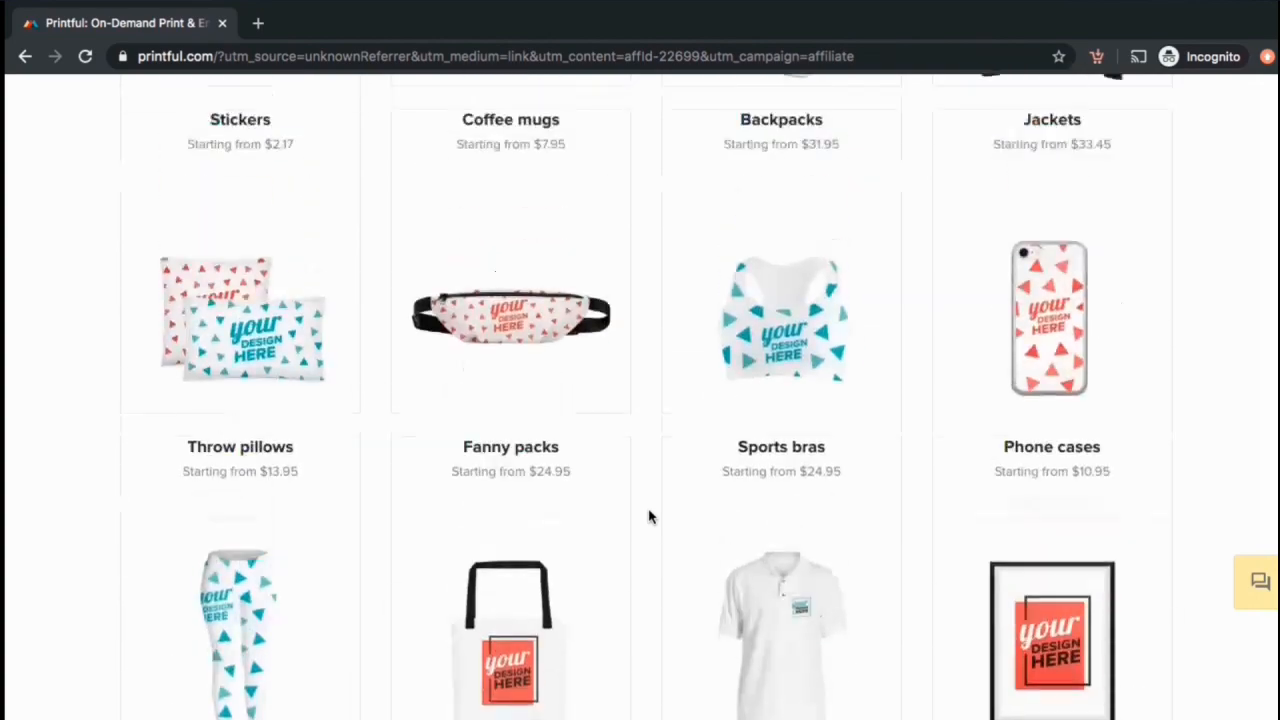
{"action": "scroll", "scroll_direction": "up", "scroll_amount": 3}
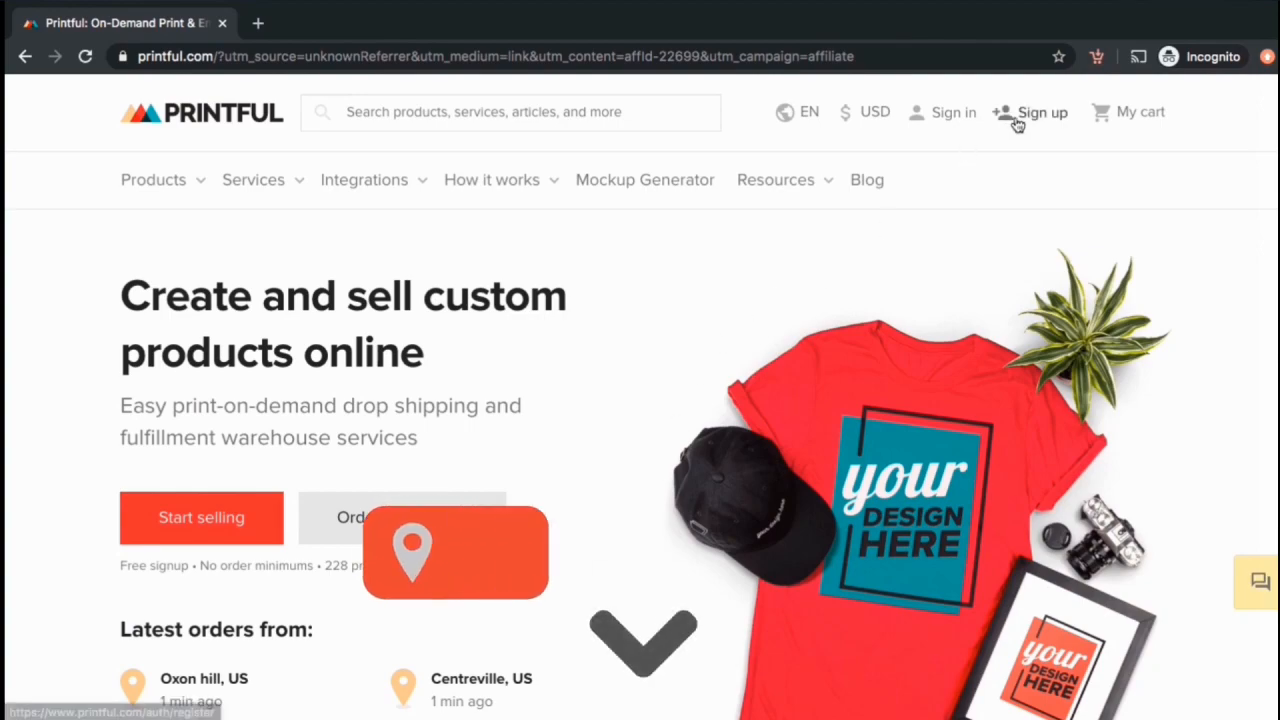
{"action": "left_click", "coordinate": [1030, 112]}
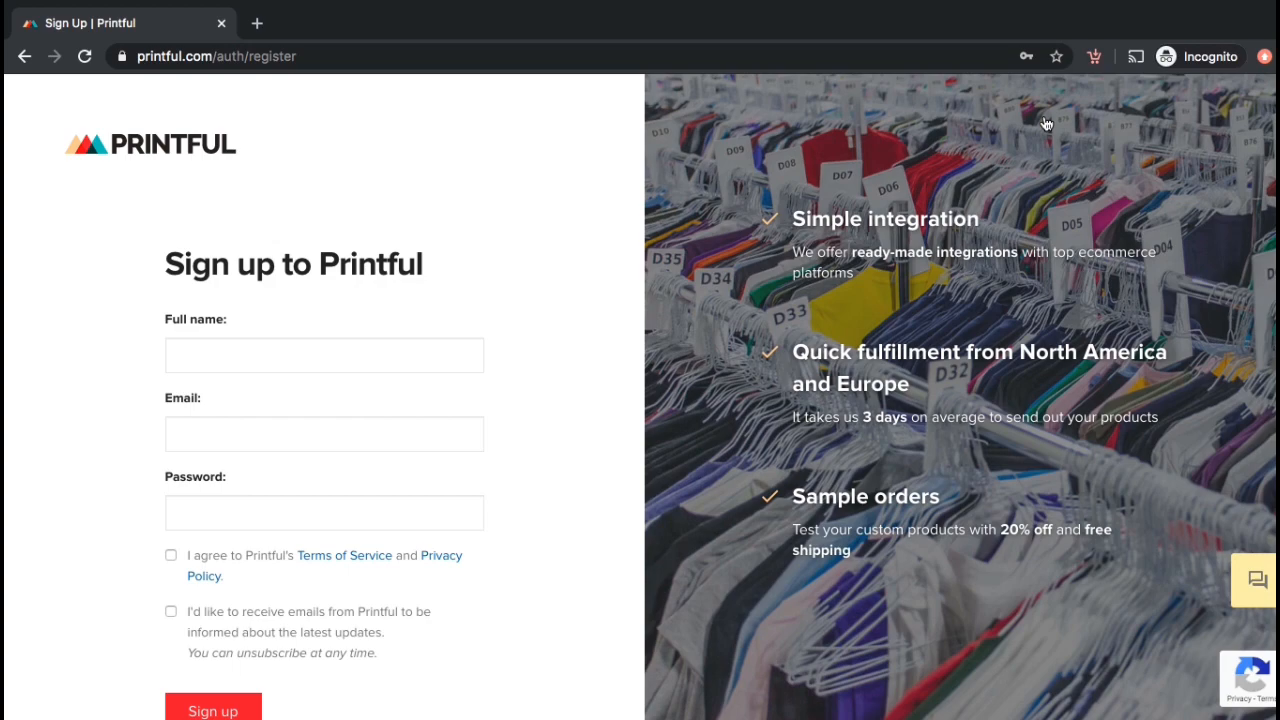
Step: Enter the new account's dashboard and go to the Product templates page
{"action": "left_click", "coordinate": [212, 712]}
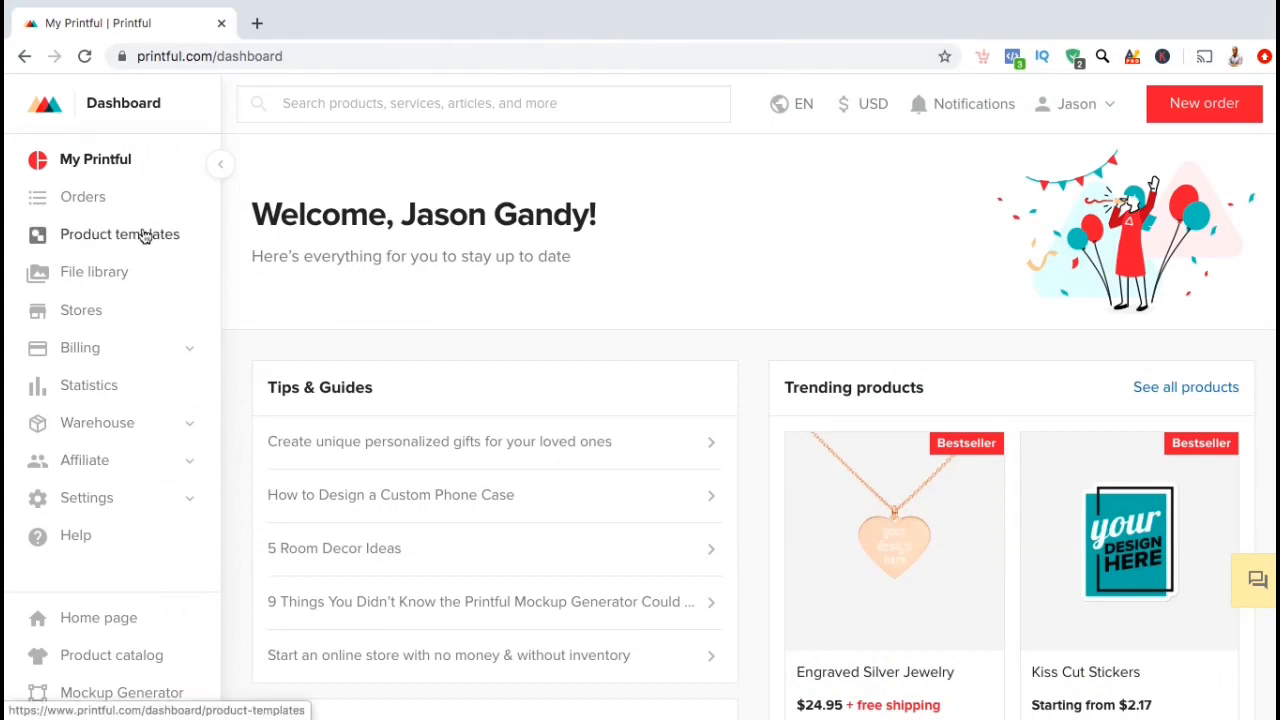
{"action": "left_click", "coordinate": [120, 234]}
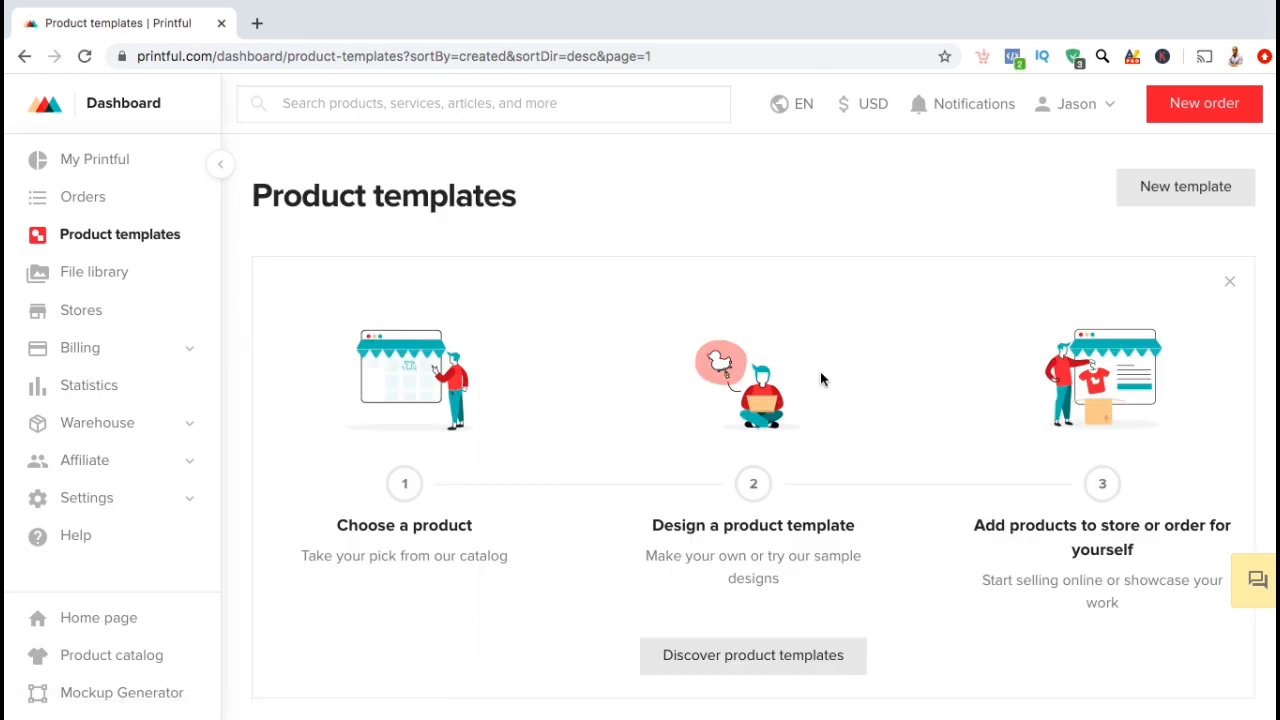
{"action": "mouse_move", "coordinate": [1184, 188]}
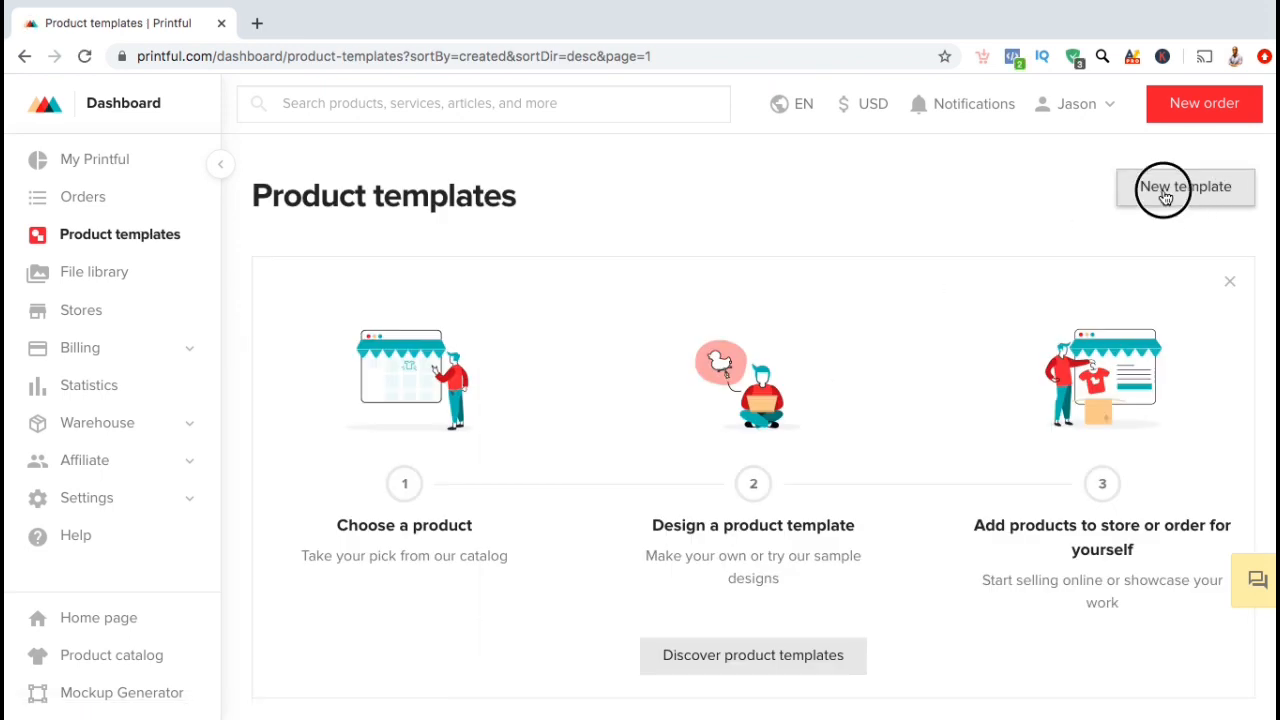
Step: Start a new product template and filter the catalogue to Men's clothing > T-shirts
{"action": "left_click", "coordinate": [1184, 188]}
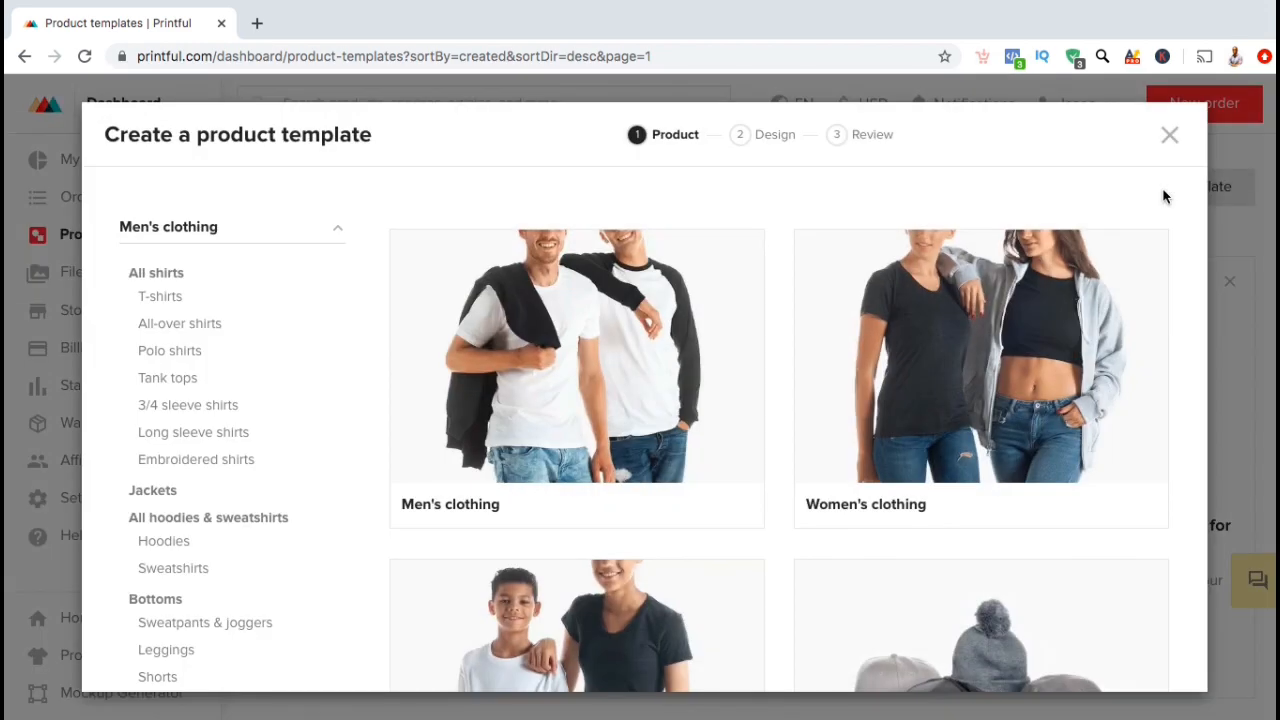
{"action": "scroll", "scroll_direction": "down", "scroll_amount": 3}
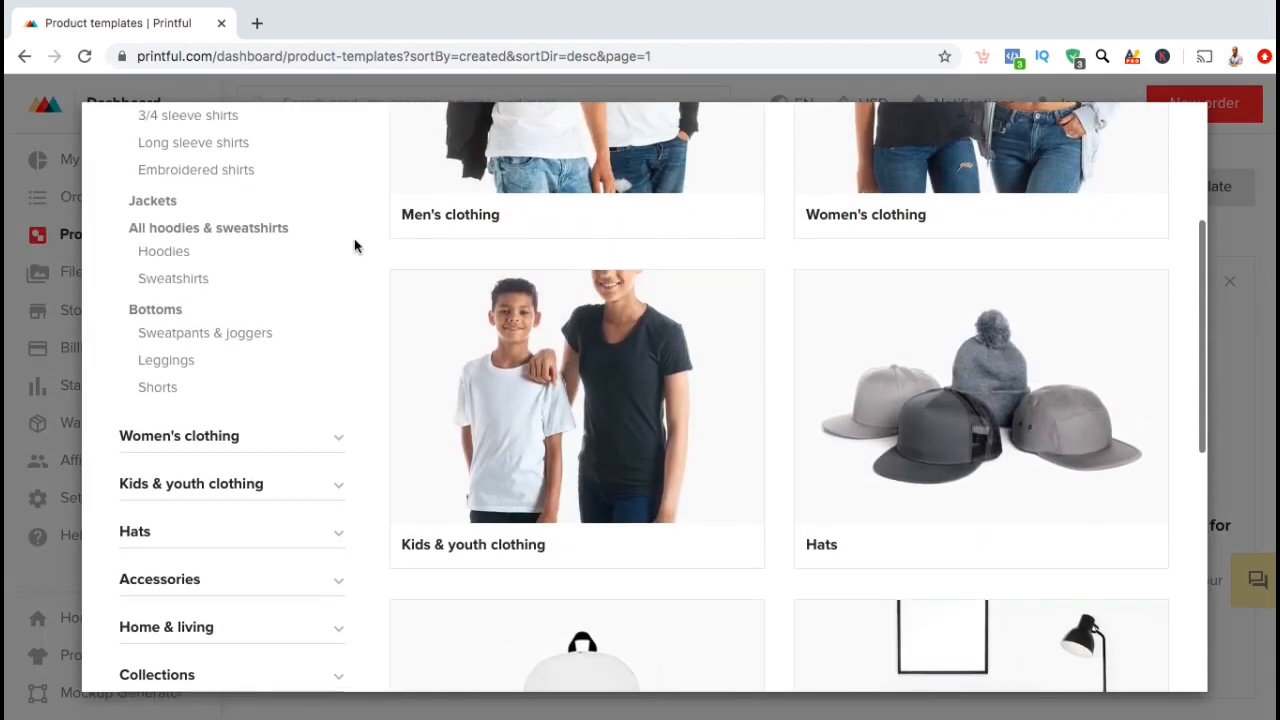
{"action": "scroll", "scroll_direction": "down", "scroll_amount": 3}
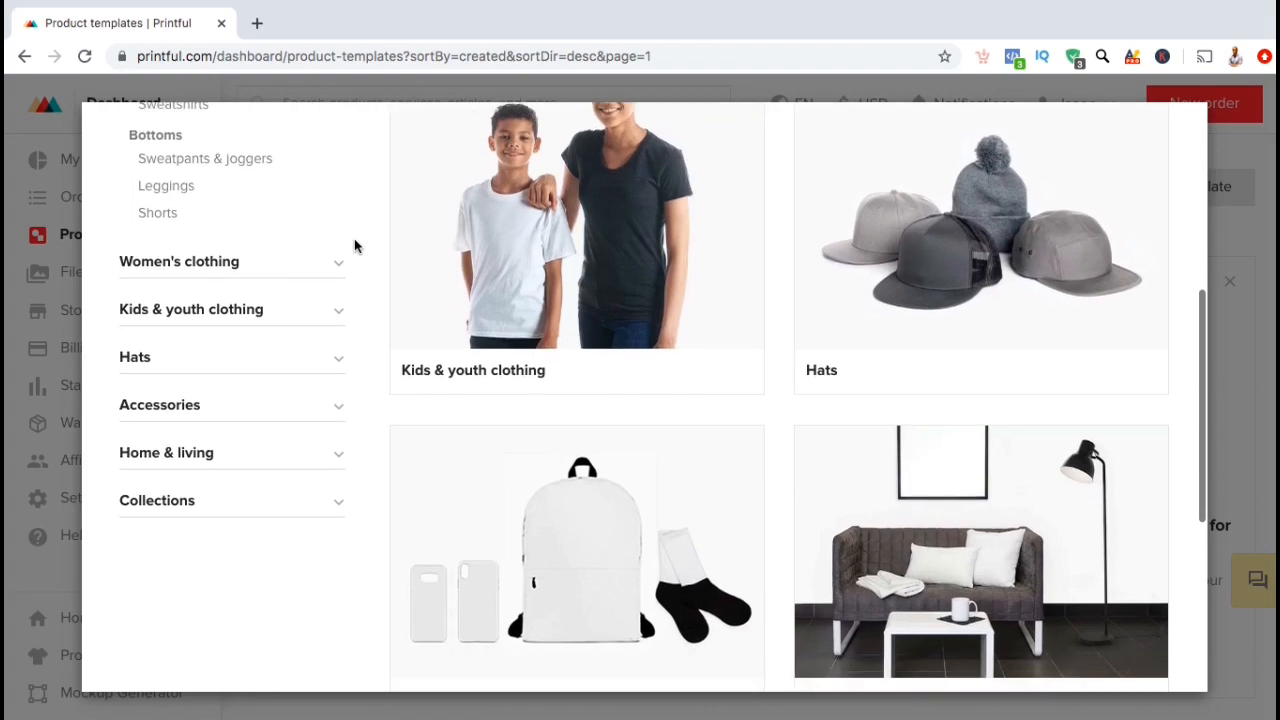
{"action": "scroll", "scroll_direction": "up", "scroll_amount": 3}
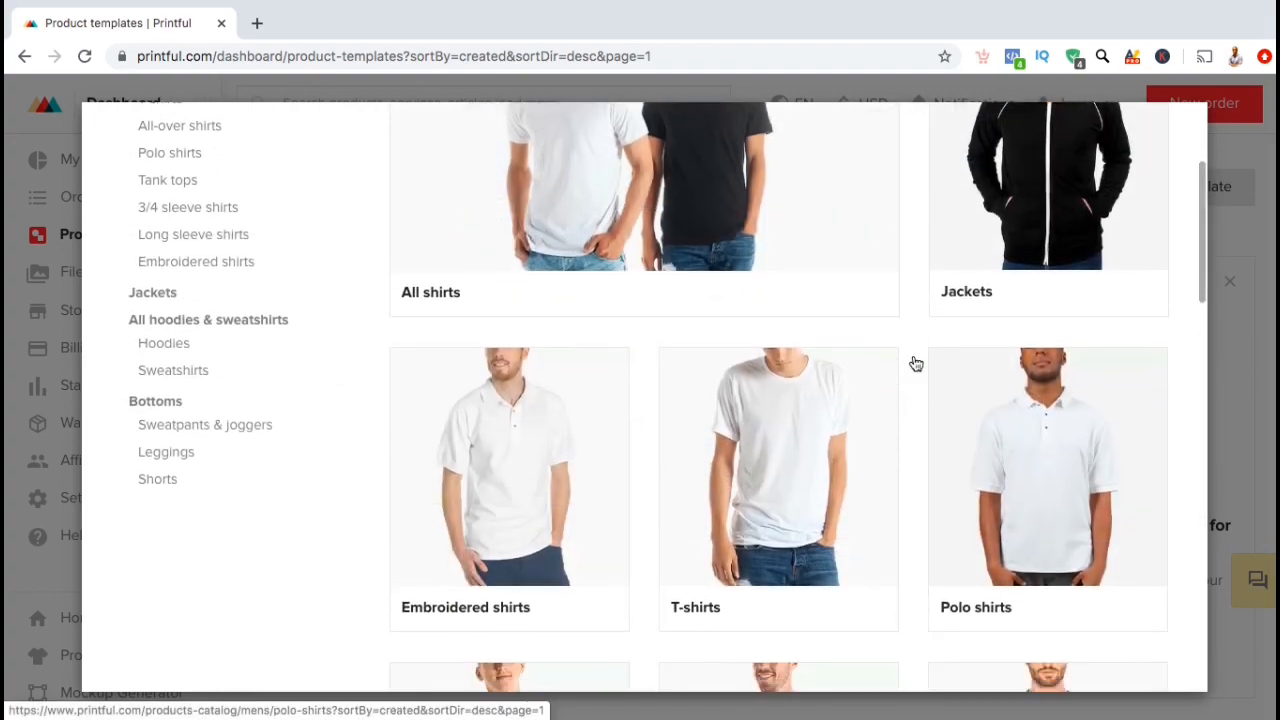
{"action": "scroll", "scroll_direction": "up", "scroll_amount": 3}
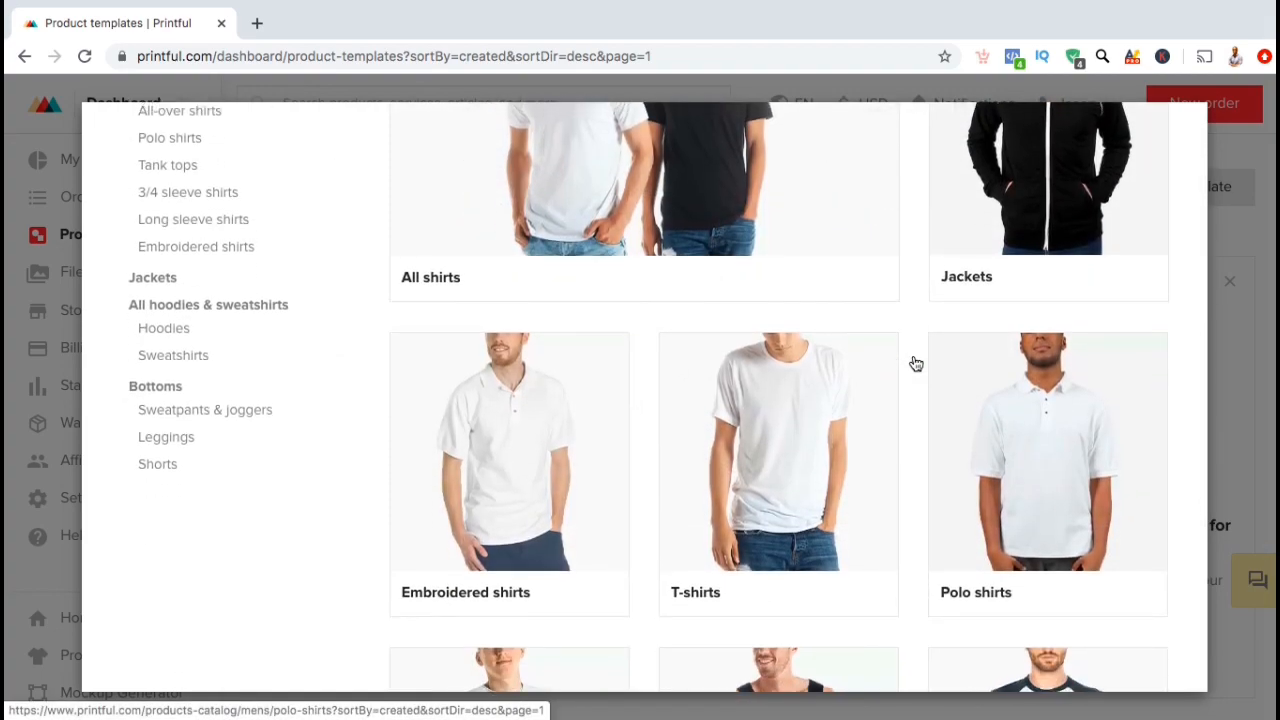
{"action": "left_click", "coordinate": [778, 450]}
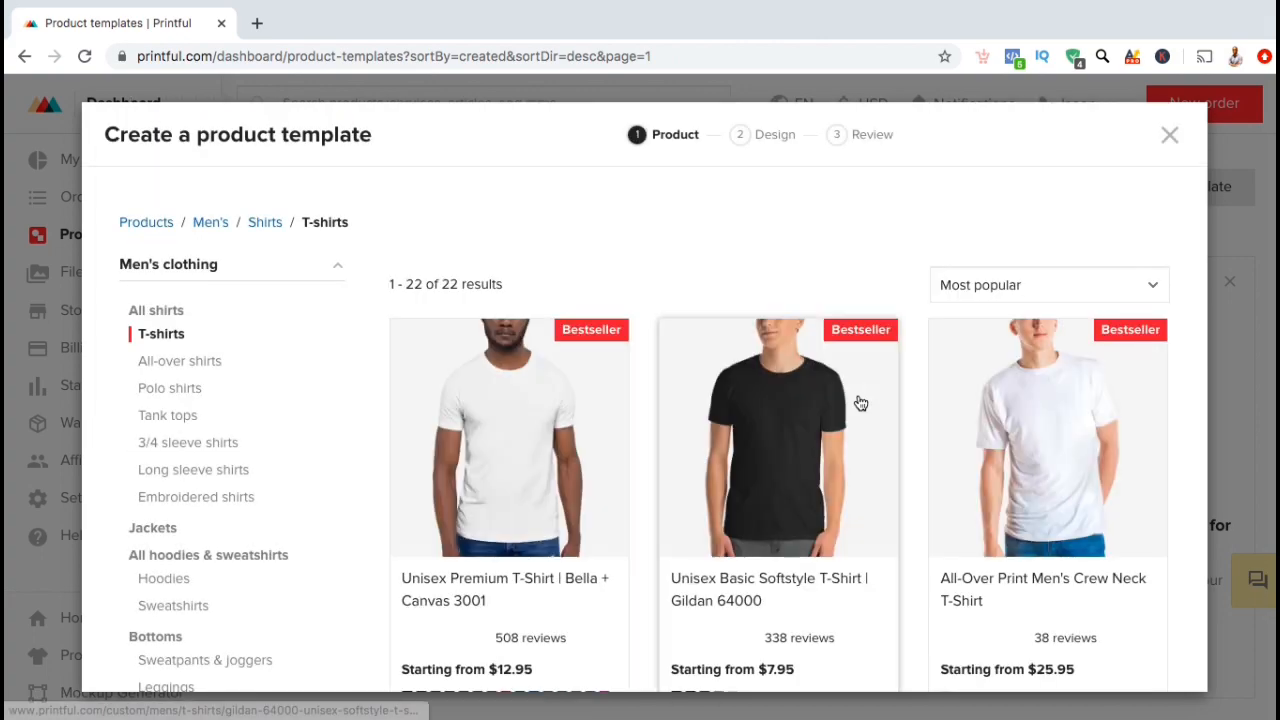
Step: Browse the 22 men's T-shirt results for a base product
{"action": "scroll", "scroll_direction": "down", "scroll_amount": 3}
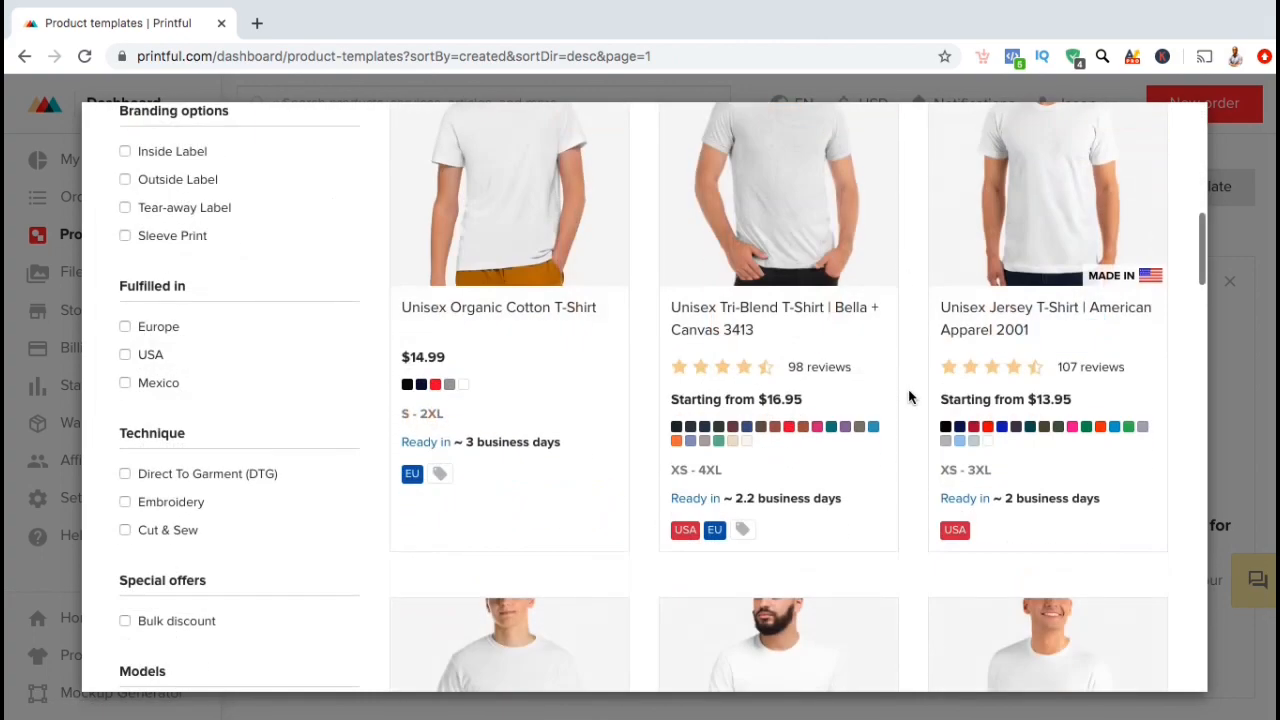
{"action": "scroll", "scroll_direction": "down", "scroll_amount": 3}
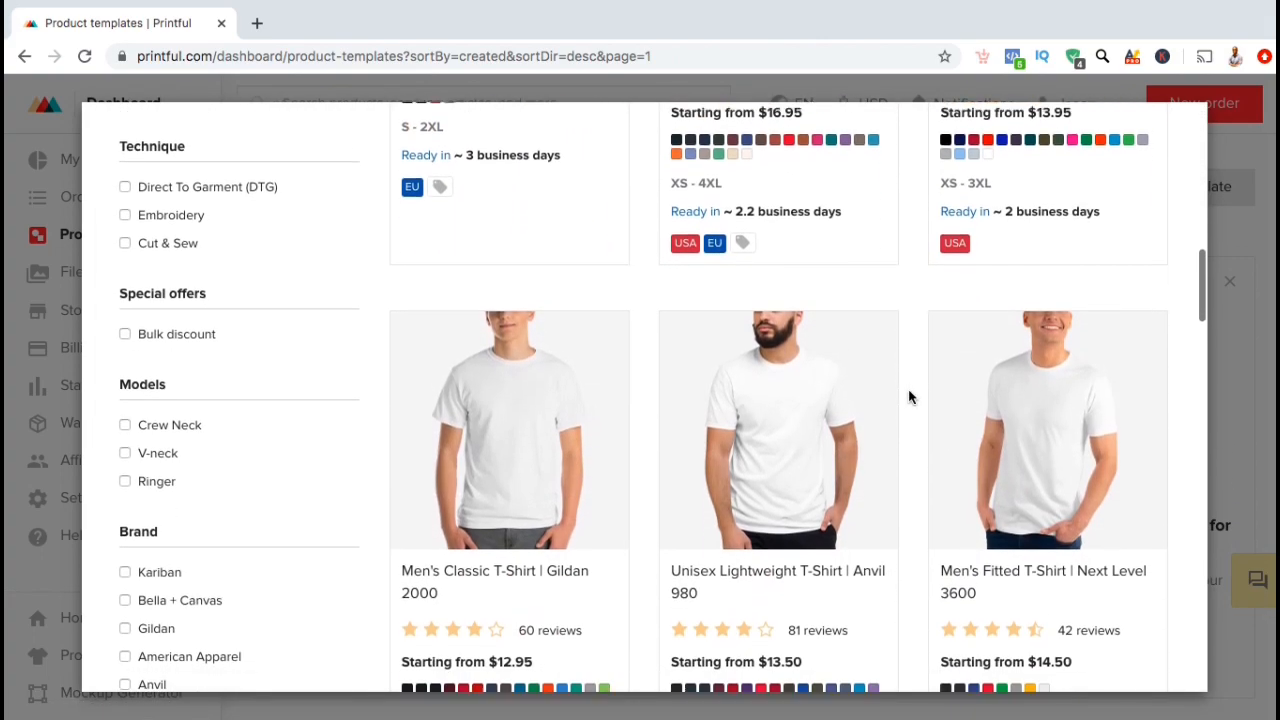
{"action": "scroll", "scroll_direction": "down", "scroll_amount": 3}
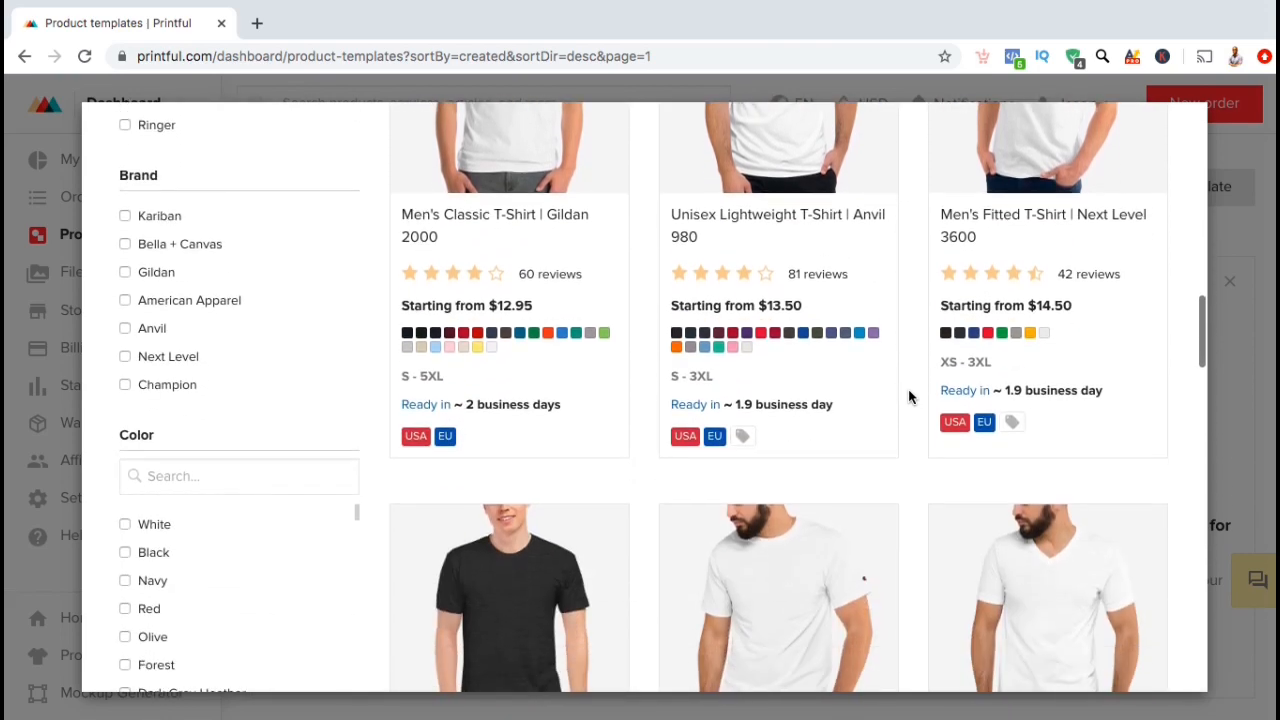
{"action": "scroll", "scroll_direction": "up", "scroll_amount": 3}
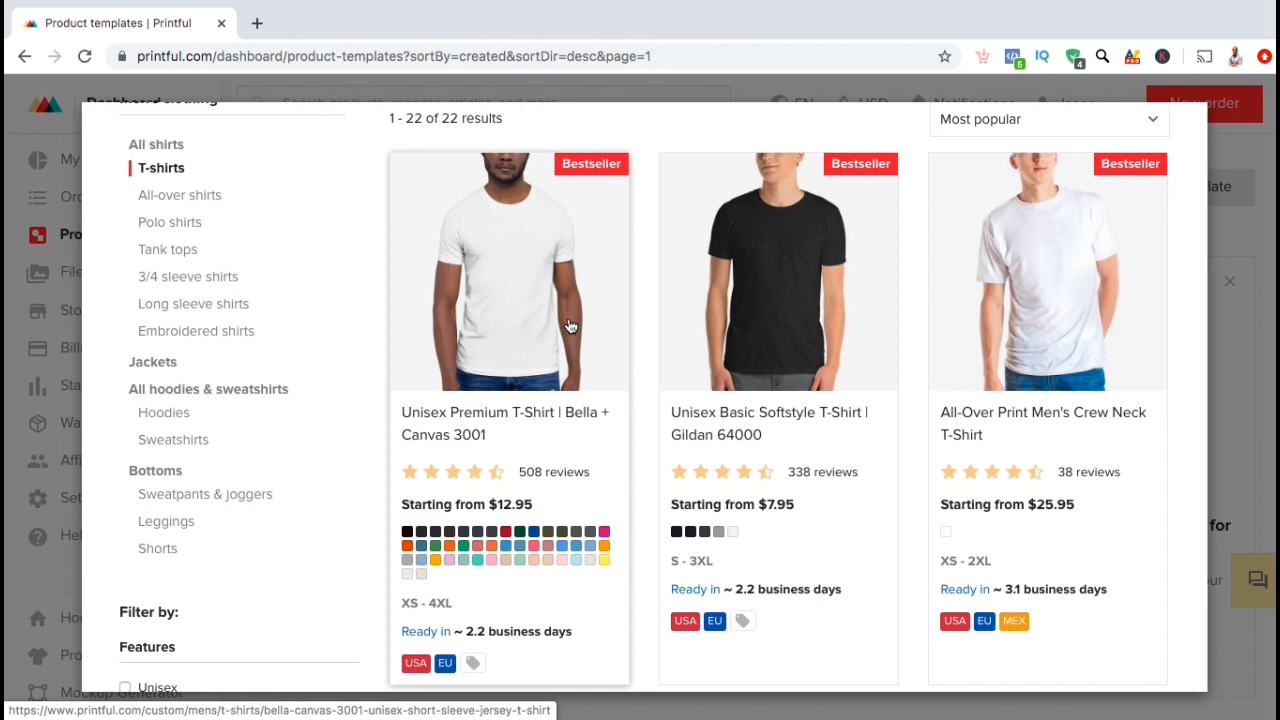
Step: Choose the Bella + Canvas 3001 unisex tee, try Embroidery, then settle on Printing (DTG)
{"action": "left_click", "coordinate": [508, 272]}
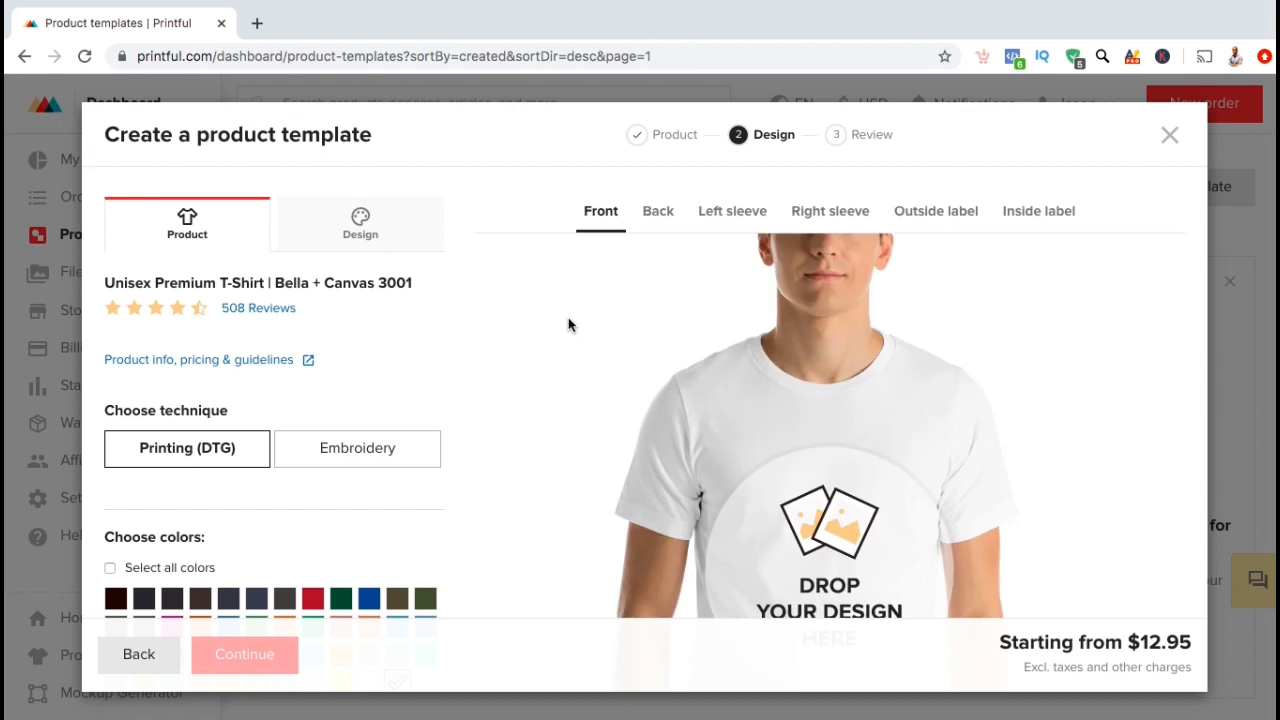
{"action": "mouse_move", "coordinate": [496, 324]}
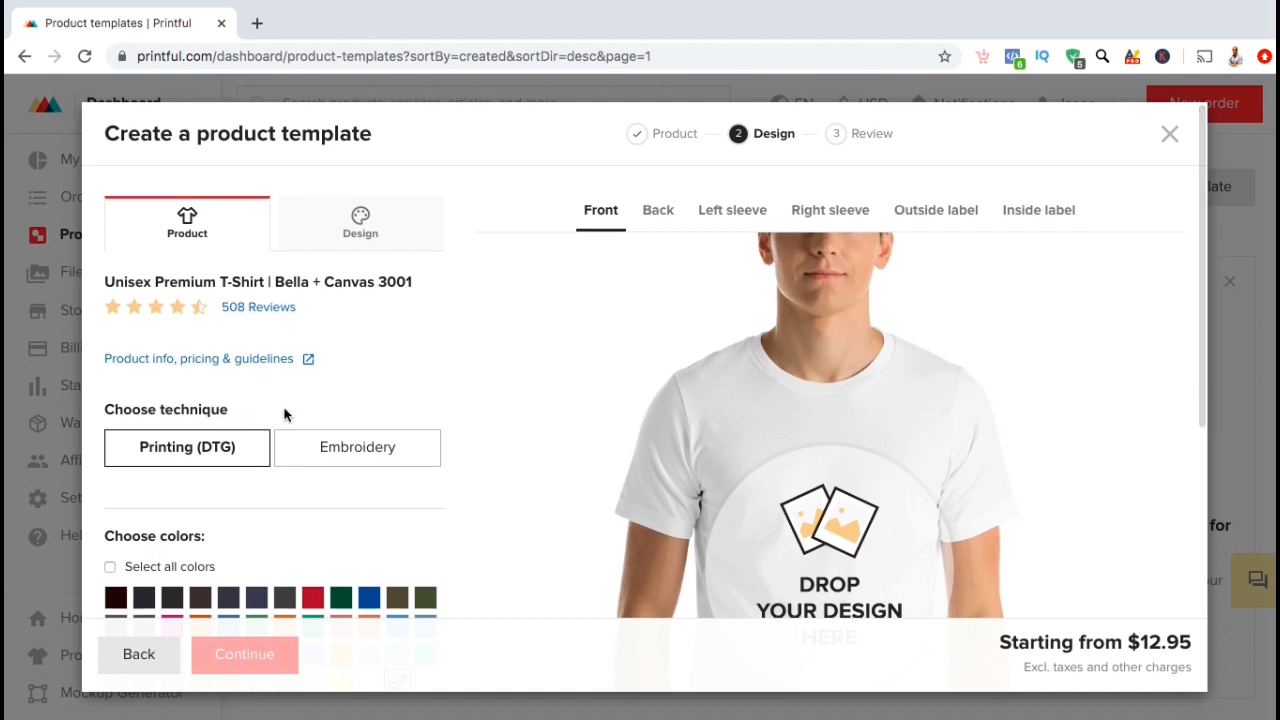
{"action": "left_click", "coordinate": [356, 448]}
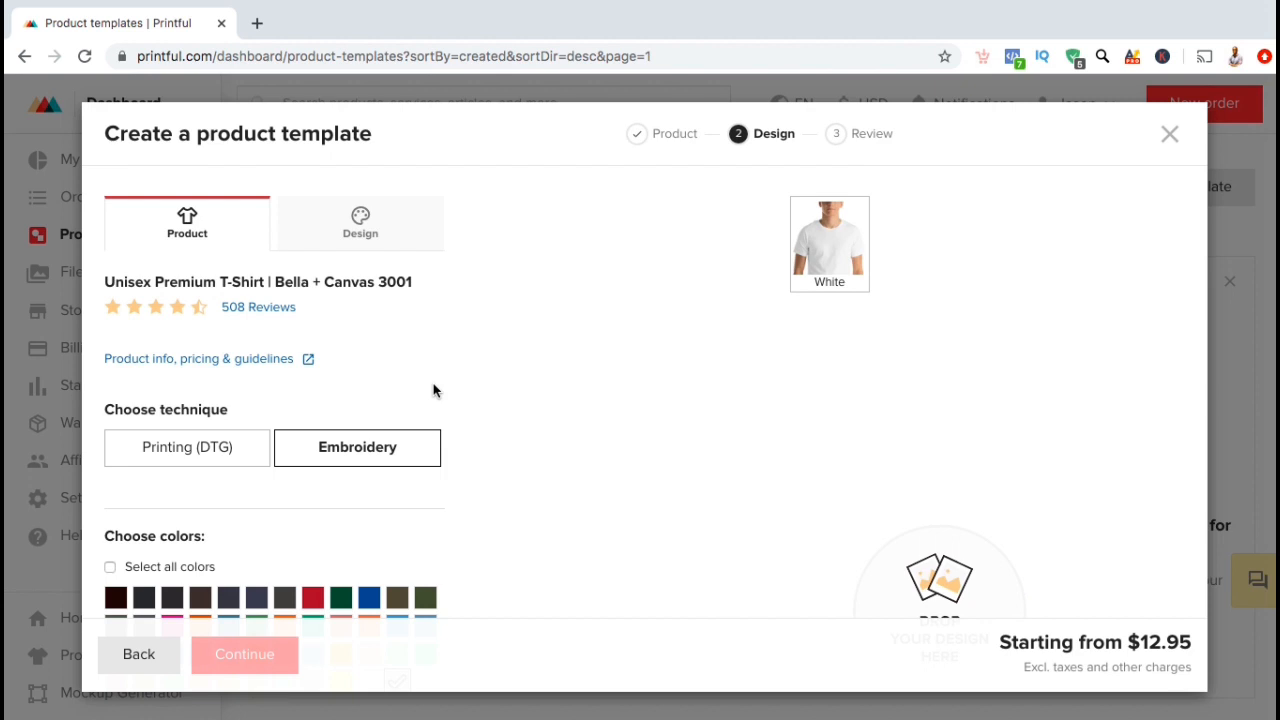
{"action": "scroll", "scroll_direction": "down", "scroll_amount": 3}
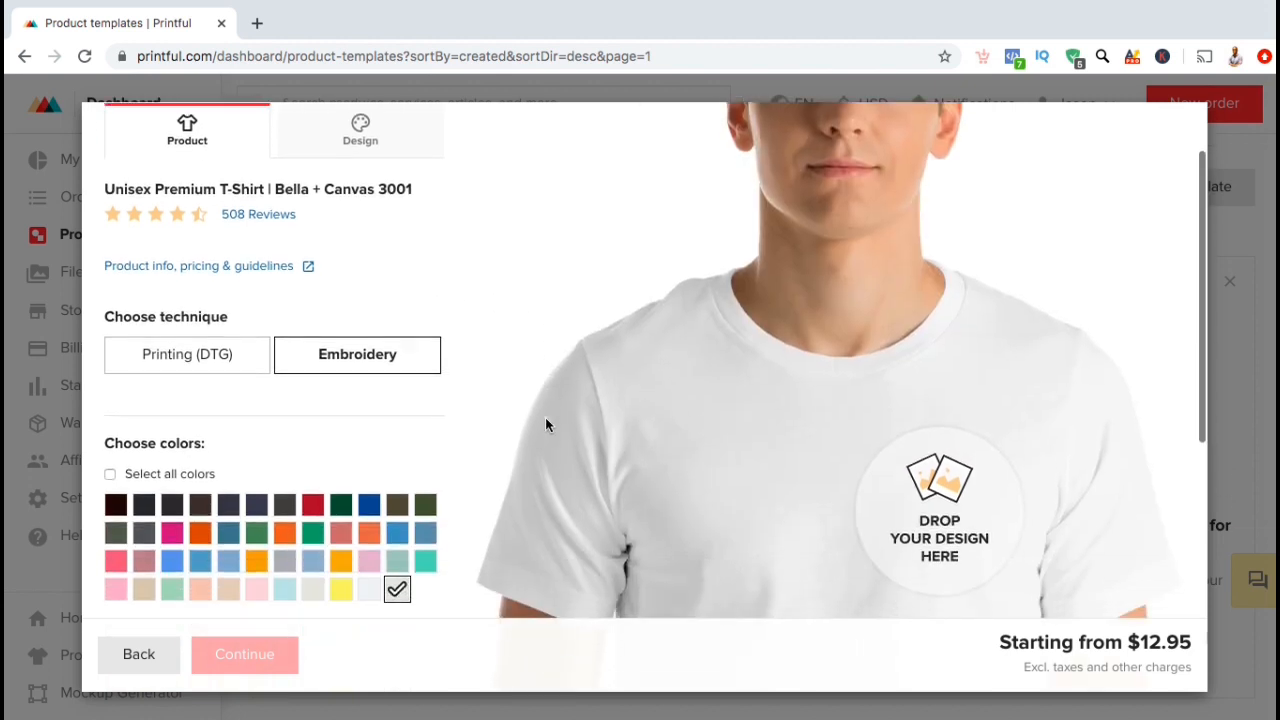
{"action": "scroll", "scroll_direction": "down", "scroll_amount": 3}
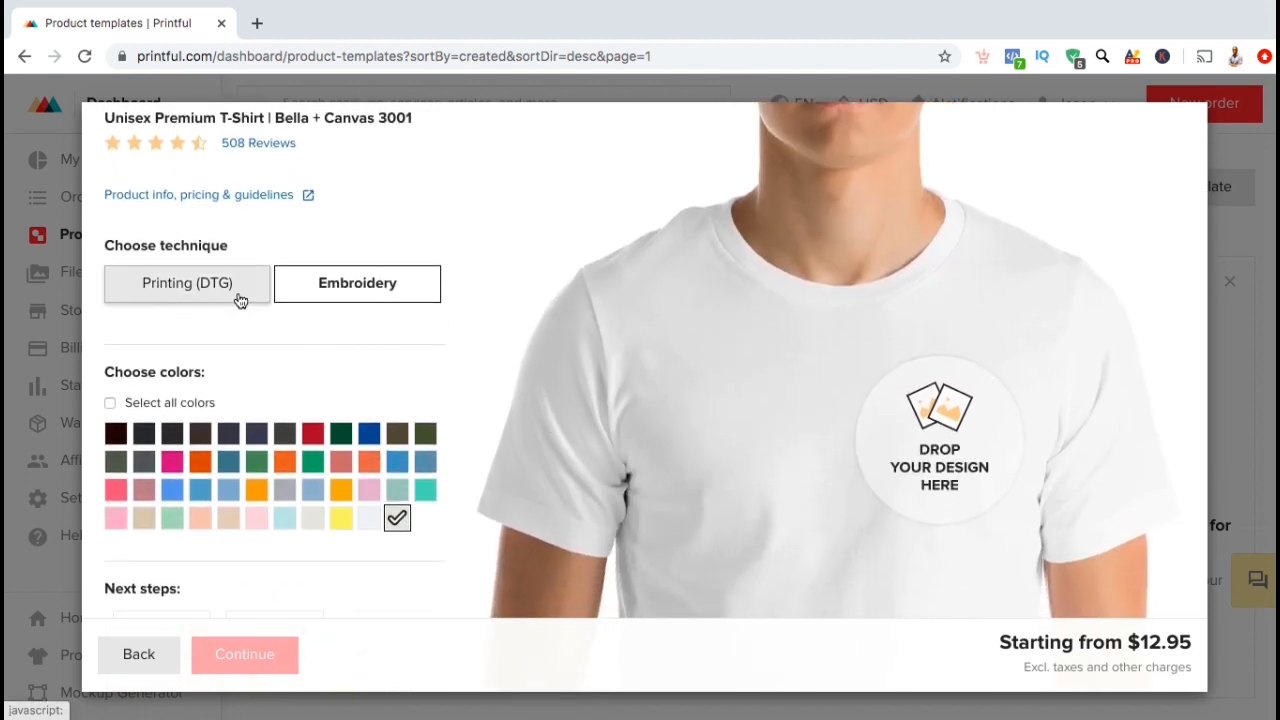
{"action": "left_click", "coordinate": [188, 284]}
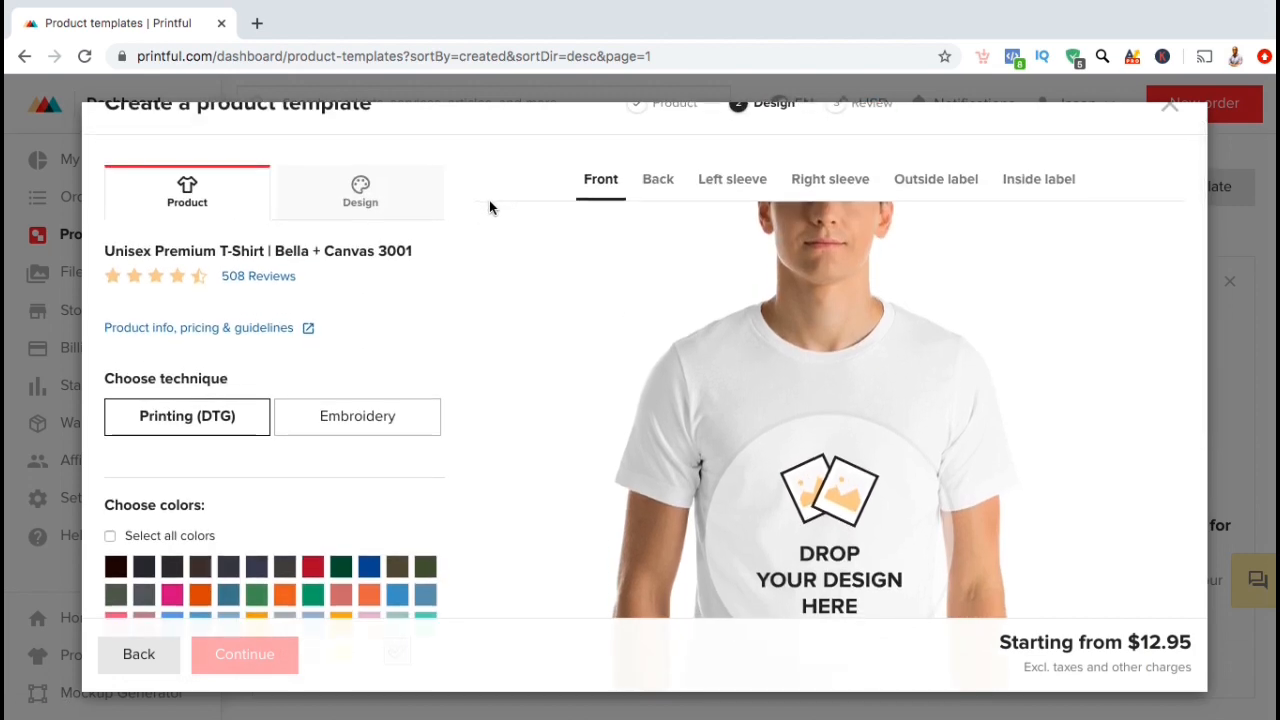
{"action": "left_click", "coordinate": [656, 180]}
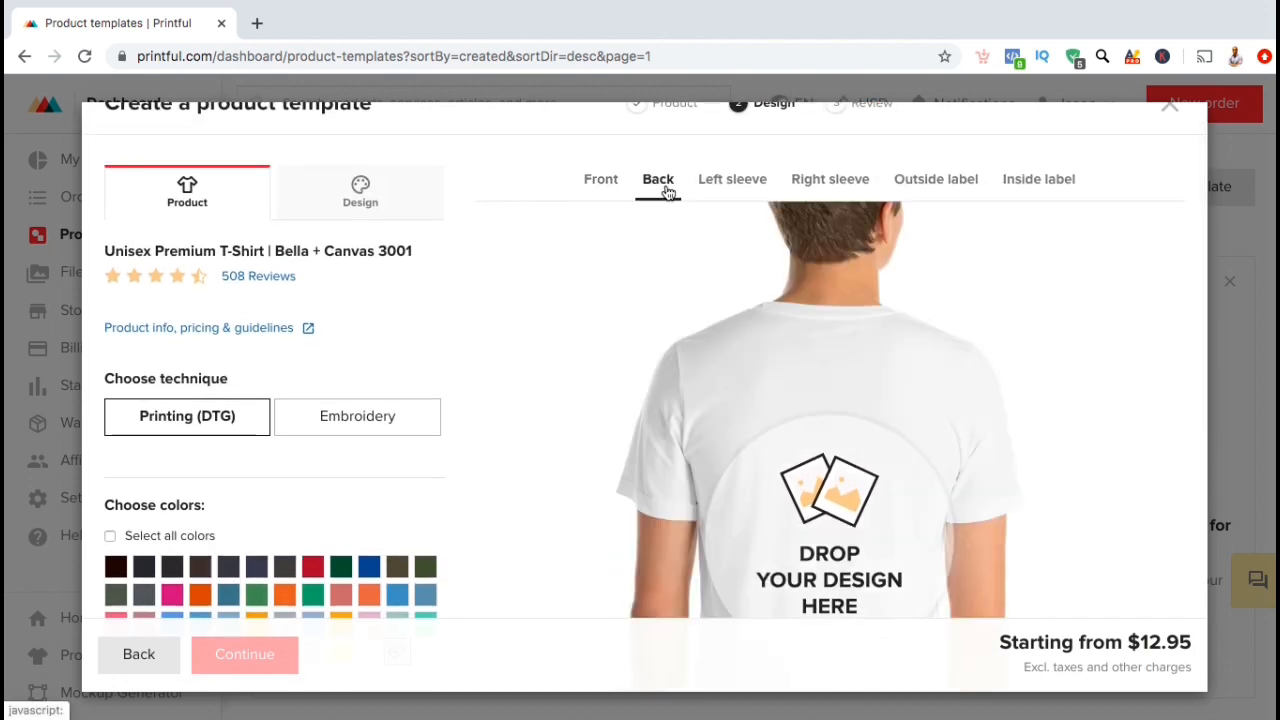
{"action": "left_click", "coordinate": [732, 180]}
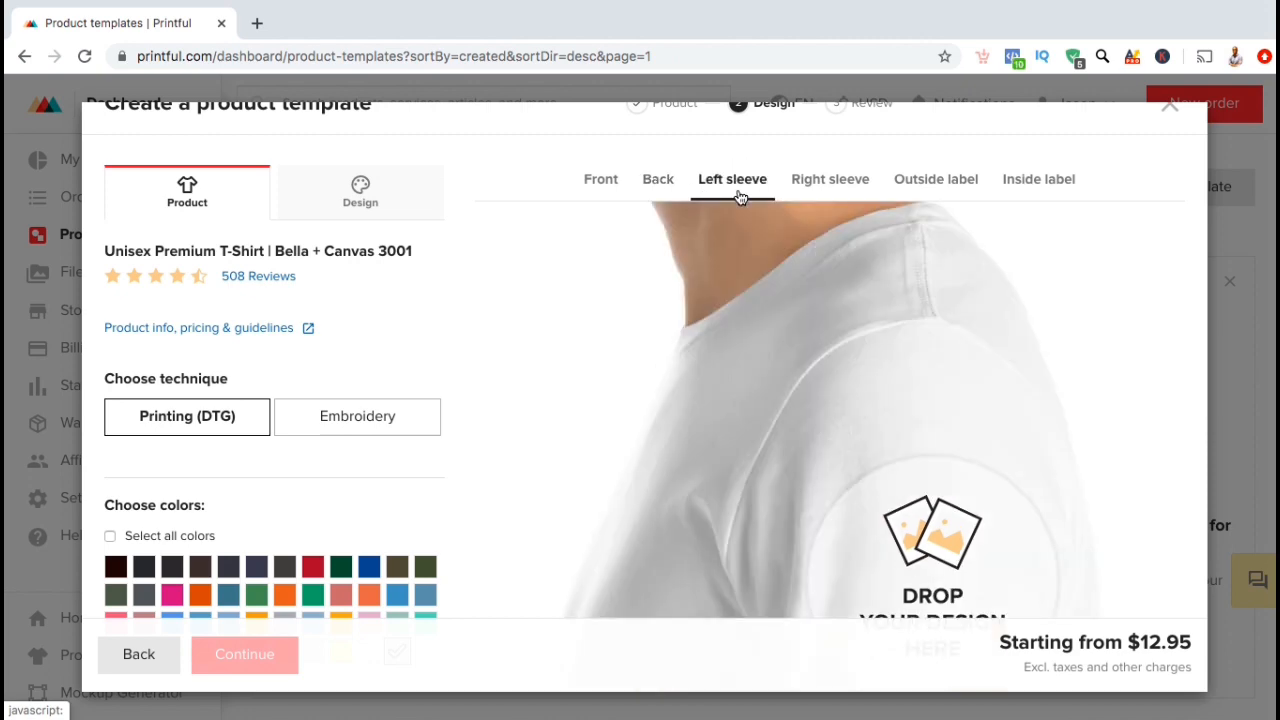
{"action": "left_click", "coordinate": [830, 180]}
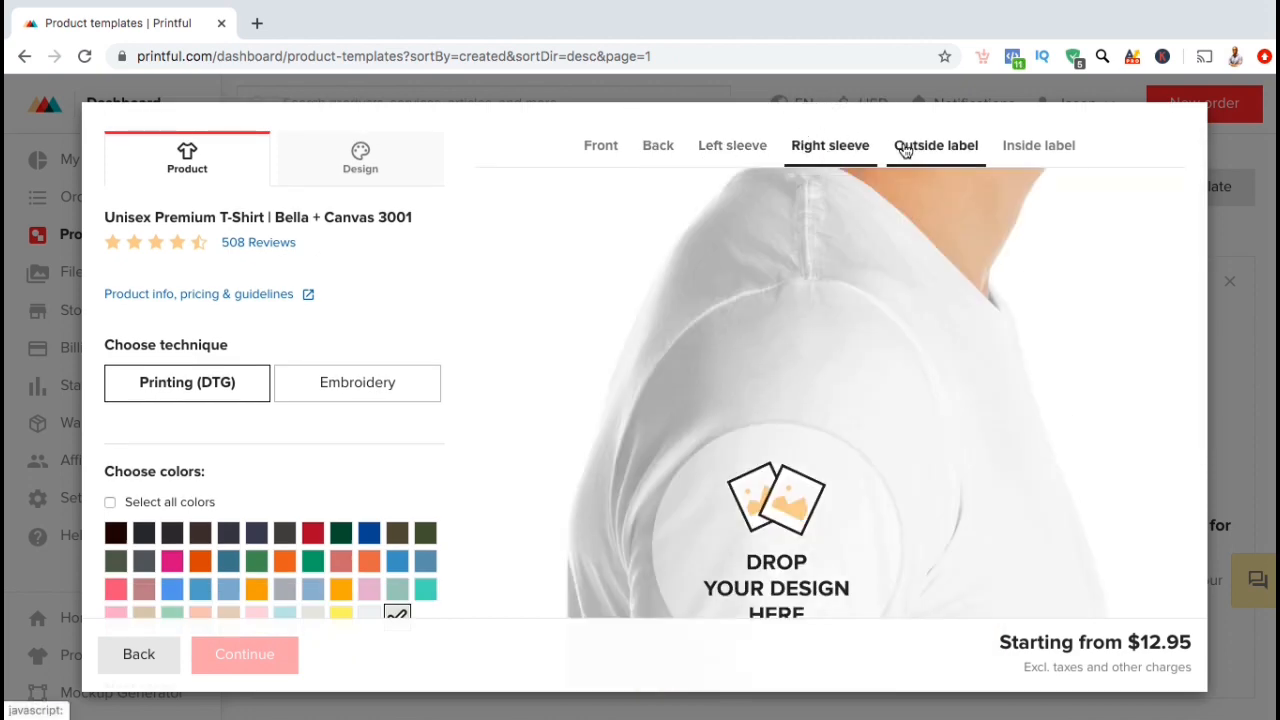
{"action": "left_click", "coordinate": [936, 144]}
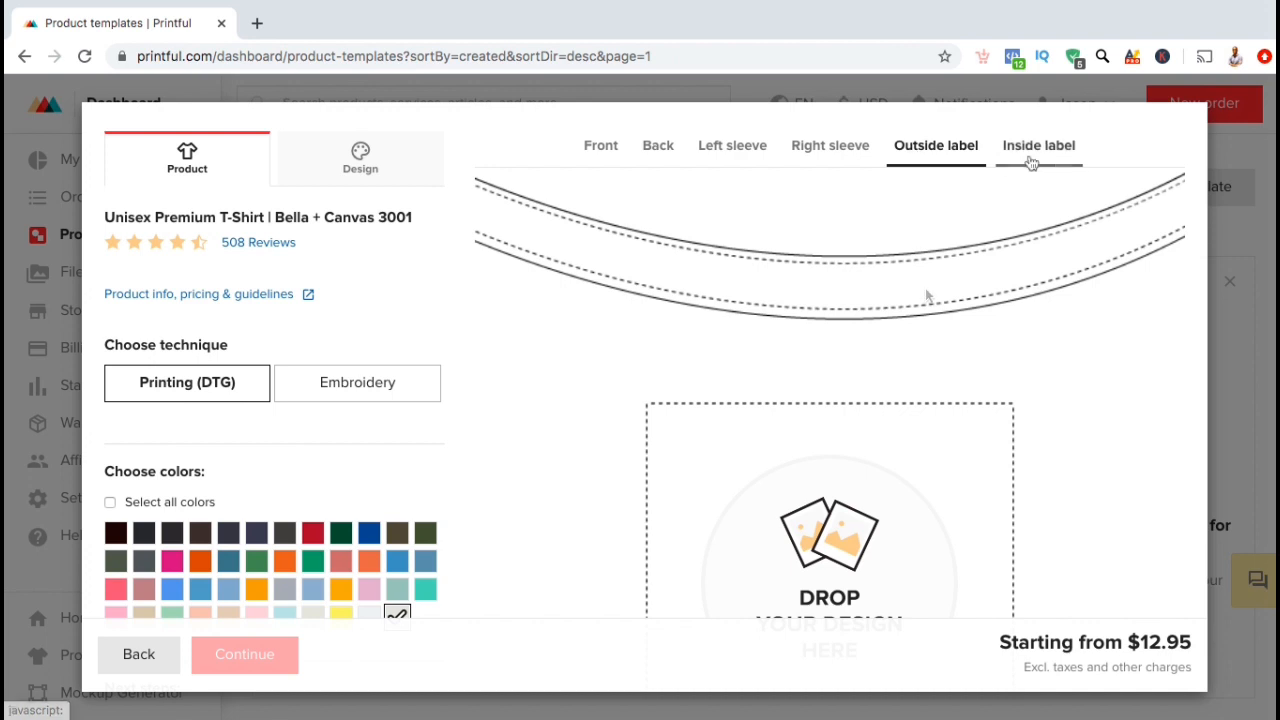
{"action": "left_click", "coordinate": [1038, 144]}
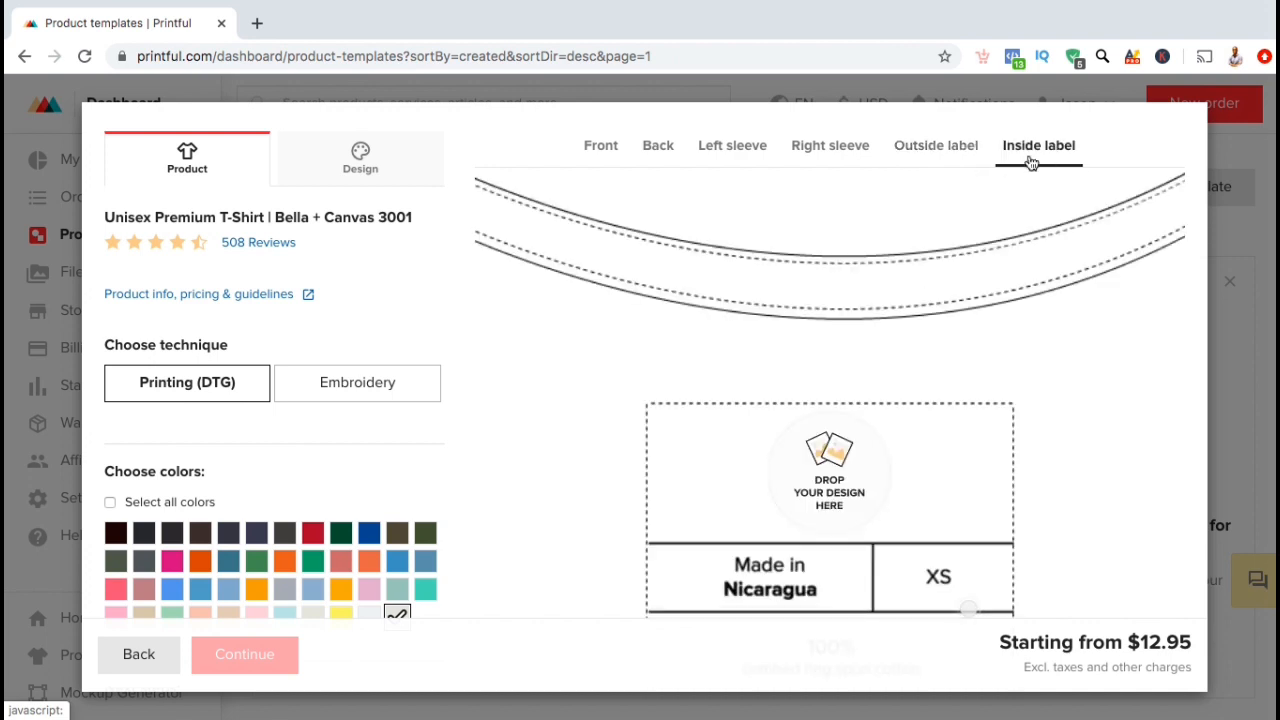
{"action": "mouse_move", "coordinate": [756, 236]}
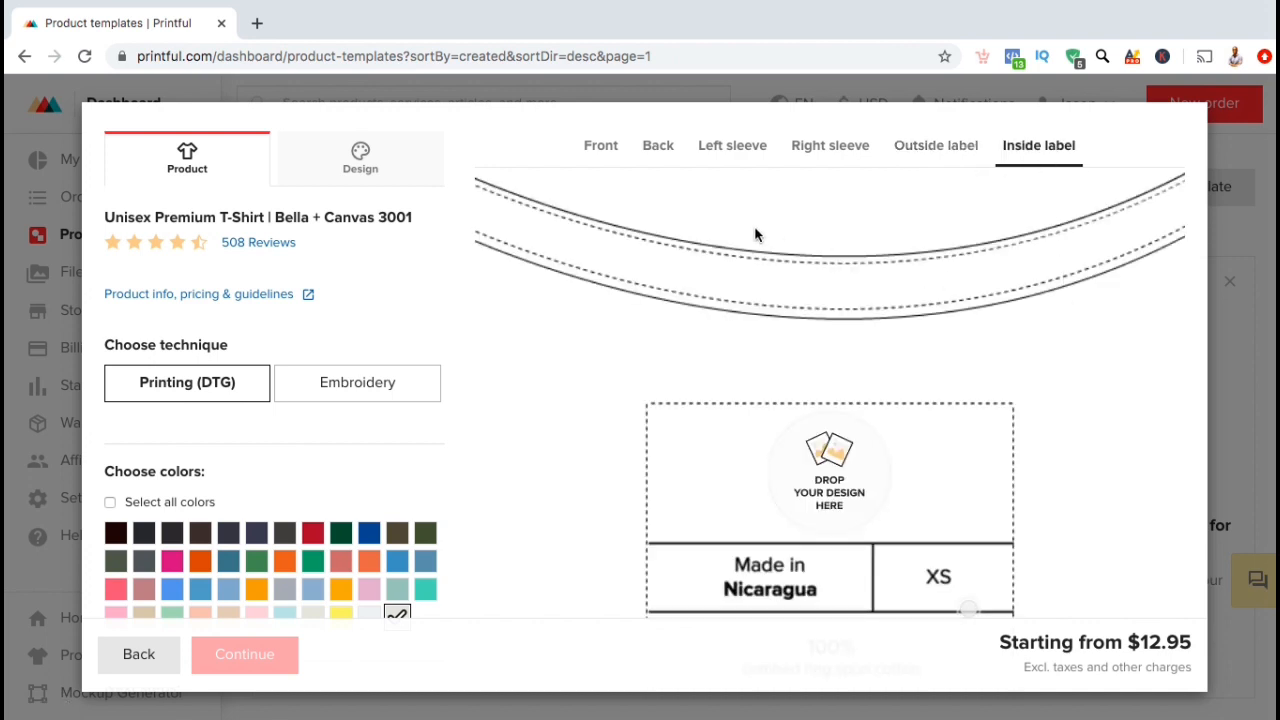
{"action": "left_click", "coordinate": [600, 144]}
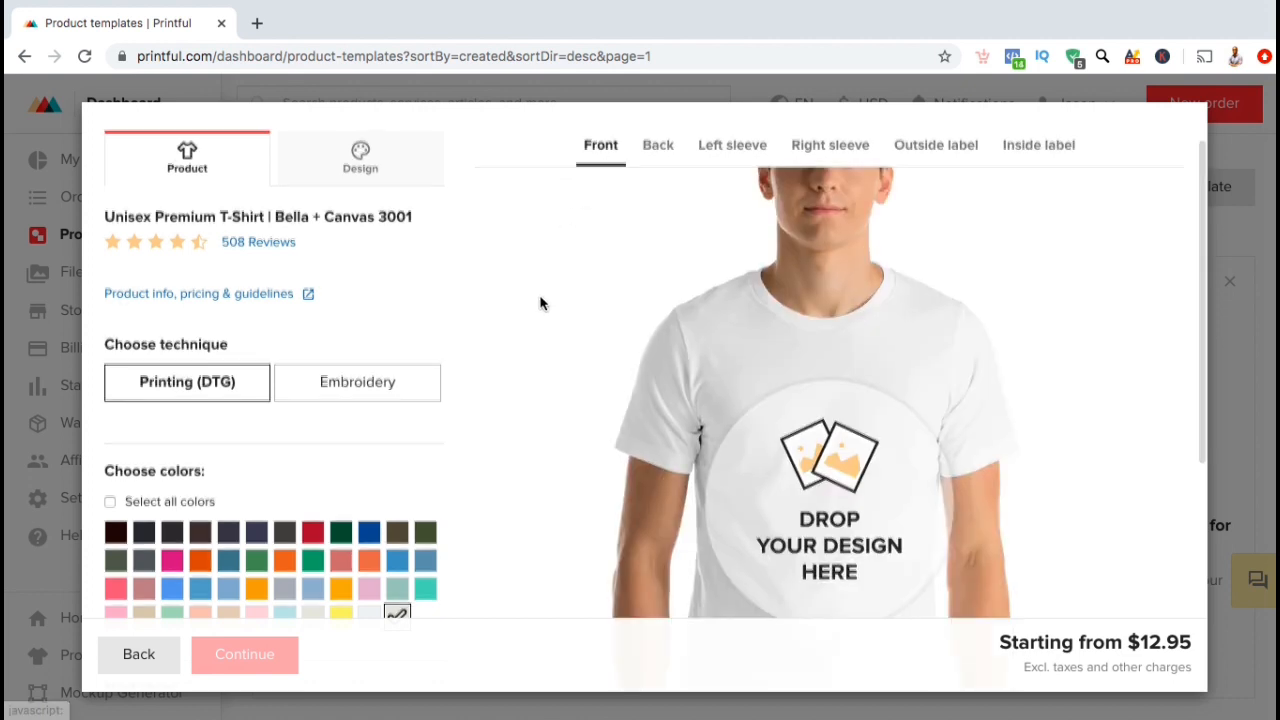
{"action": "scroll", "scroll_direction": "down", "scroll_amount": 3}
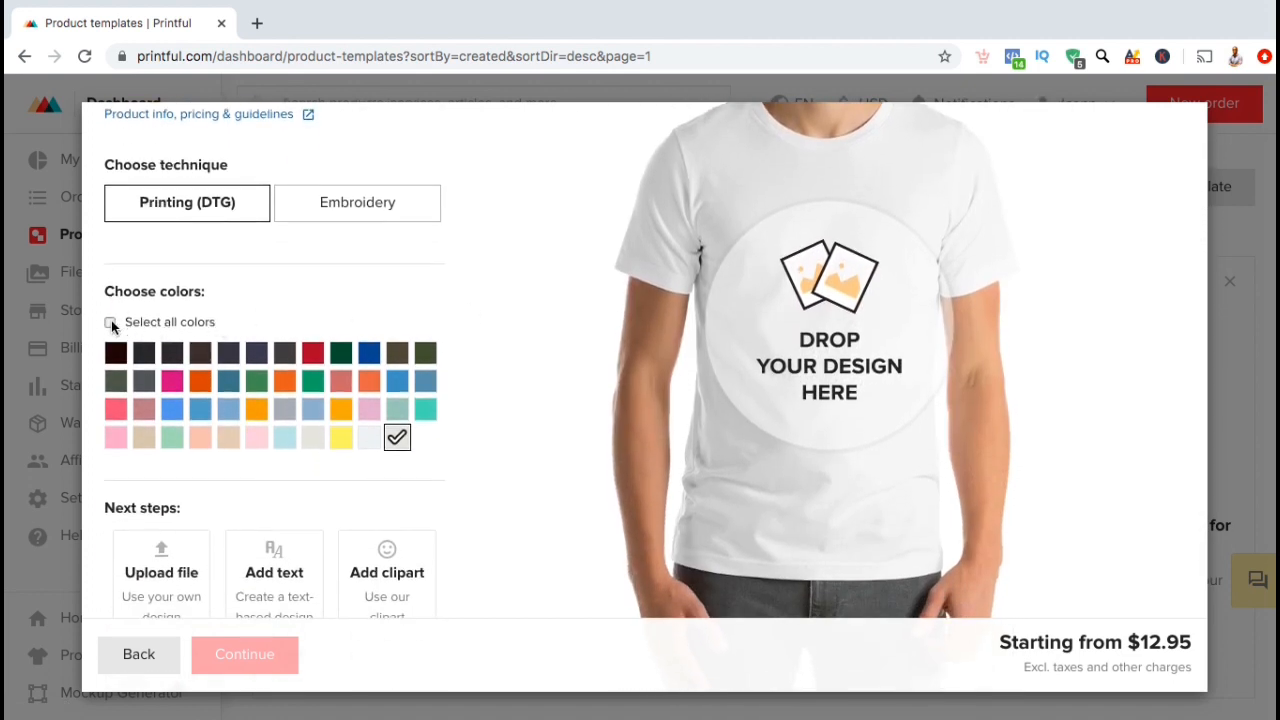
Step: Add Oxblood Black and Red shirt colours alongside White and preview them
{"action": "left_click", "coordinate": [312, 352]}
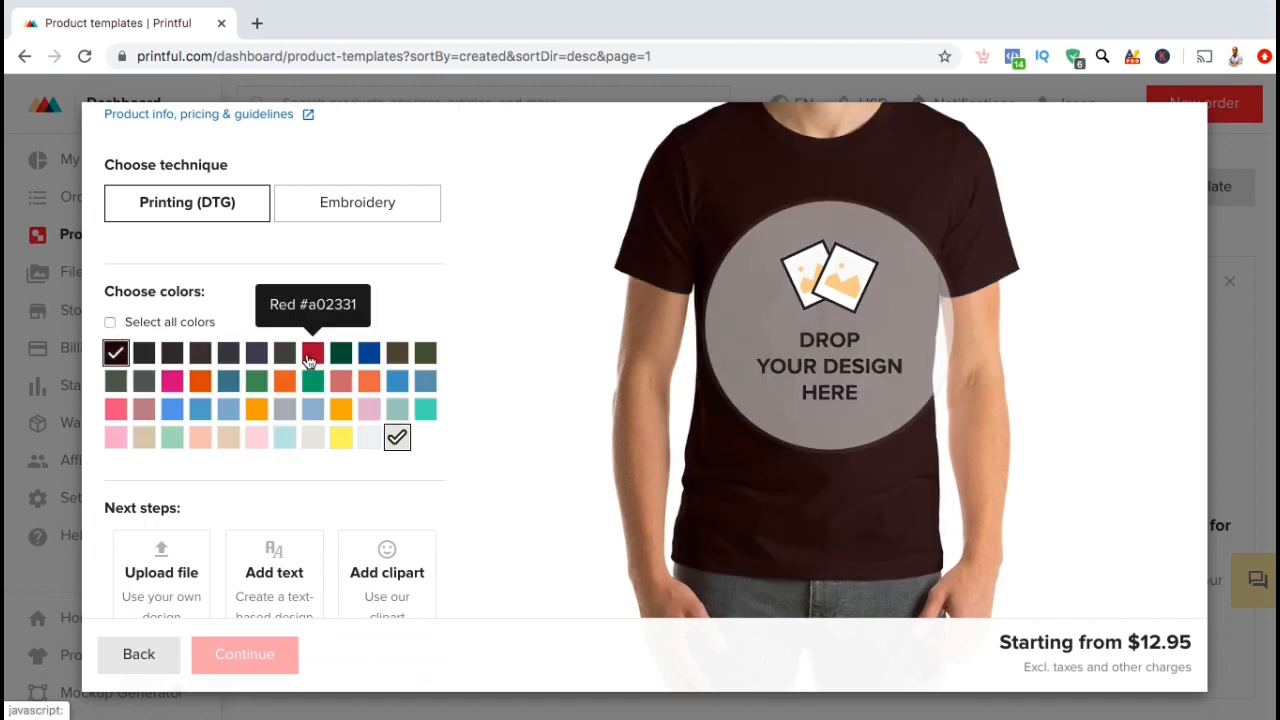
{"action": "left_click", "coordinate": [312, 352]}
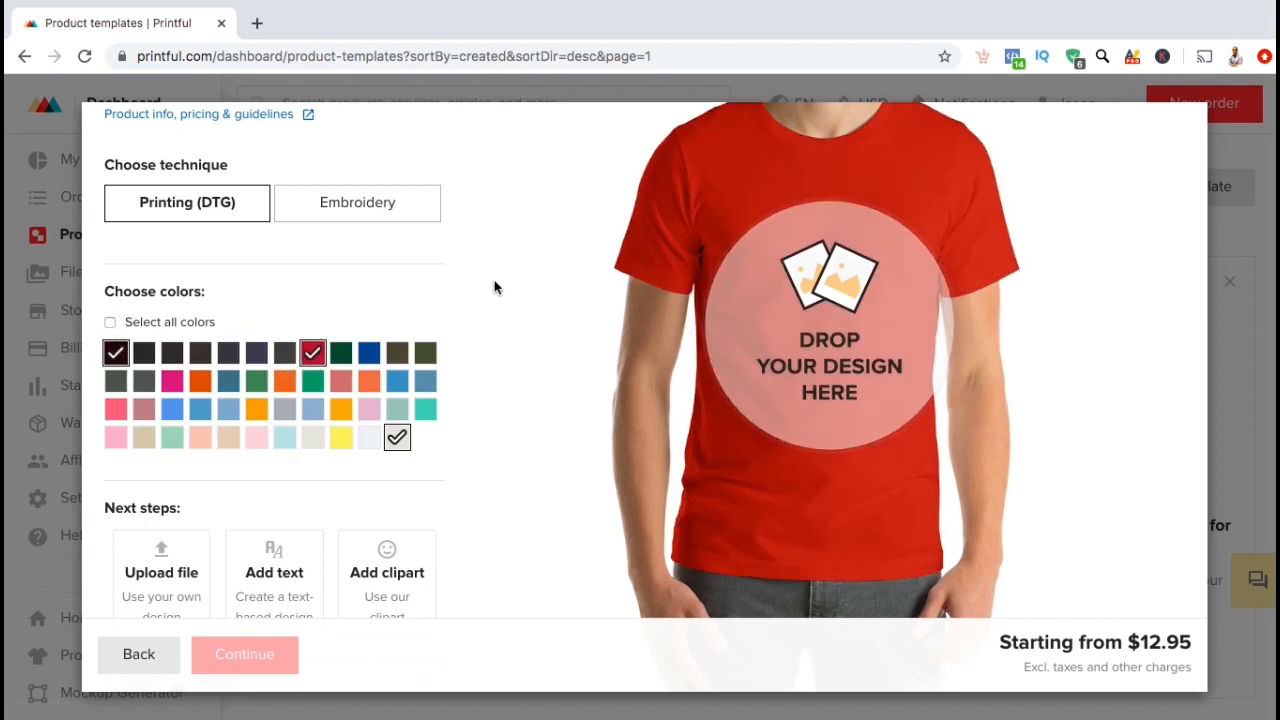
{"action": "scroll", "scroll_direction": "down", "scroll_amount": 3}
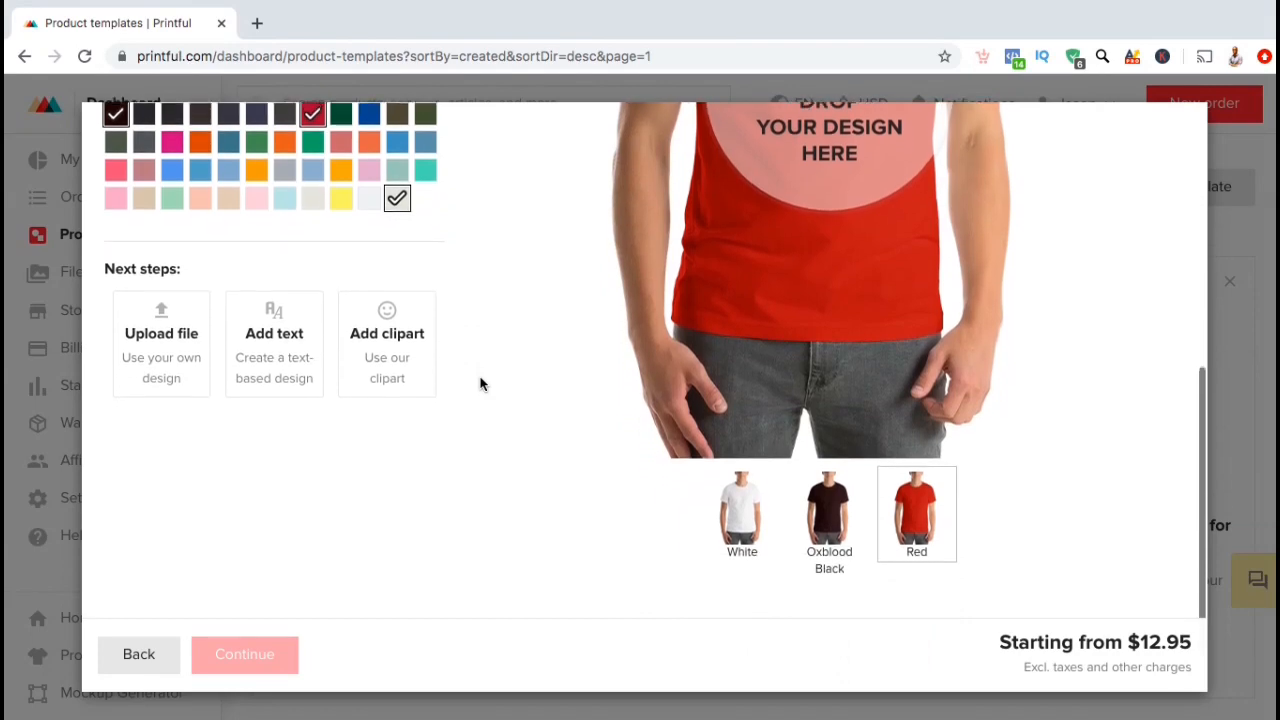
{"action": "left_click", "coordinate": [828, 512]}
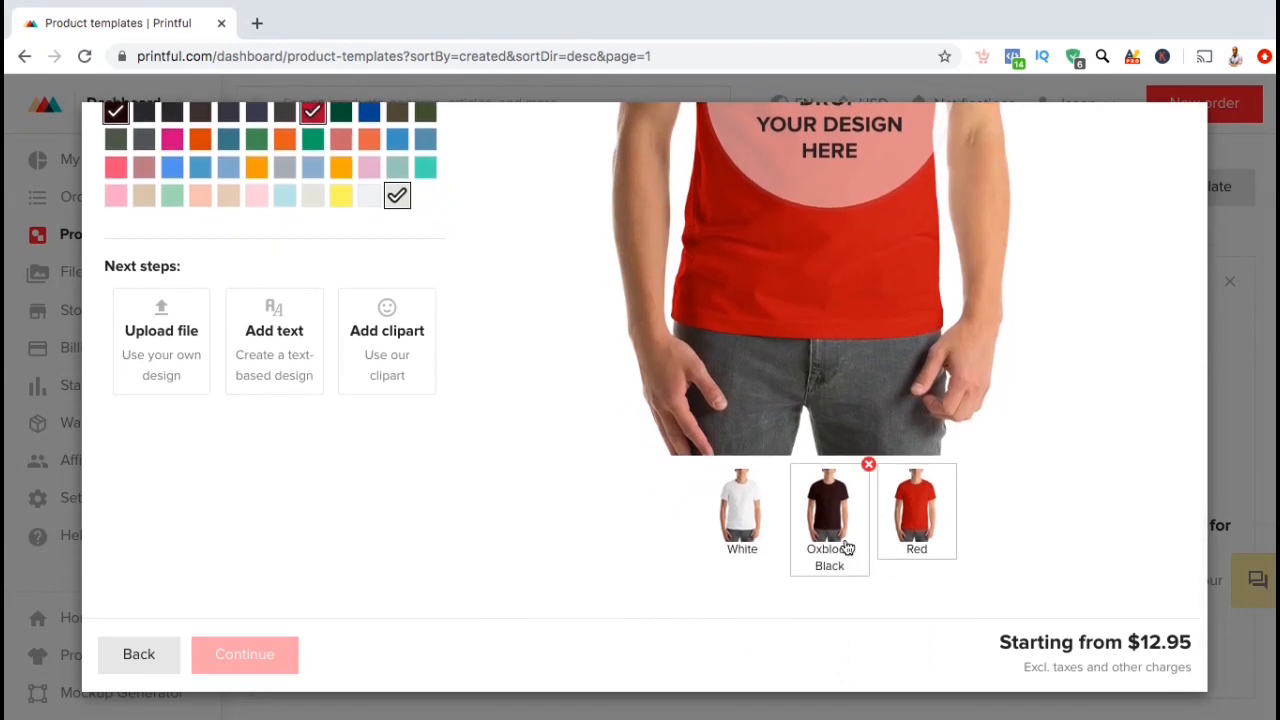
{"action": "left_click", "coordinate": [742, 510]}
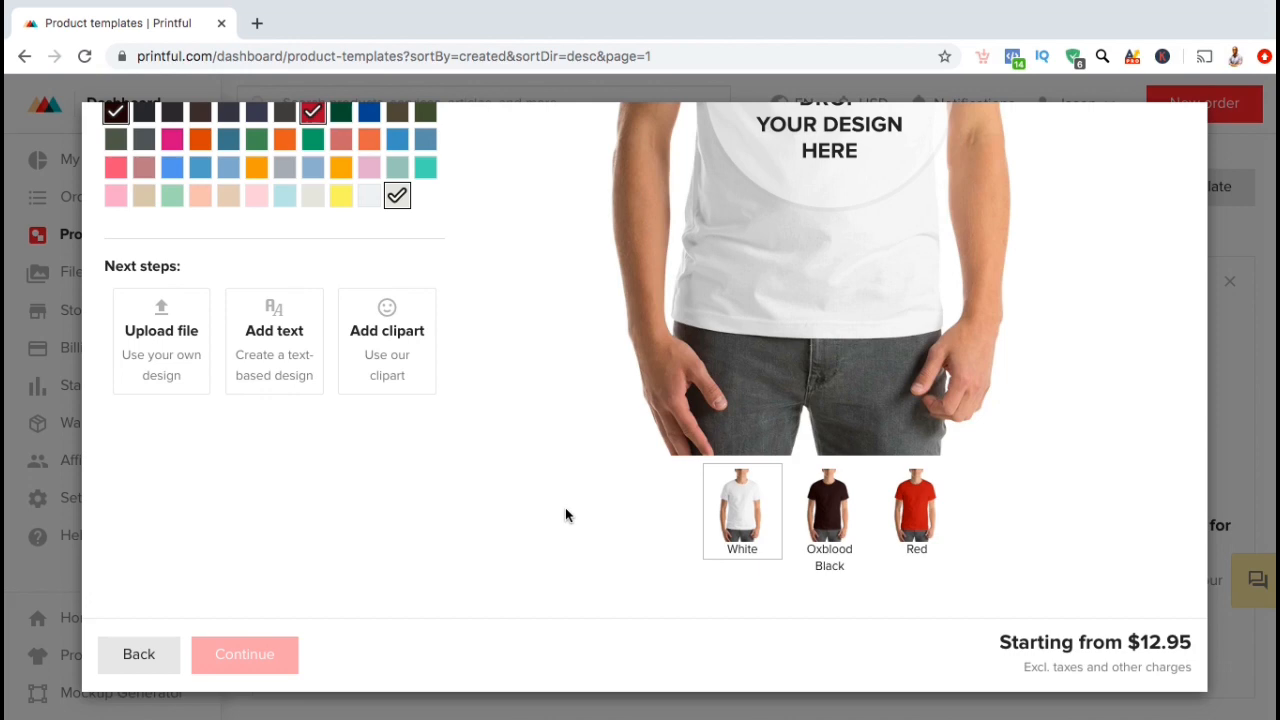
{"action": "scroll", "scroll_direction": "up", "scroll_amount": 3}
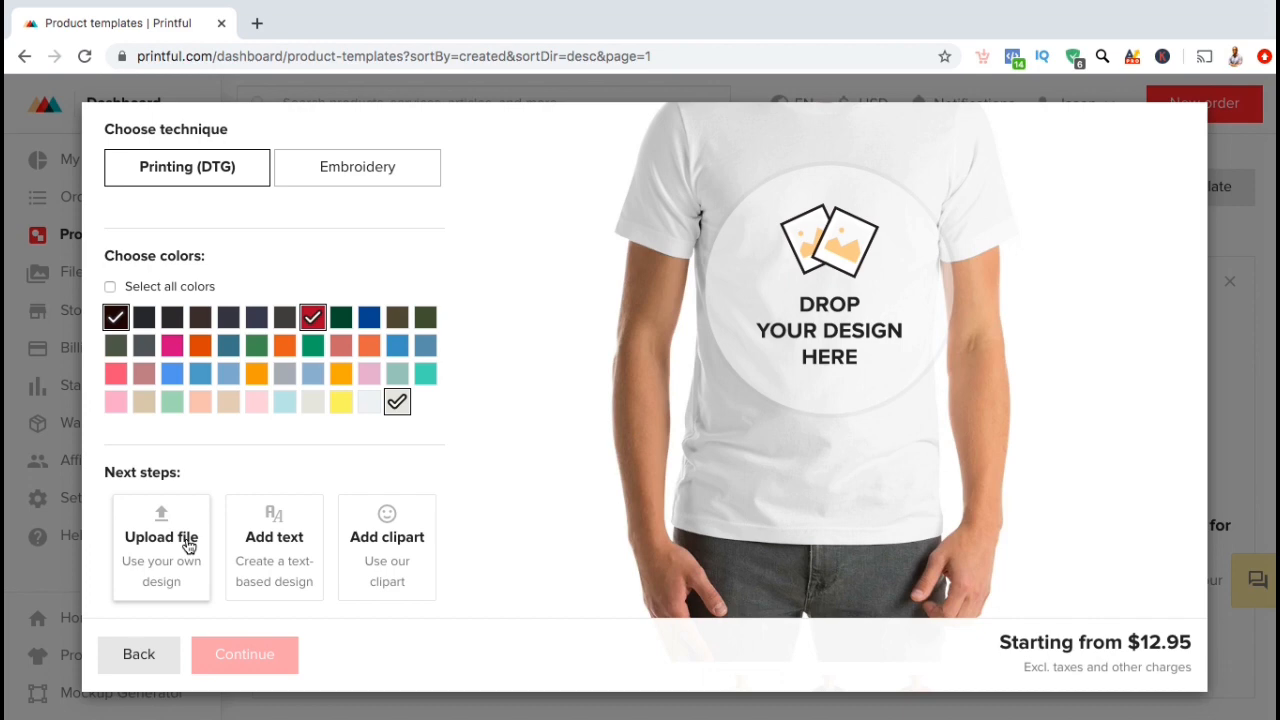
{"action": "mouse_move", "coordinate": [258, 544]}
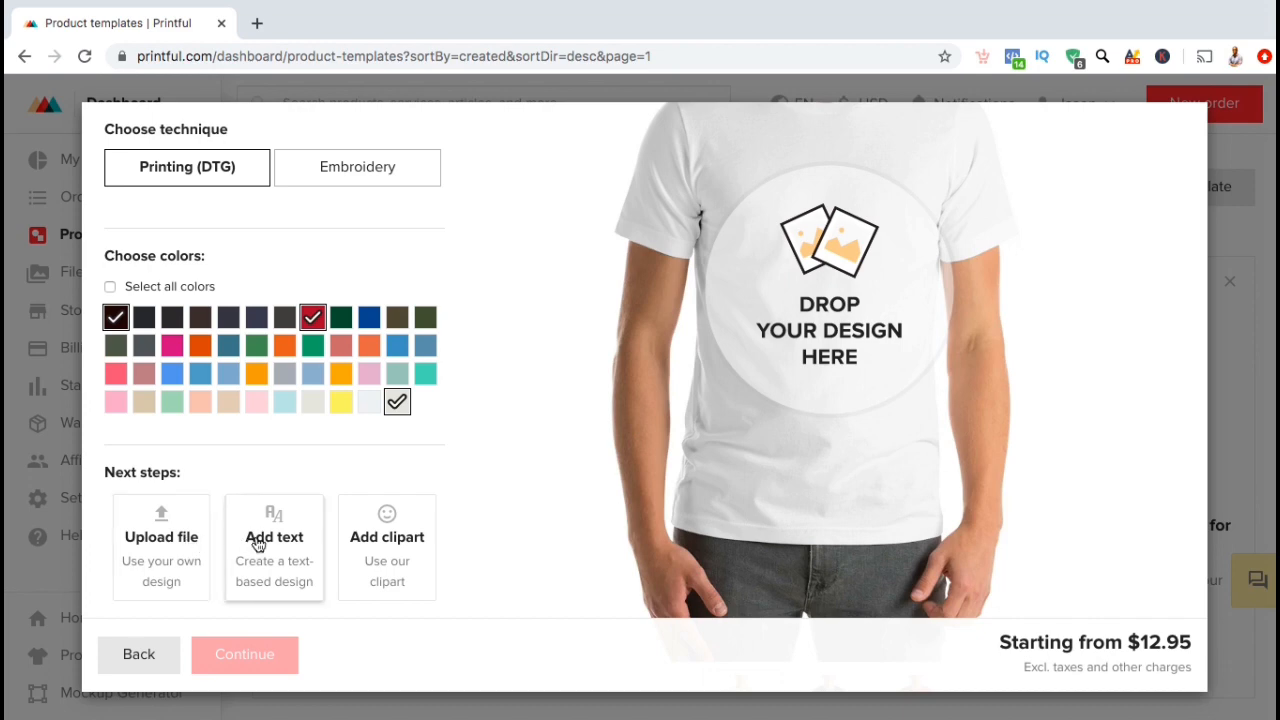
{"action": "mouse_move", "coordinate": [386, 540]}
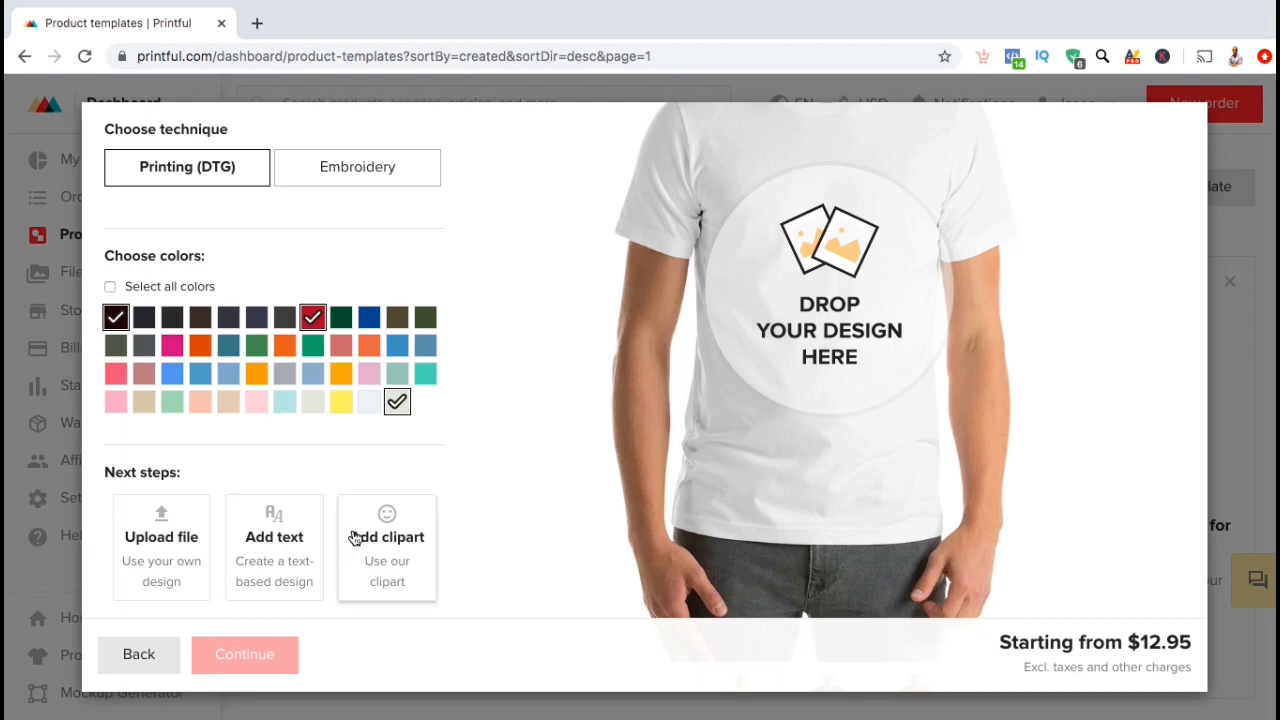
{"action": "mouse_move", "coordinate": [372, 542]}
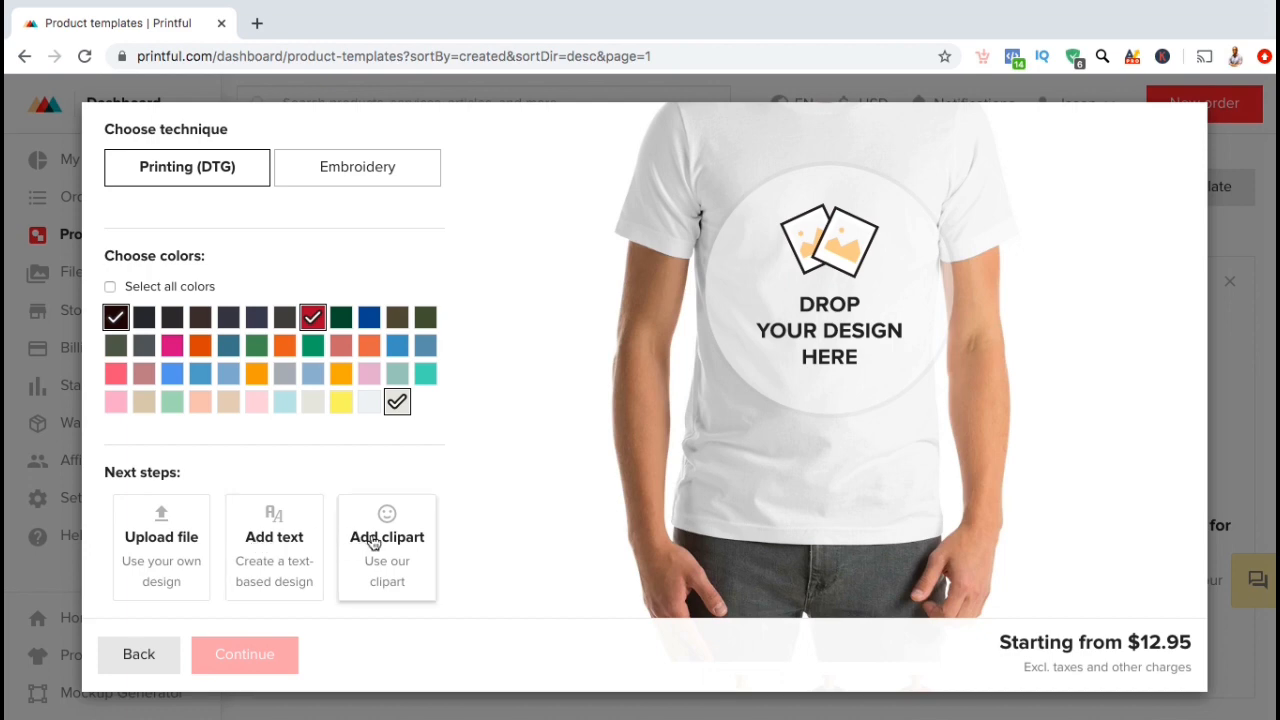
{"action": "mouse_move", "coordinate": [476, 520]}
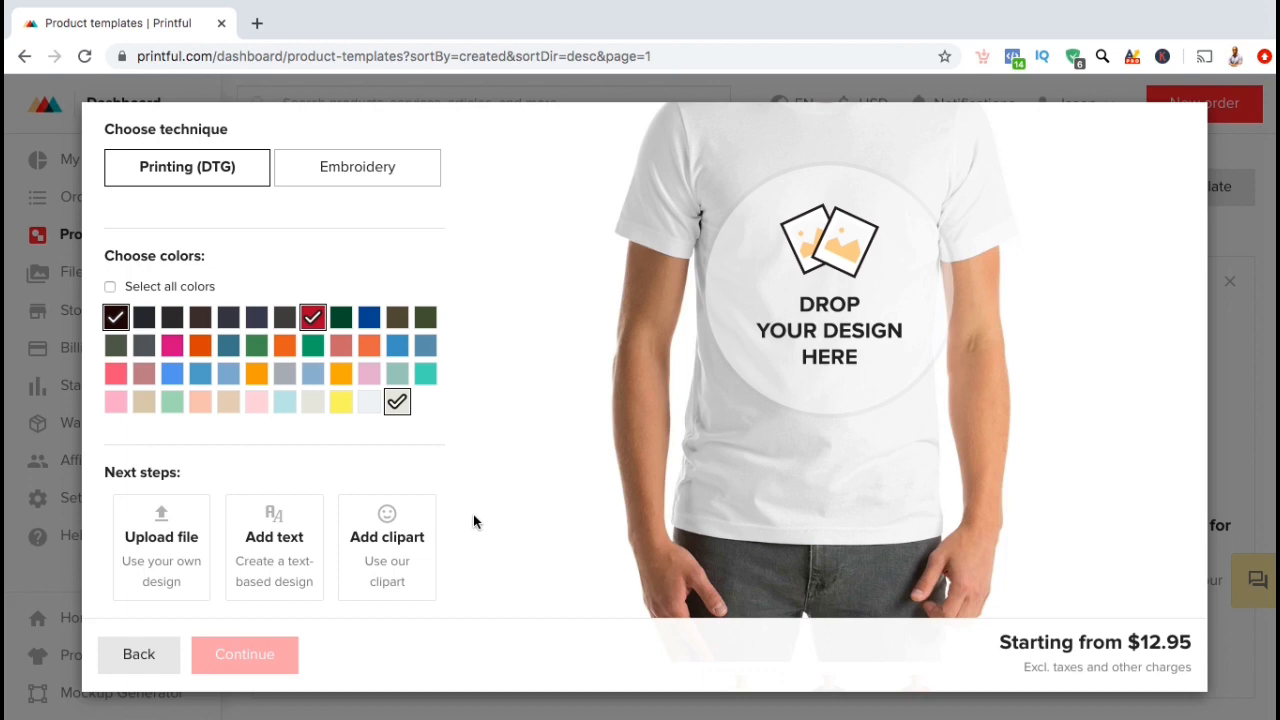
{"action": "mouse_move", "coordinate": [412, 544]}
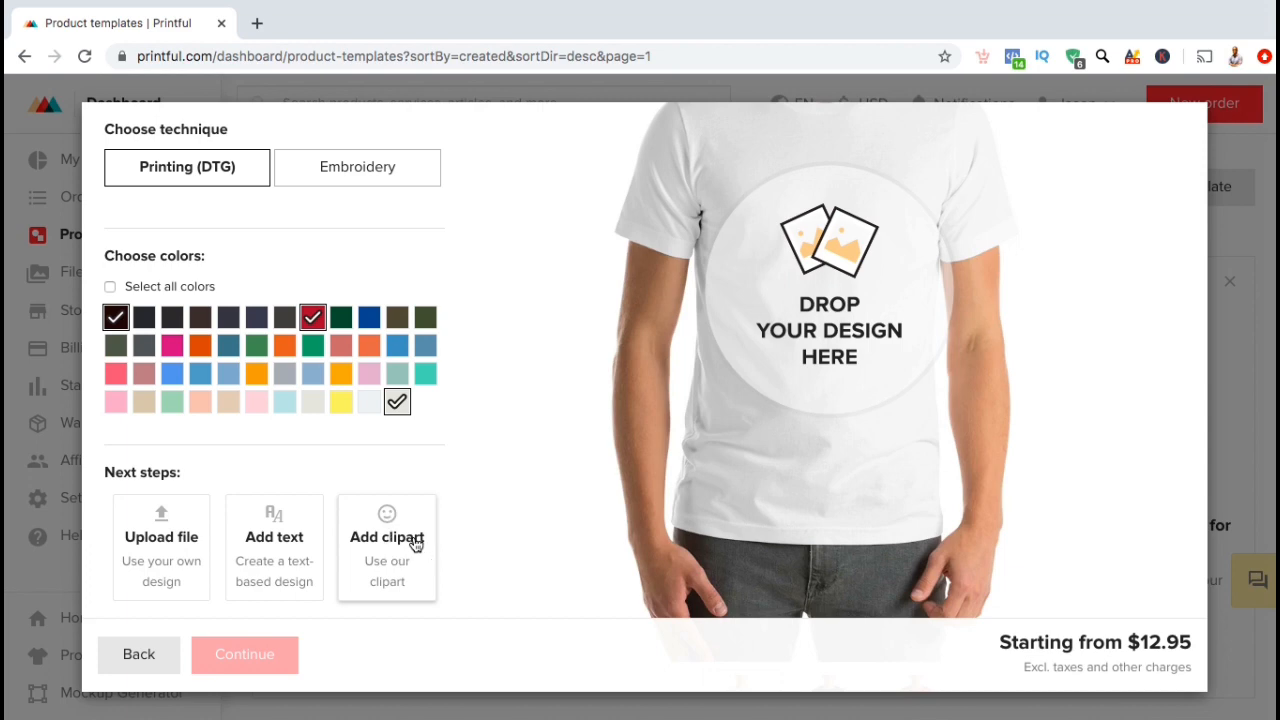
Step: Browse the clipart collections and open One line art to pick the hibiscus drawing
{"action": "left_click", "coordinate": [386, 536]}
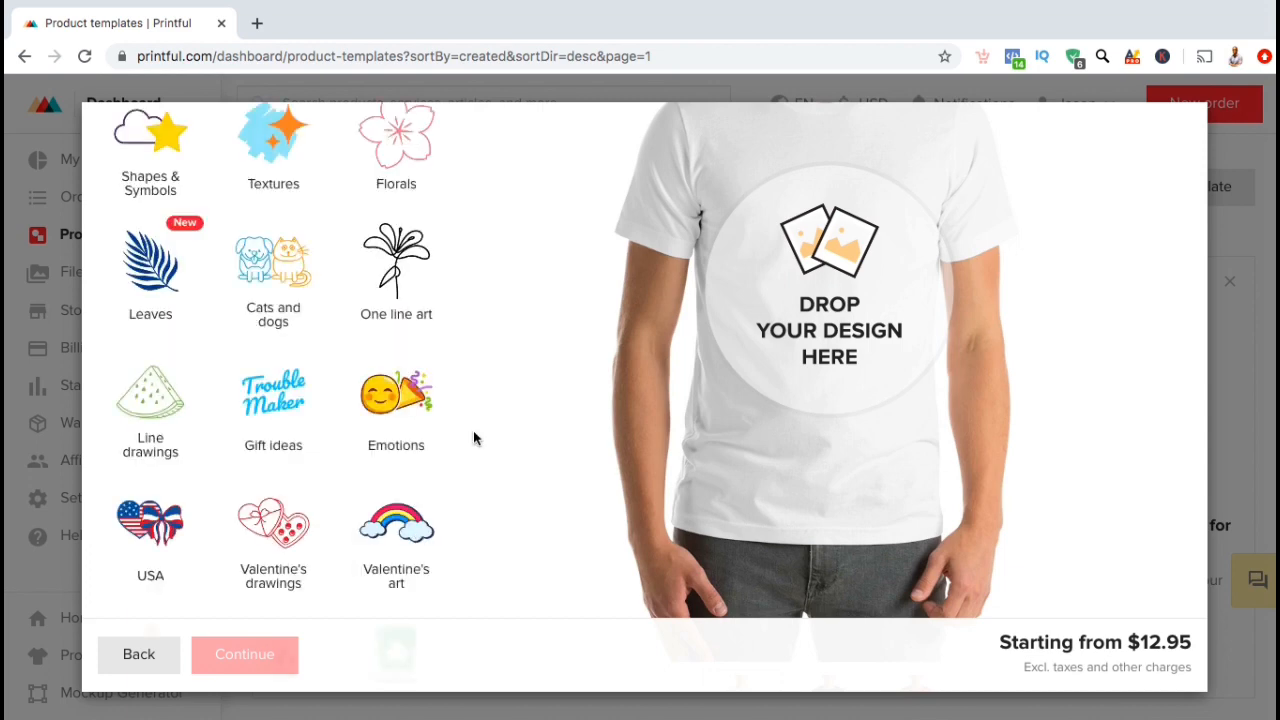
{"action": "scroll", "scroll_direction": "down", "scroll_amount": 3}
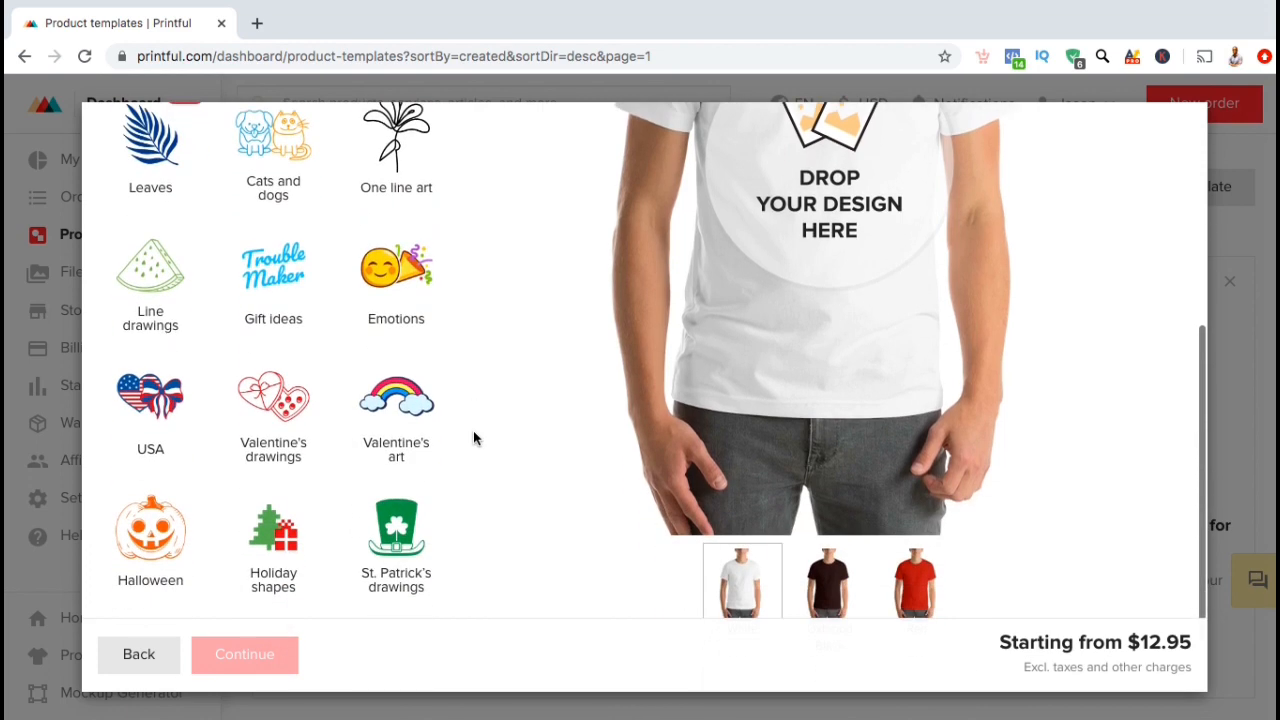
{"action": "scroll", "scroll_direction": "up", "scroll_amount": 3}
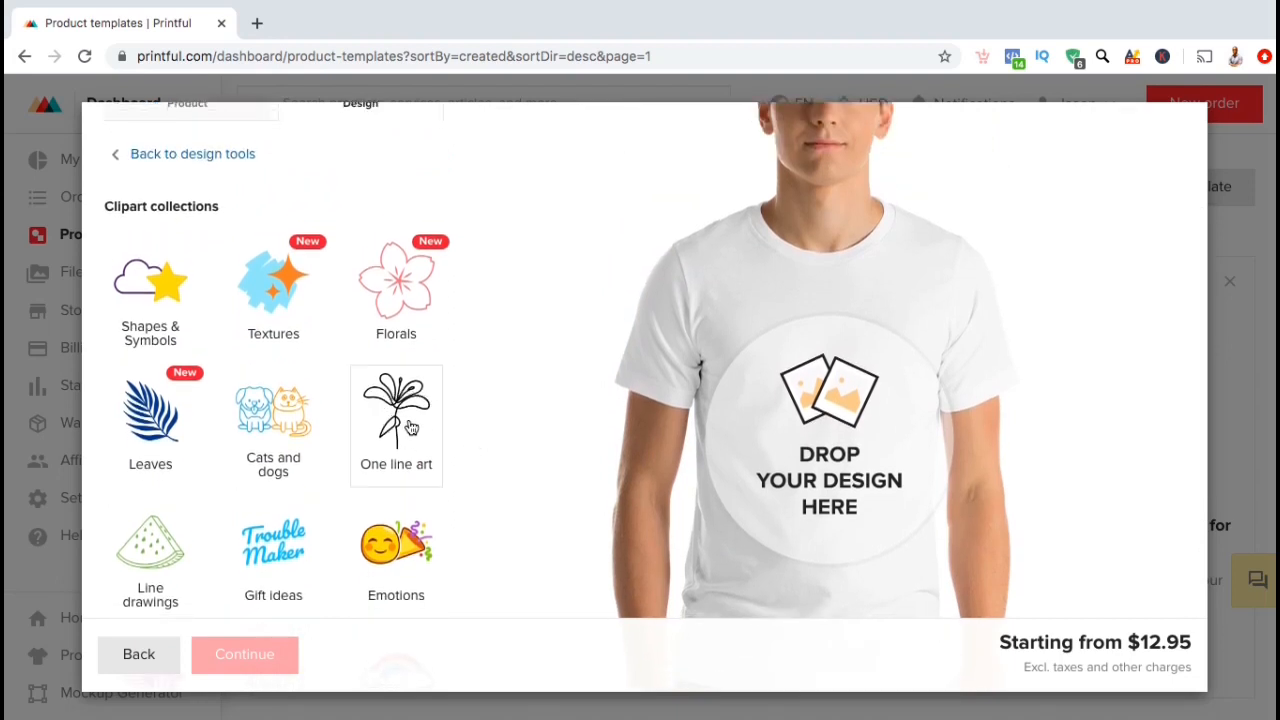
{"action": "left_click", "coordinate": [396, 424]}
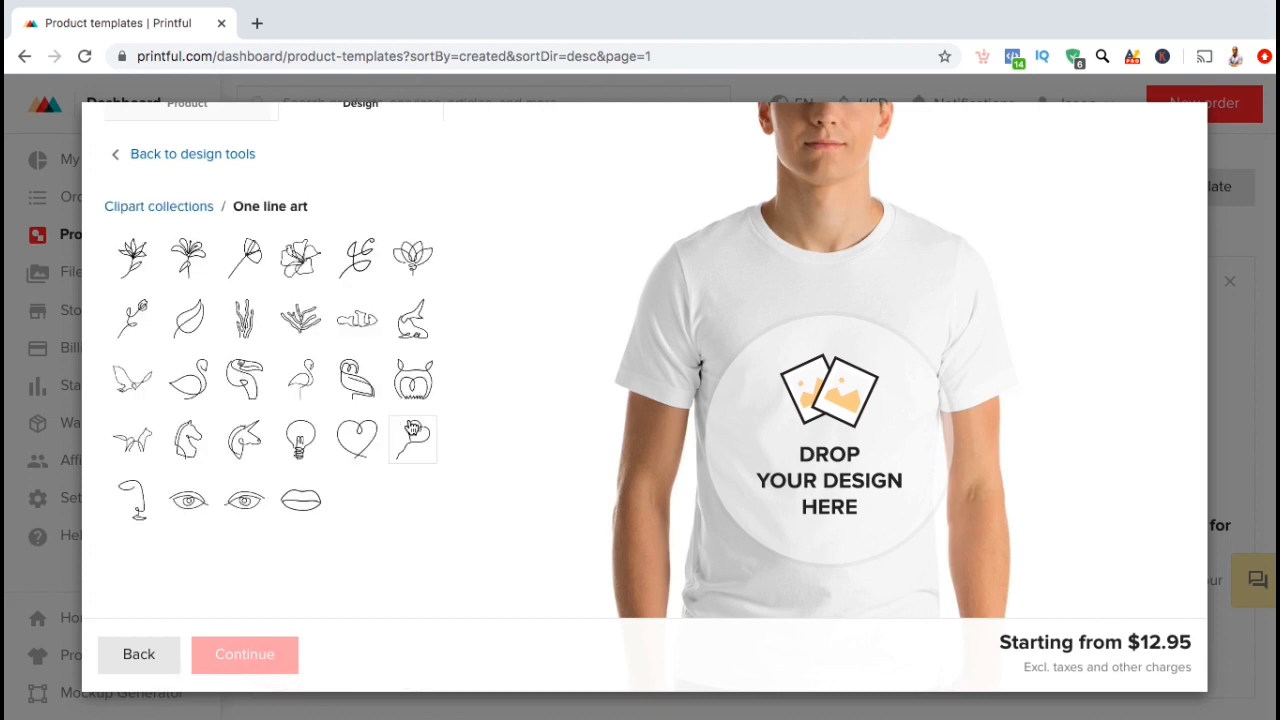
{"action": "mouse_move", "coordinate": [332, 280]}
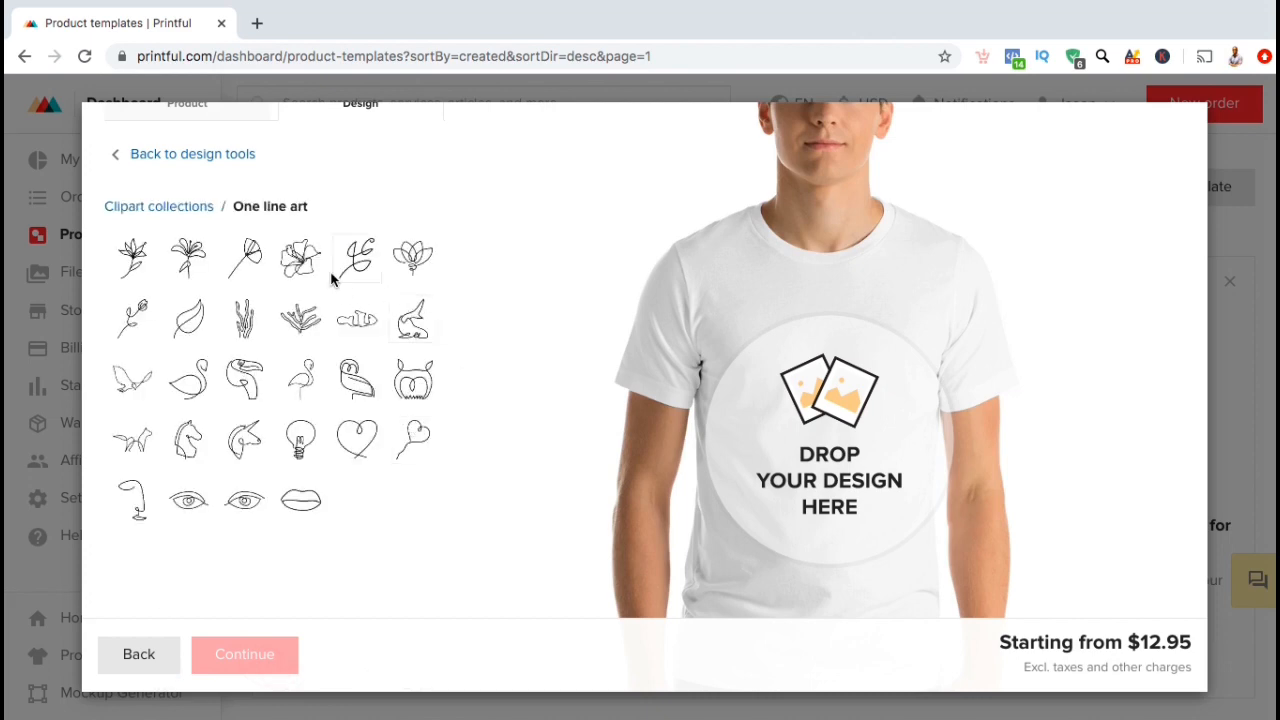
{"action": "left_click", "coordinate": [300, 258]}
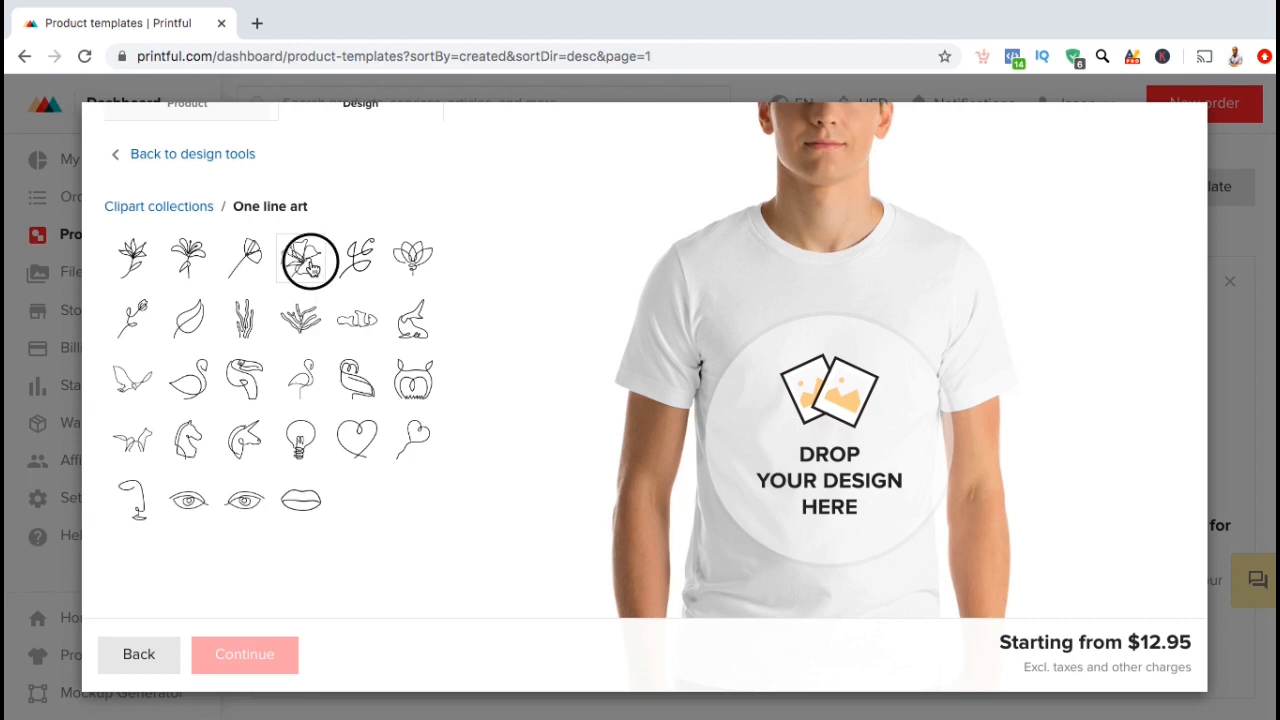
Step: Place the Hibiscus clipart on the front, return it upright and enlarge it to fill the print area
{"action": "left_click", "coordinate": [308, 260]}
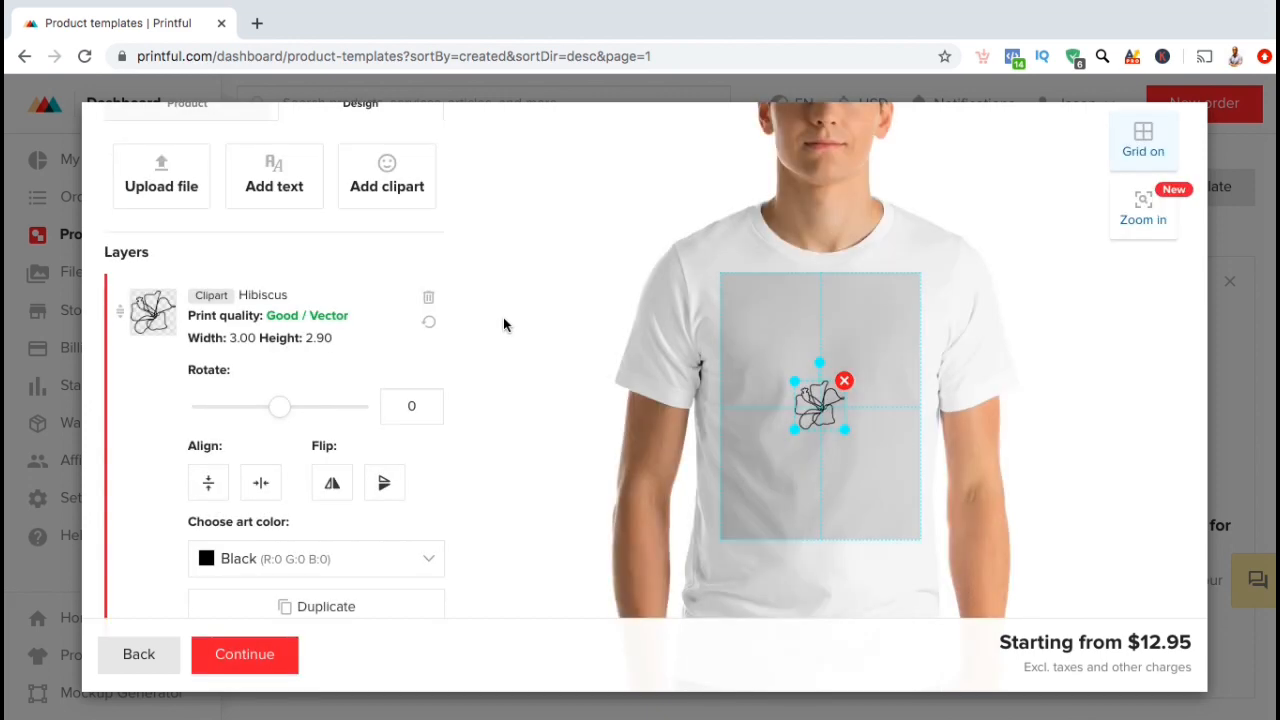
{"action": "scroll", "scroll_direction": "down", "scroll_amount": 3}
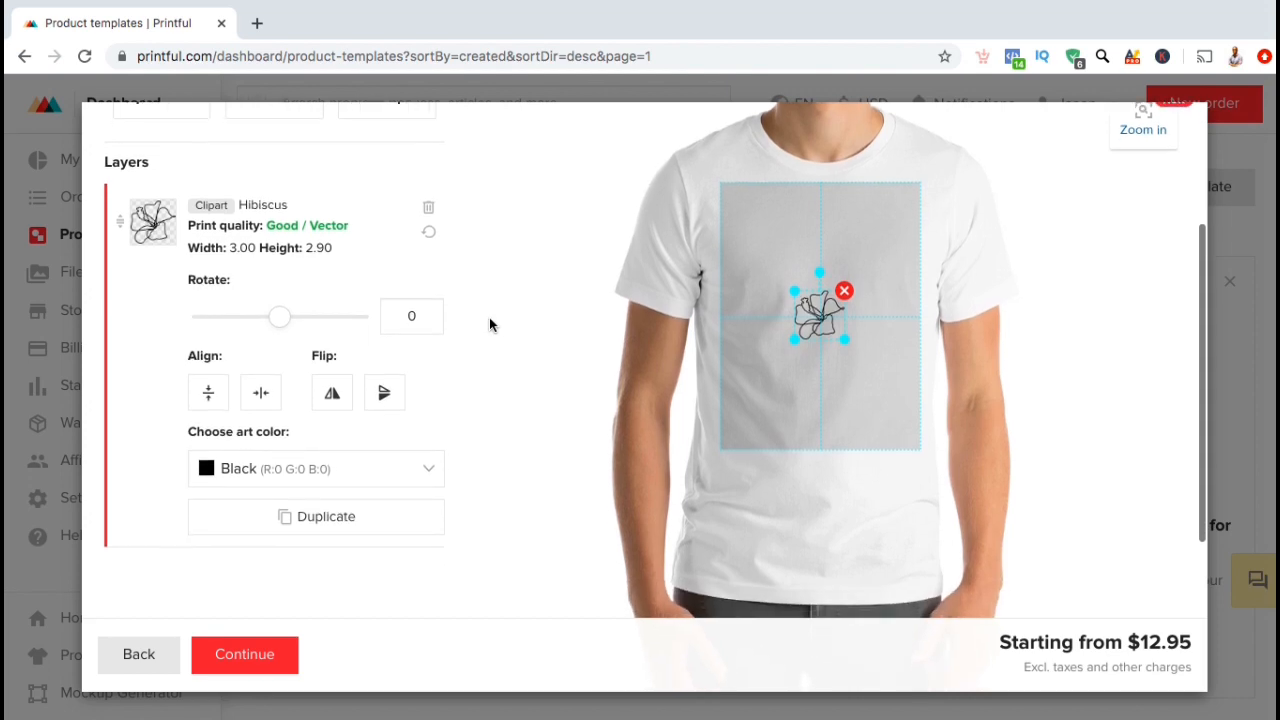
{"action": "left_click_drag", "start_coordinate": [280, 316], "coordinate": [300, 316]}
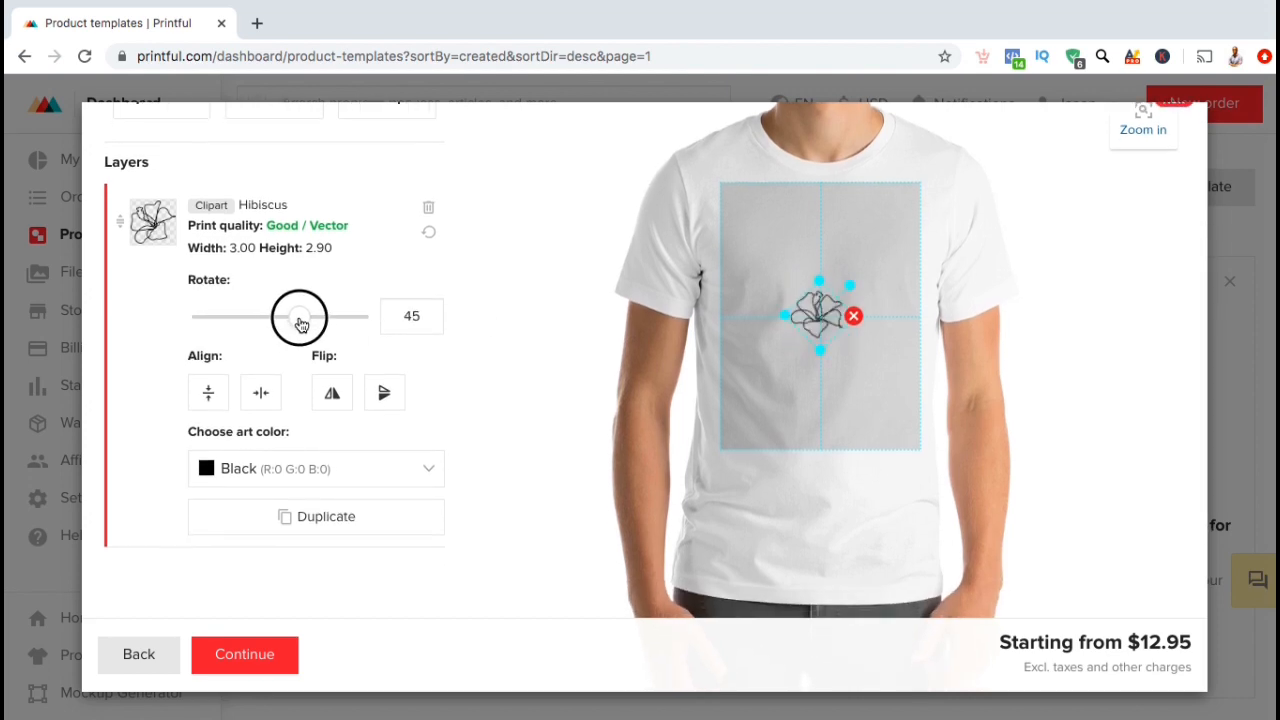
{"action": "left_click_drag", "start_coordinate": [300, 316], "coordinate": [278, 316]}
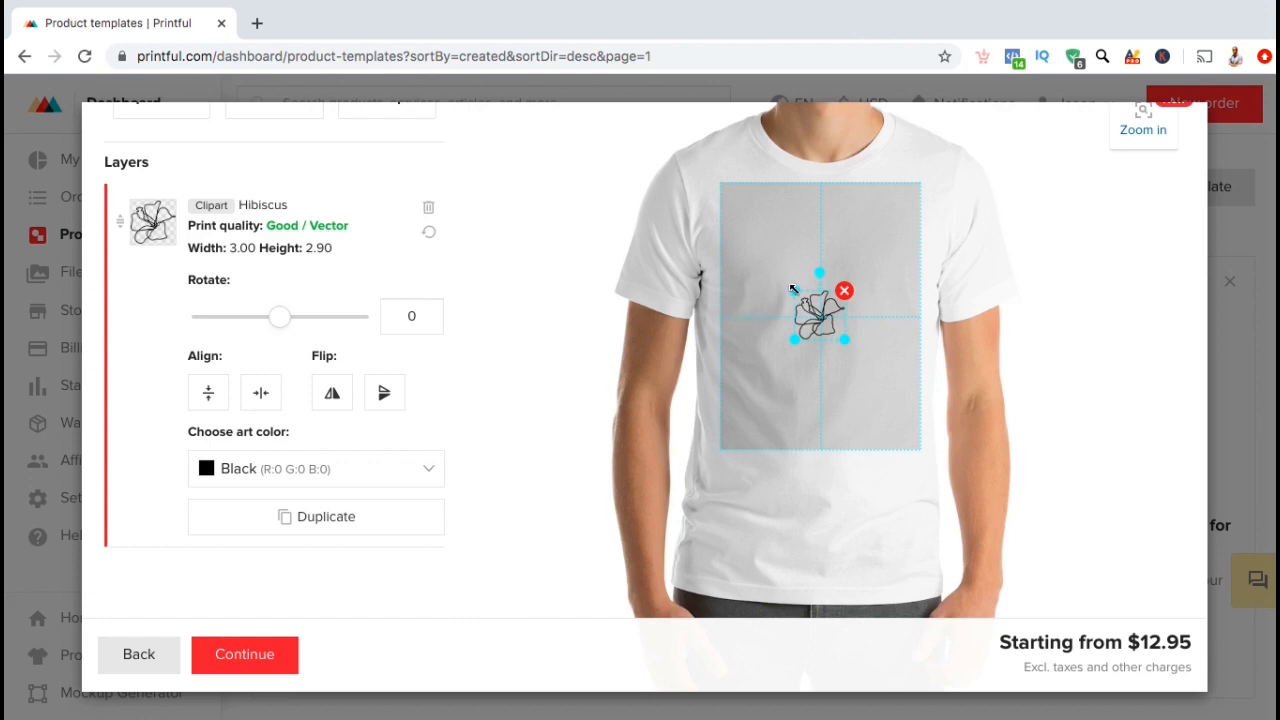
{"action": "left_click_drag", "start_coordinate": [818, 272], "coordinate": [826, 272]}
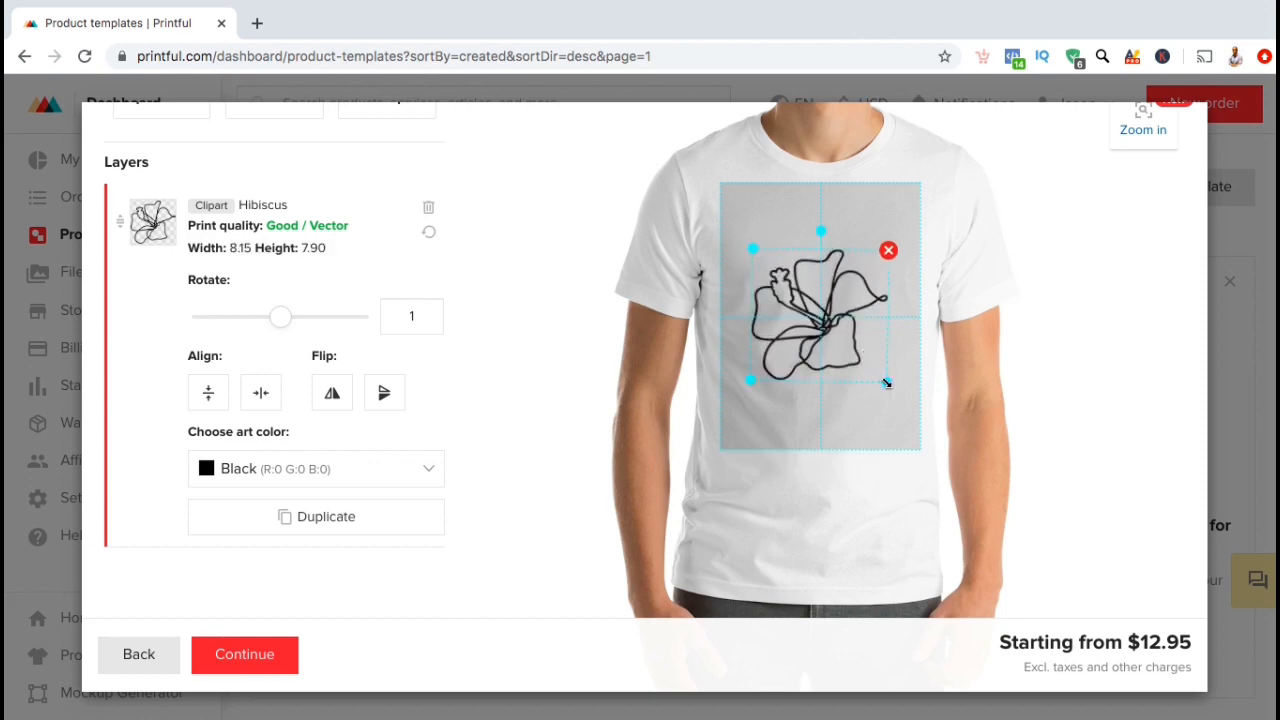
Step: Recolour the hibiscus clipart teal under Choose art color
{"action": "left_click", "coordinate": [428, 468]}
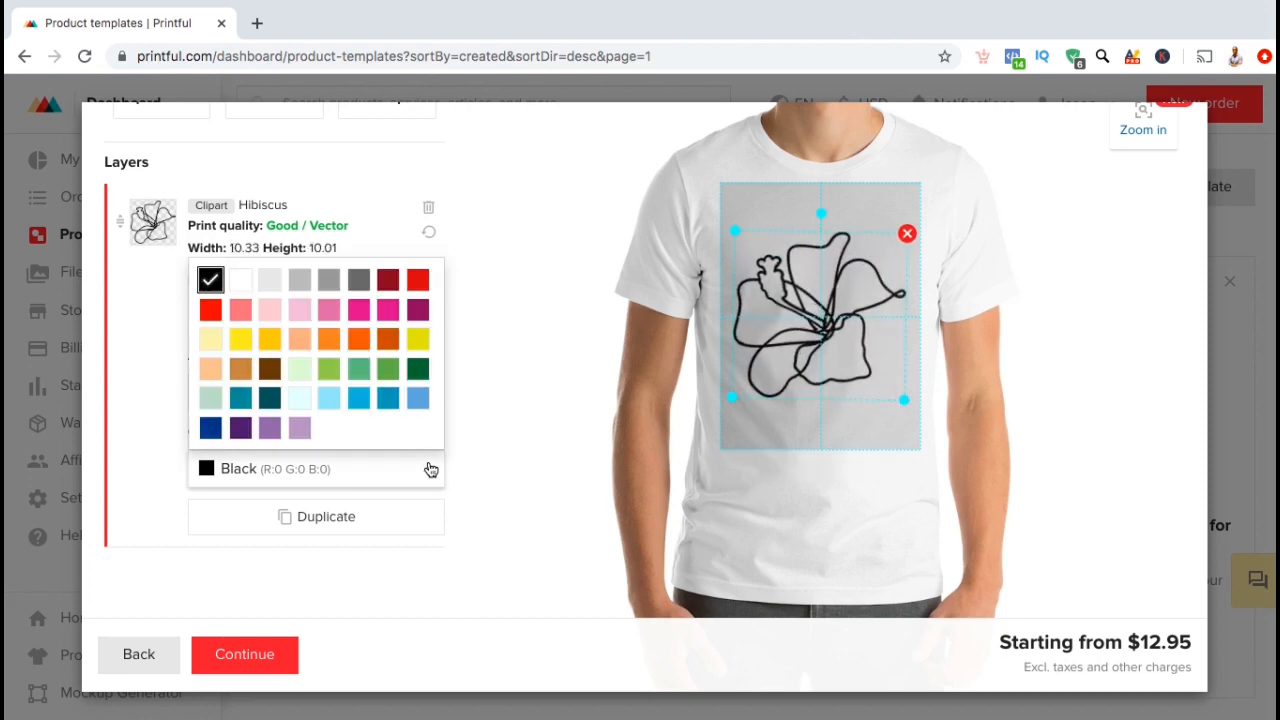
{"action": "left_click", "coordinate": [416, 280]}
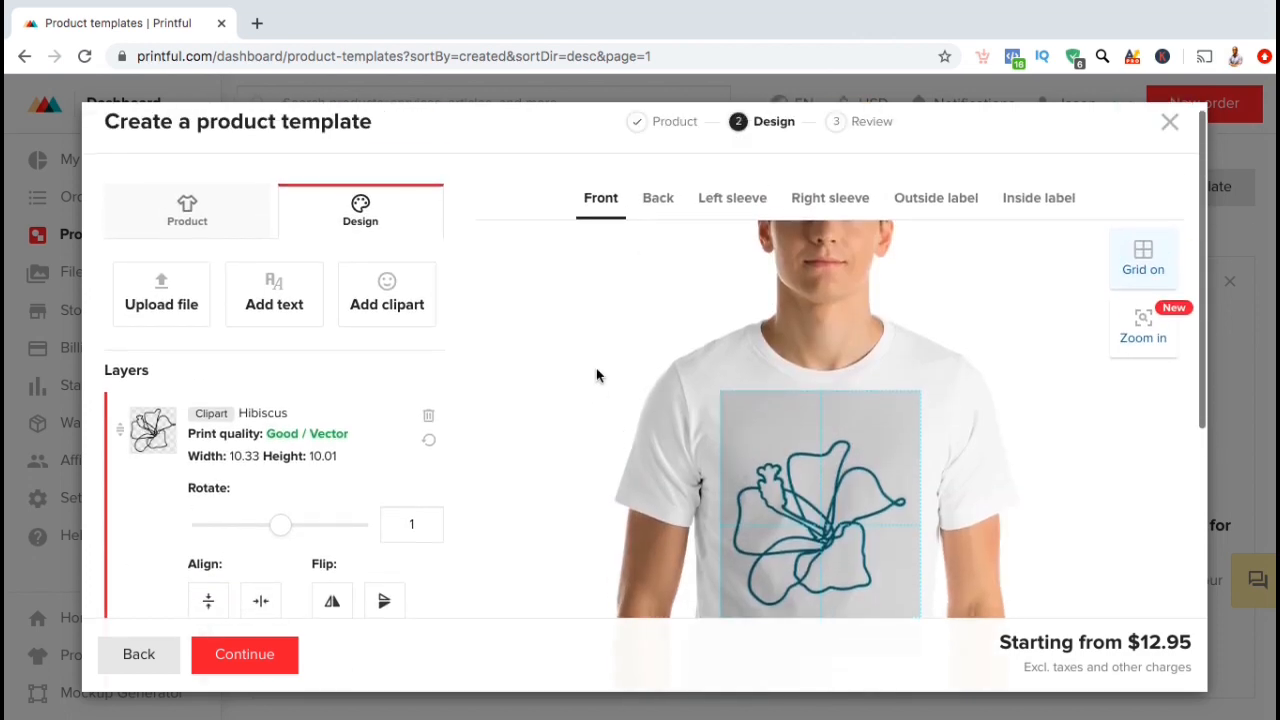
{"action": "mouse_move", "coordinate": [318, 304]}
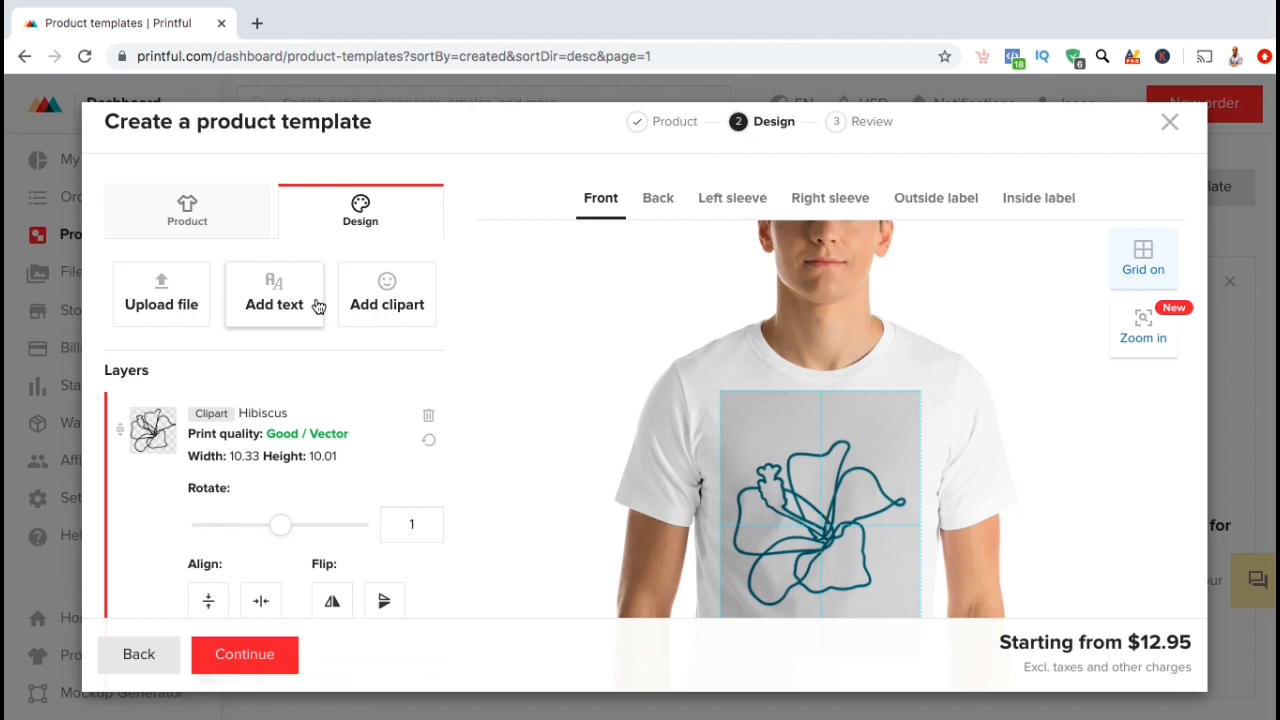
Step: Add a text layer reading 'EXAMPLE DESIGN' on two lines over the hibiscus
{"action": "left_click", "coordinate": [274, 294]}
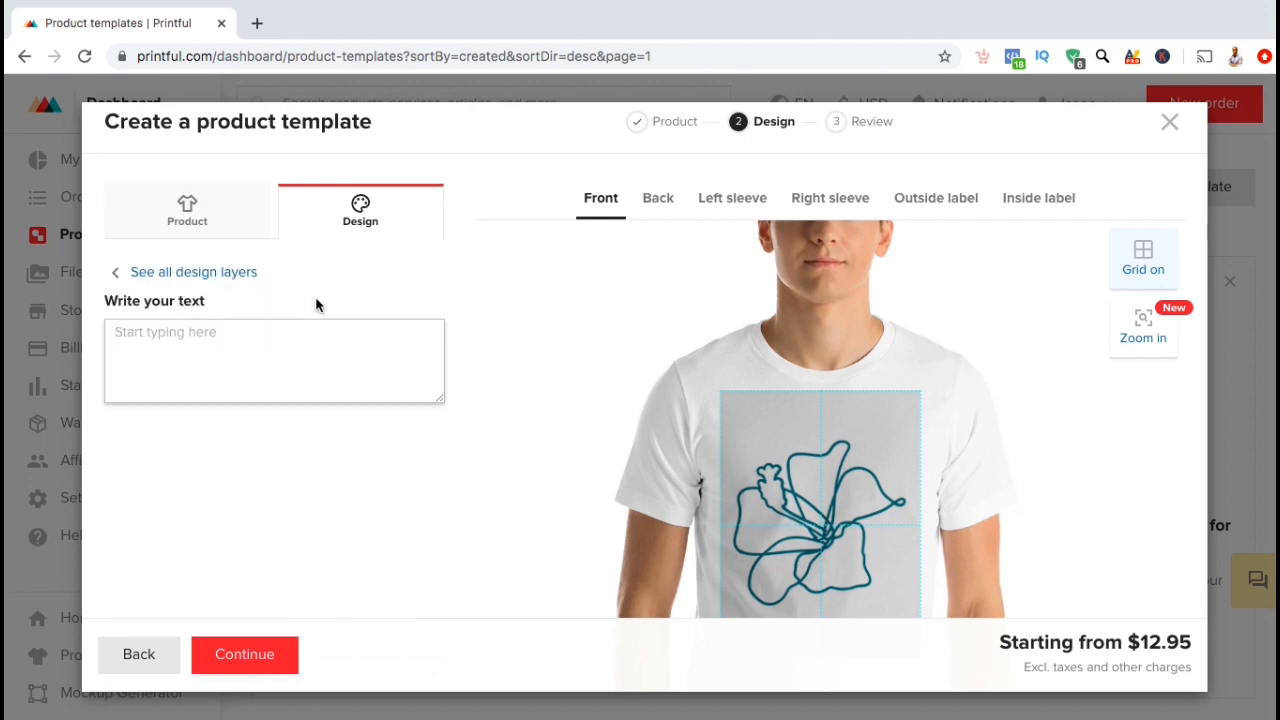
{"action": "left_click", "coordinate": [272, 360]}
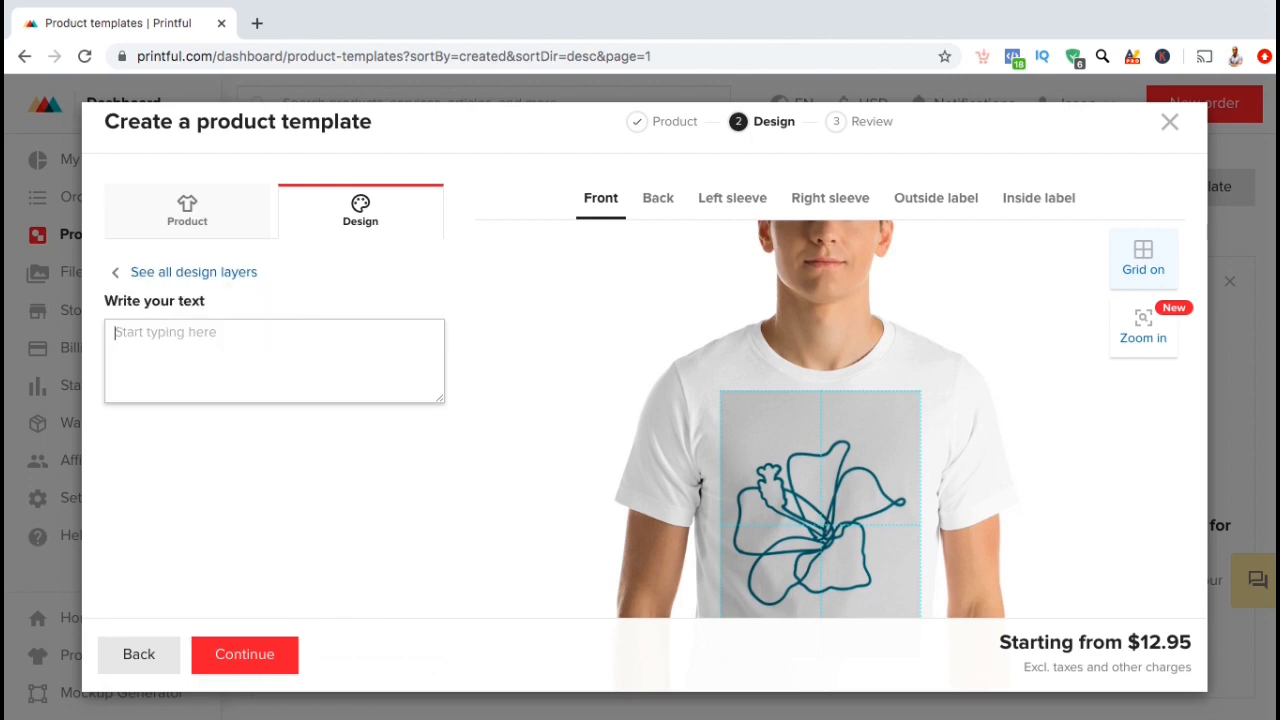
{"action": "type", "text": "EXAMPLE D"}
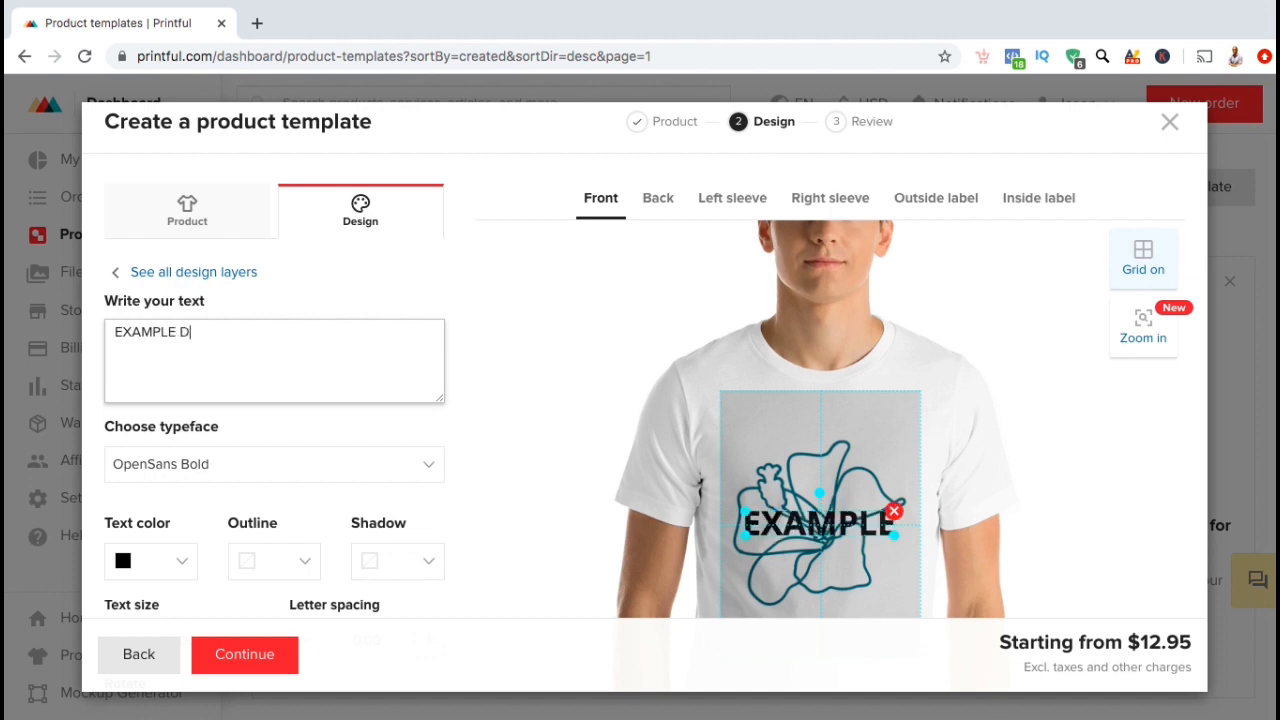
{"action": "type", "text": "ESIGN"}
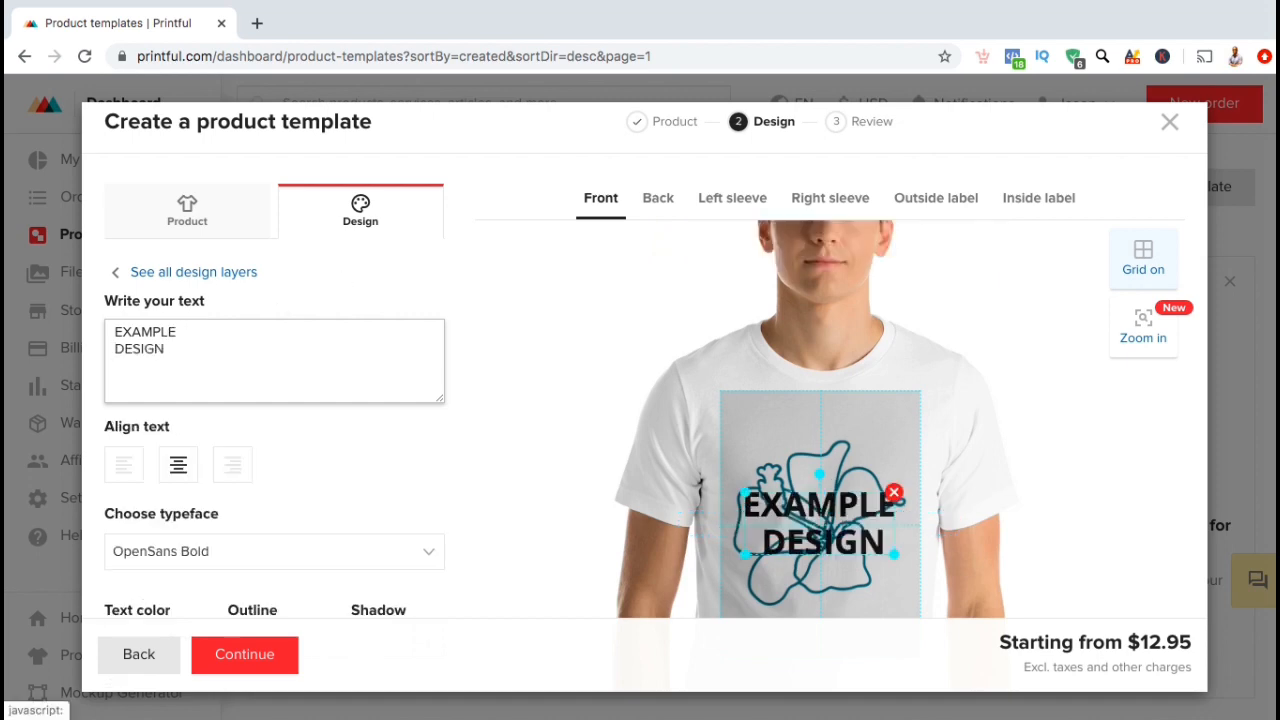
{"action": "mouse_move", "coordinate": [614, 424]}
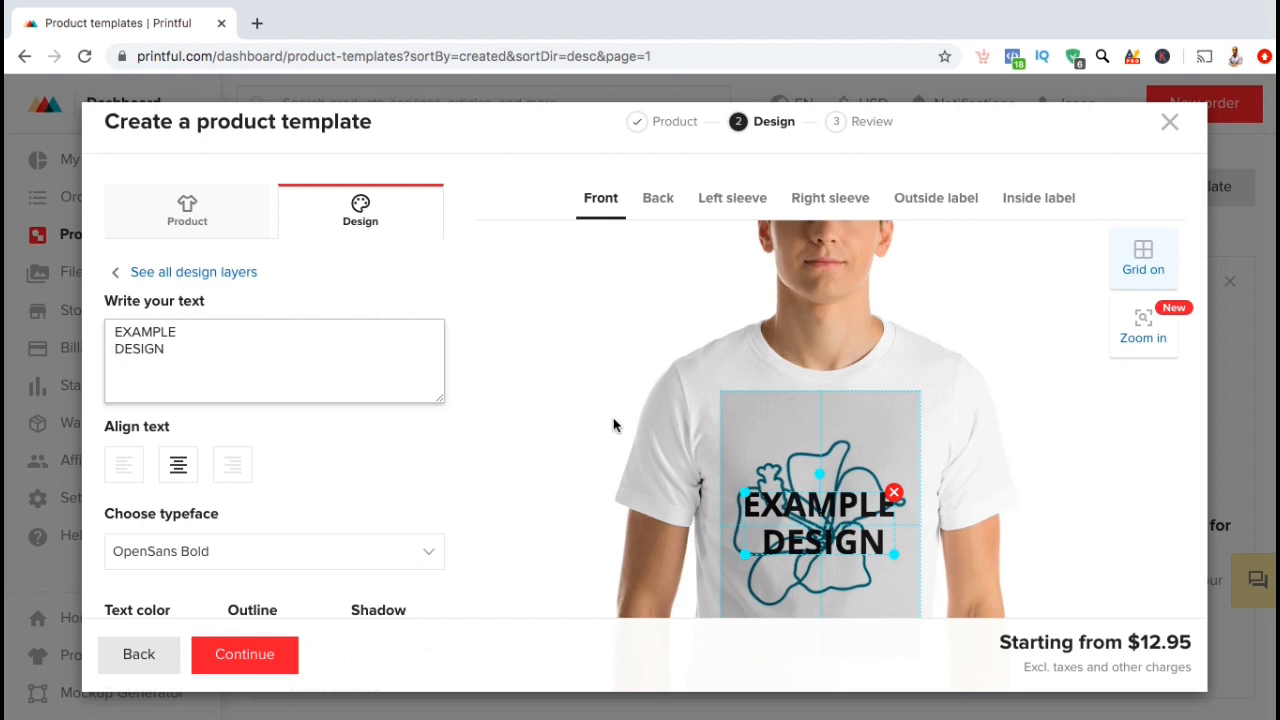
Step: Try left and right alignment, keep centre, move the text below the hibiscus at size 1.29
{"action": "left_click", "coordinate": [124, 464]}
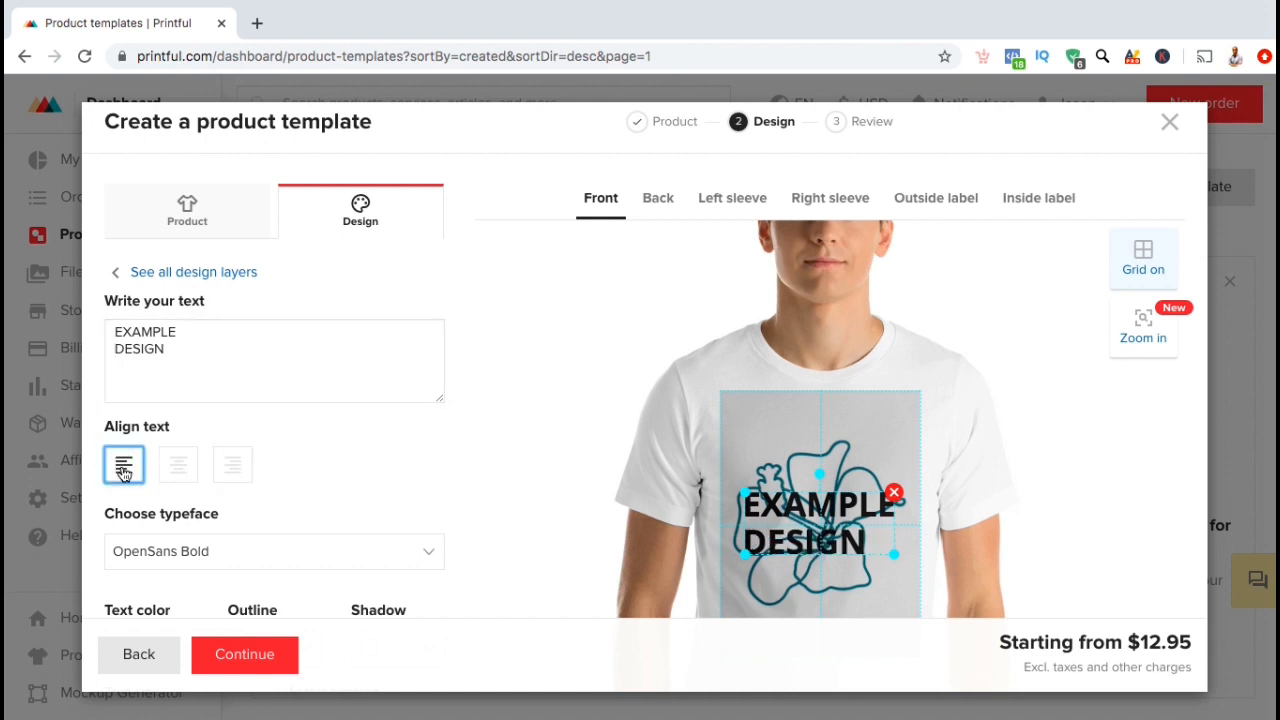
{"action": "left_click", "coordinate": [232, 464]}
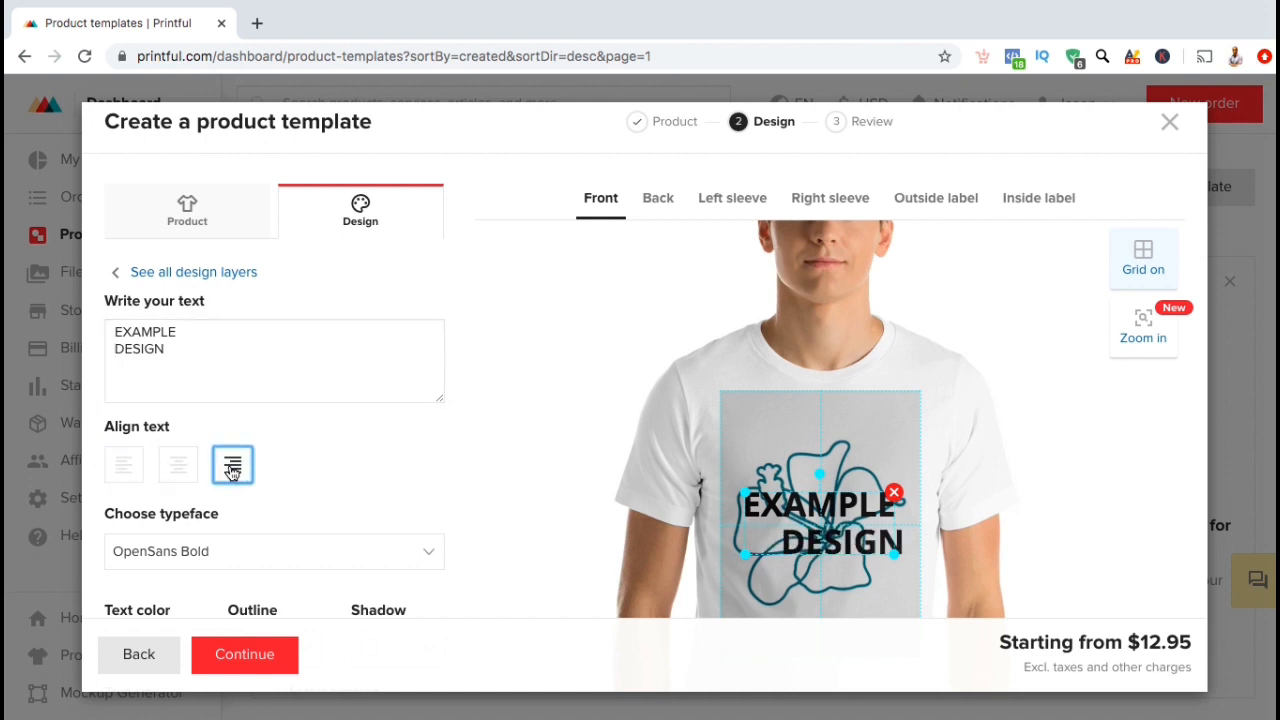
{"action": "left_click", "coordinate": [178, 464]}
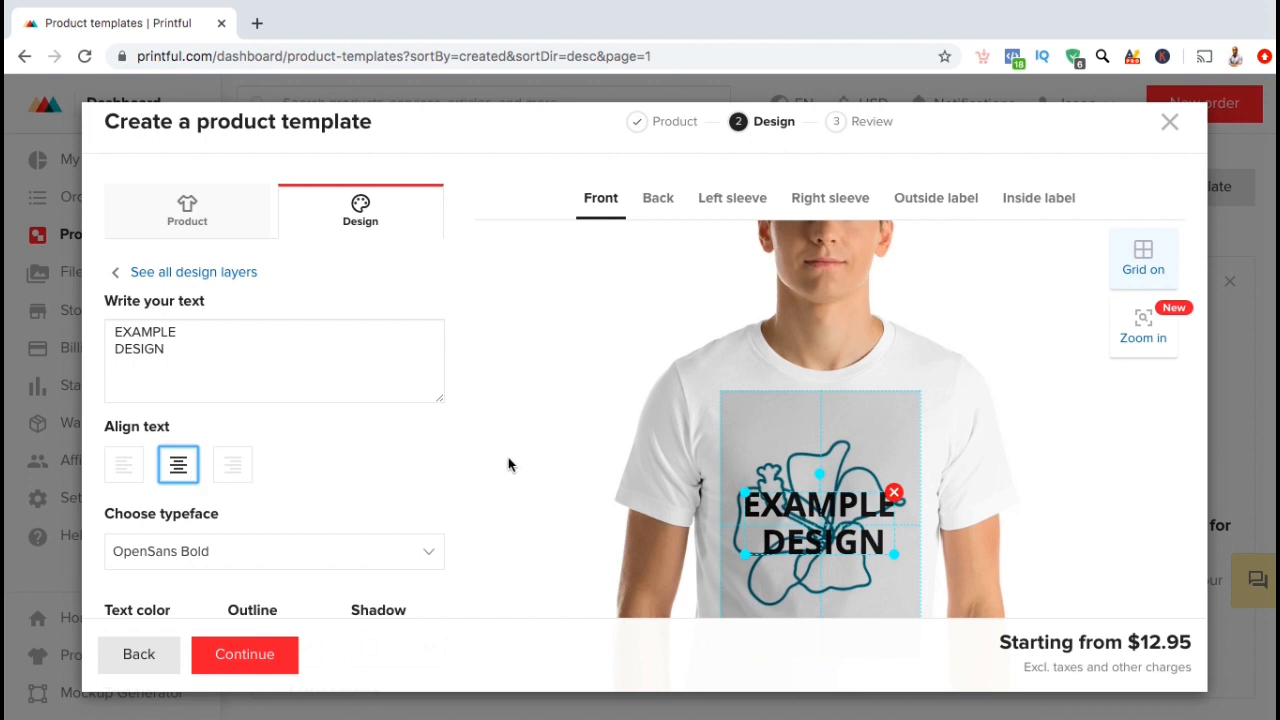
{"action": "scroll", "scroll_direction": "down", "scroll_amount": 3}
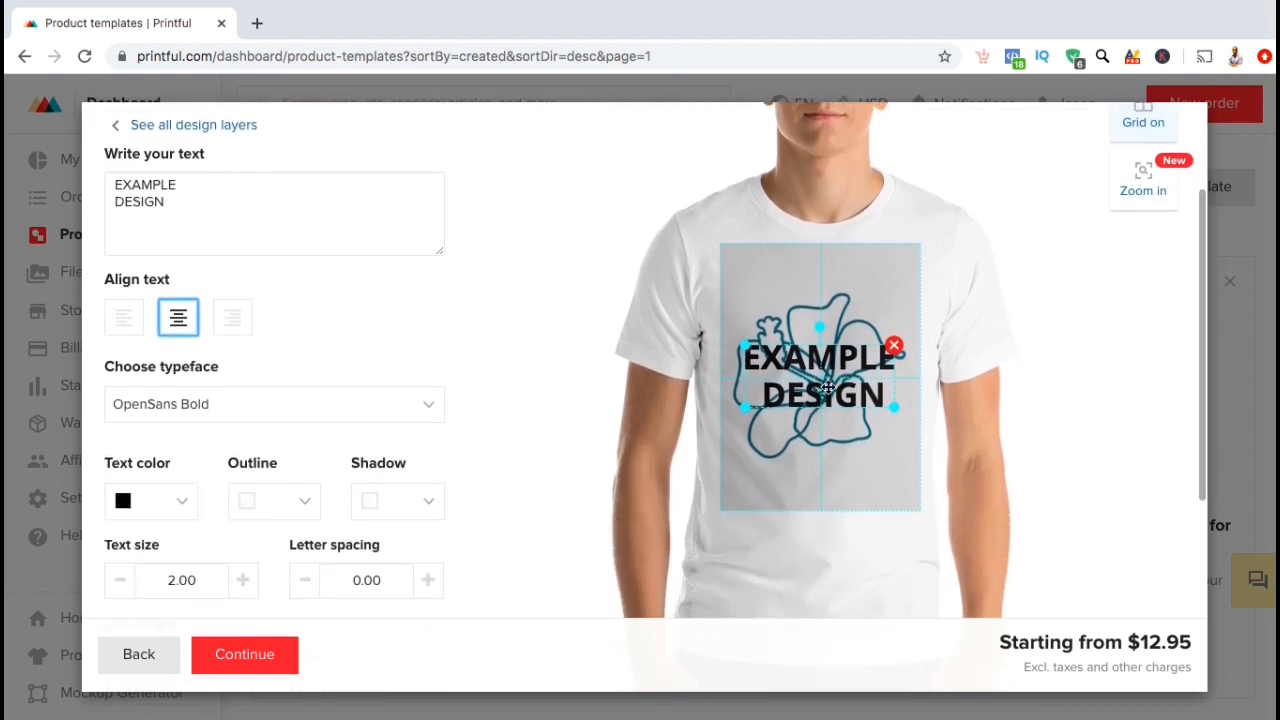
{"action": "left_click_drag", "start_coordinate": [820, 376], "coordinate": [820, 478]}
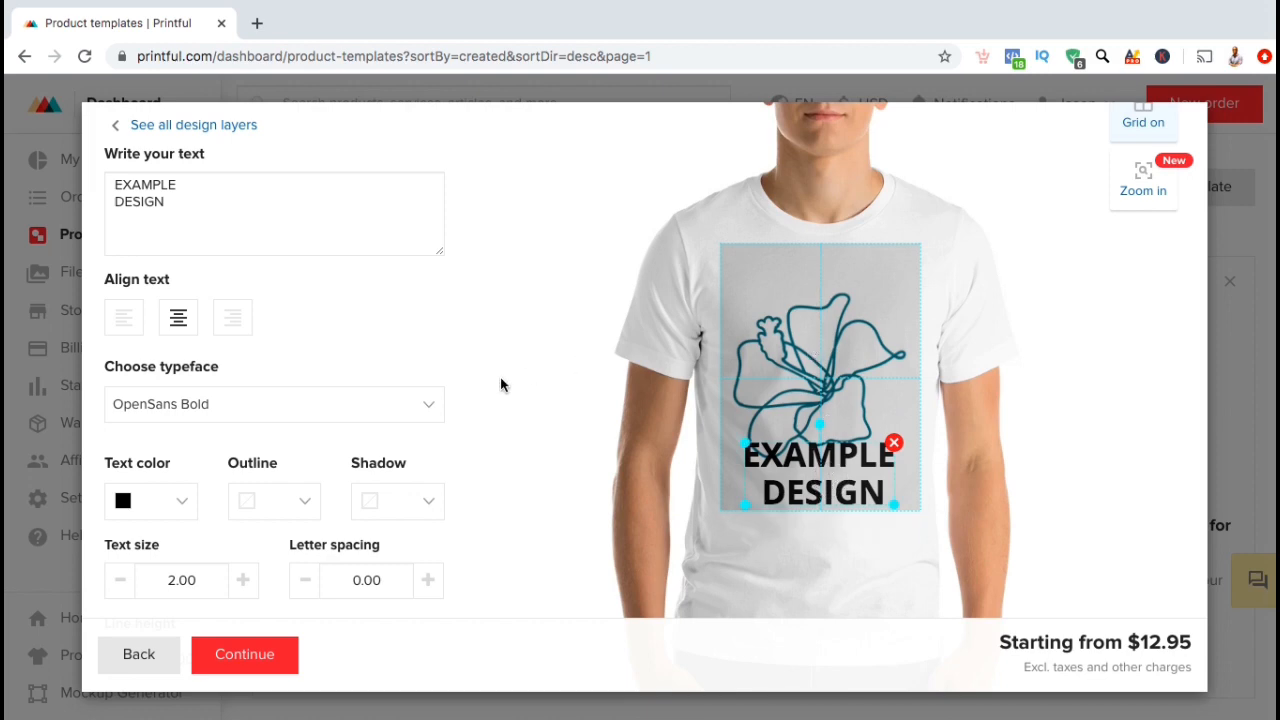
{"action": "mouse_move", "coordinate": [156, 560]}
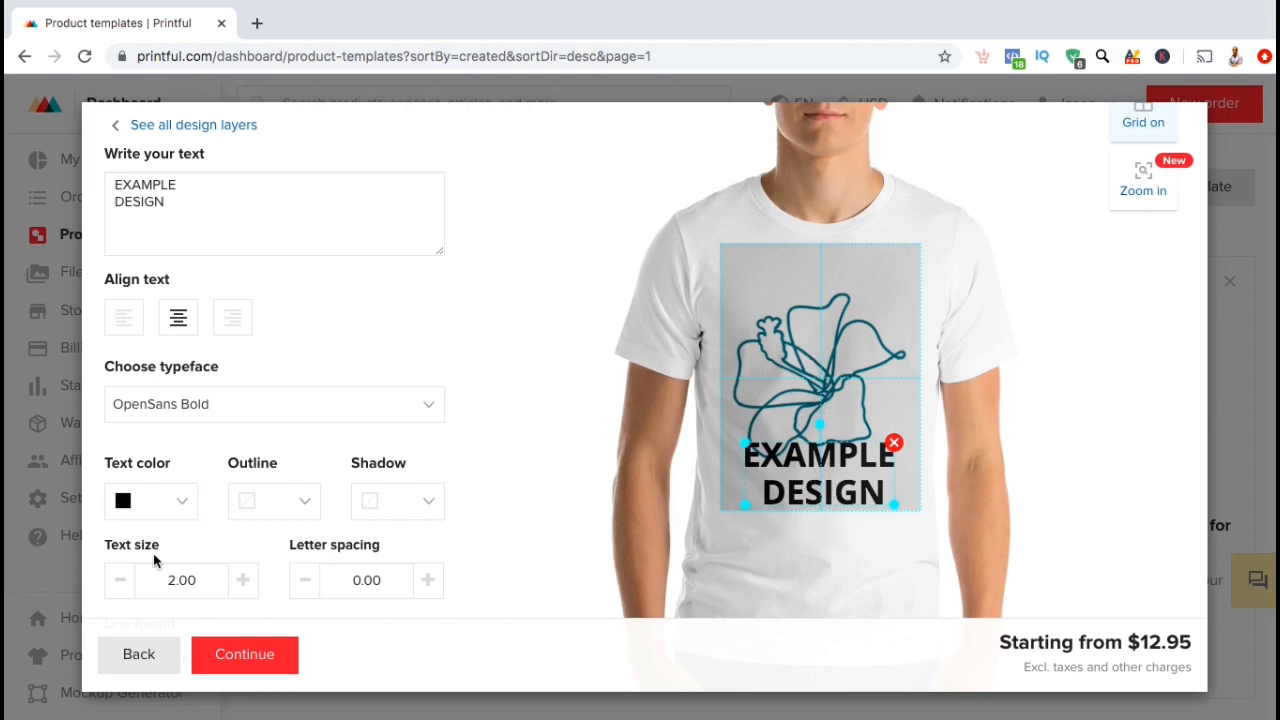
{"action": "left_click", "coordinate": [120, 580]}
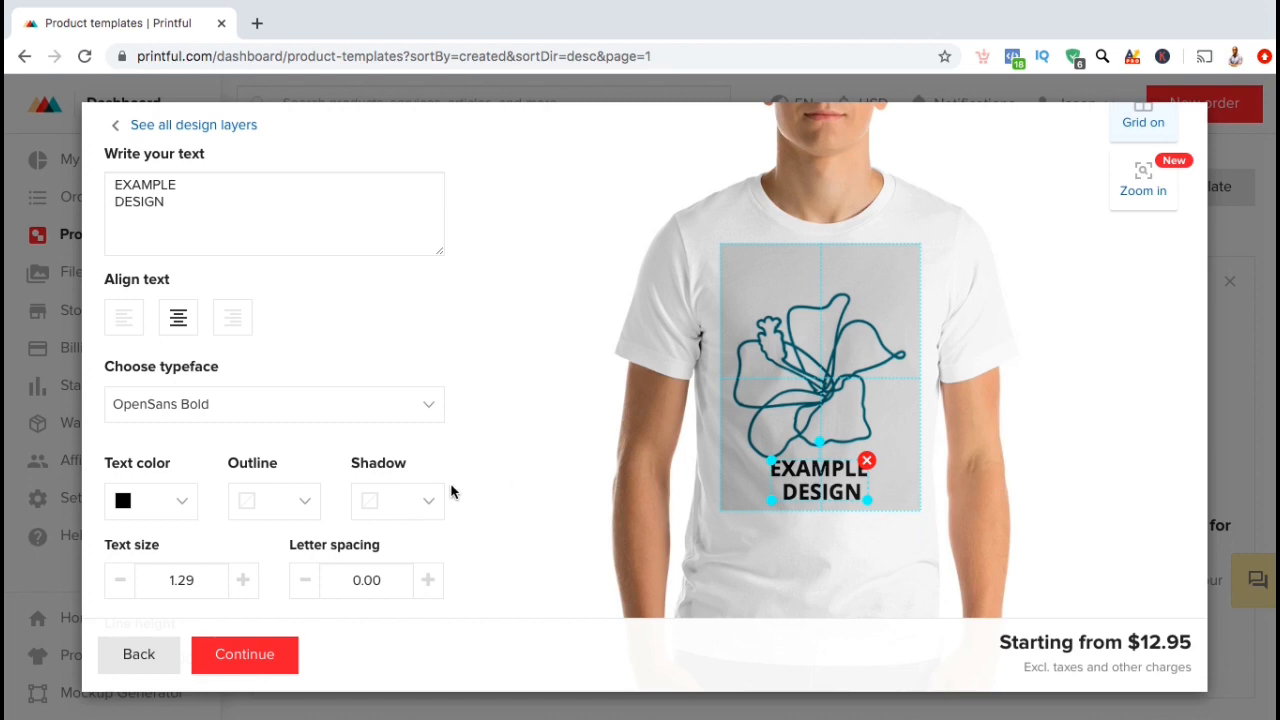
Step: Give the text a red drop shadow with adjusted angle and set it in Oleo Script
{"action": "left_click", "coordinate": [396, 500]}
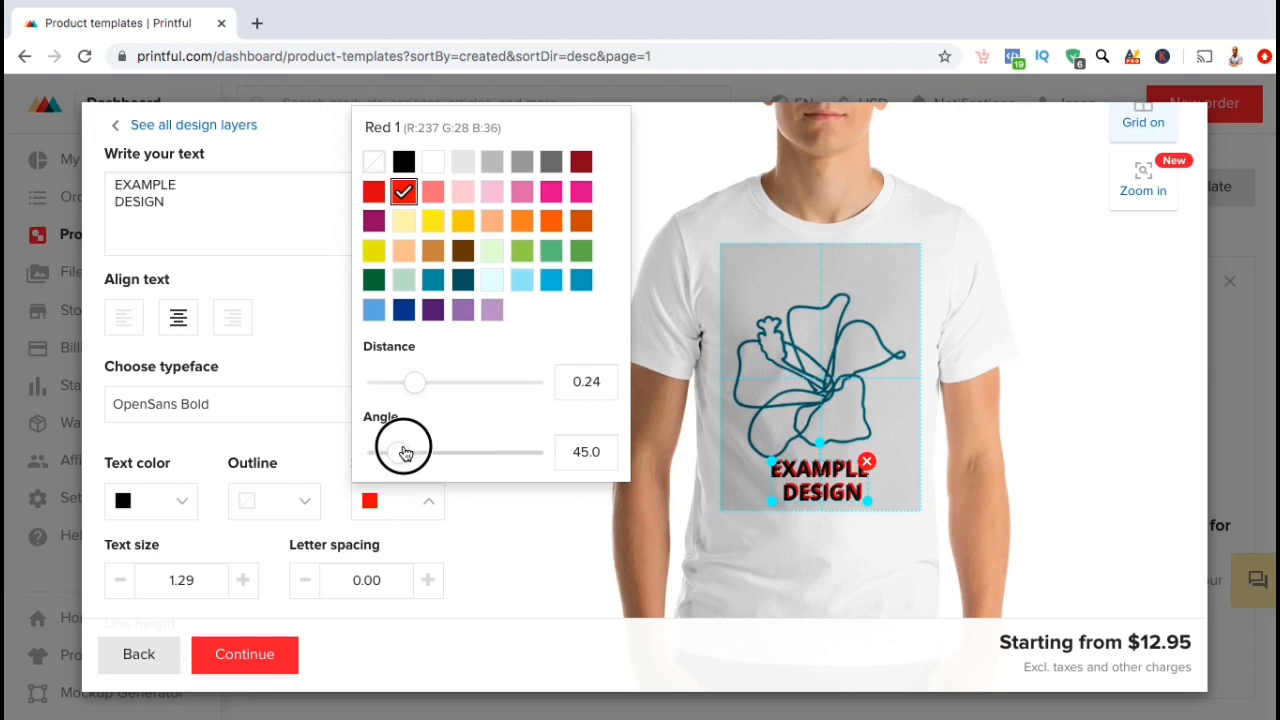
{"action": "left_click_drag", "start_coordinate": [416, 452], "coordinate": [478, 452]}
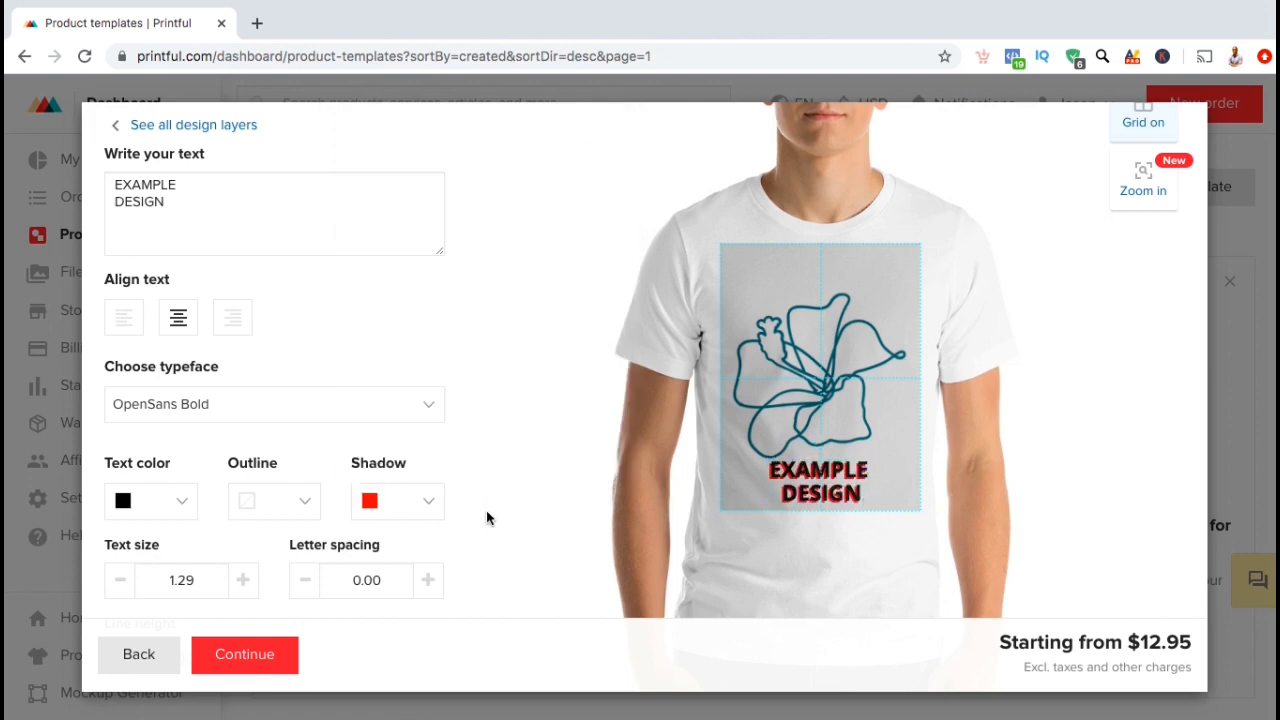
{"action": "left_click", "coordinate": [274, 404]}
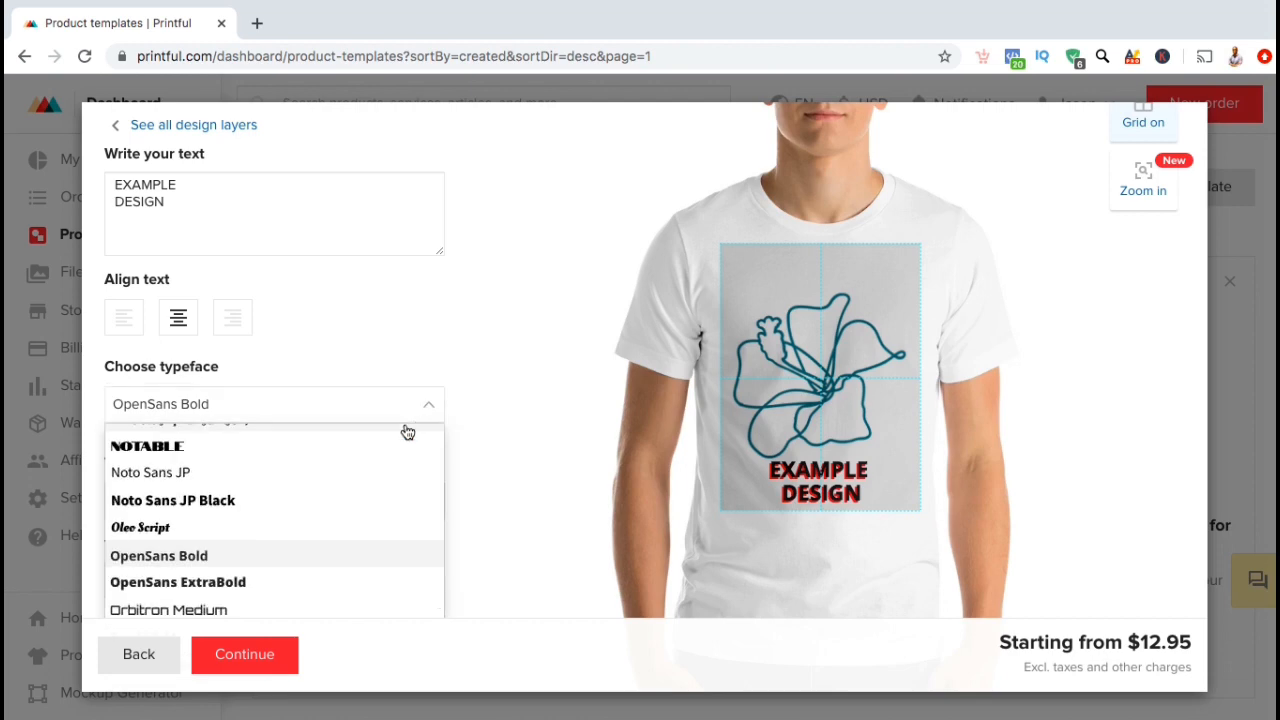
{"action": "left_click", "coordinate": [140, 528]}
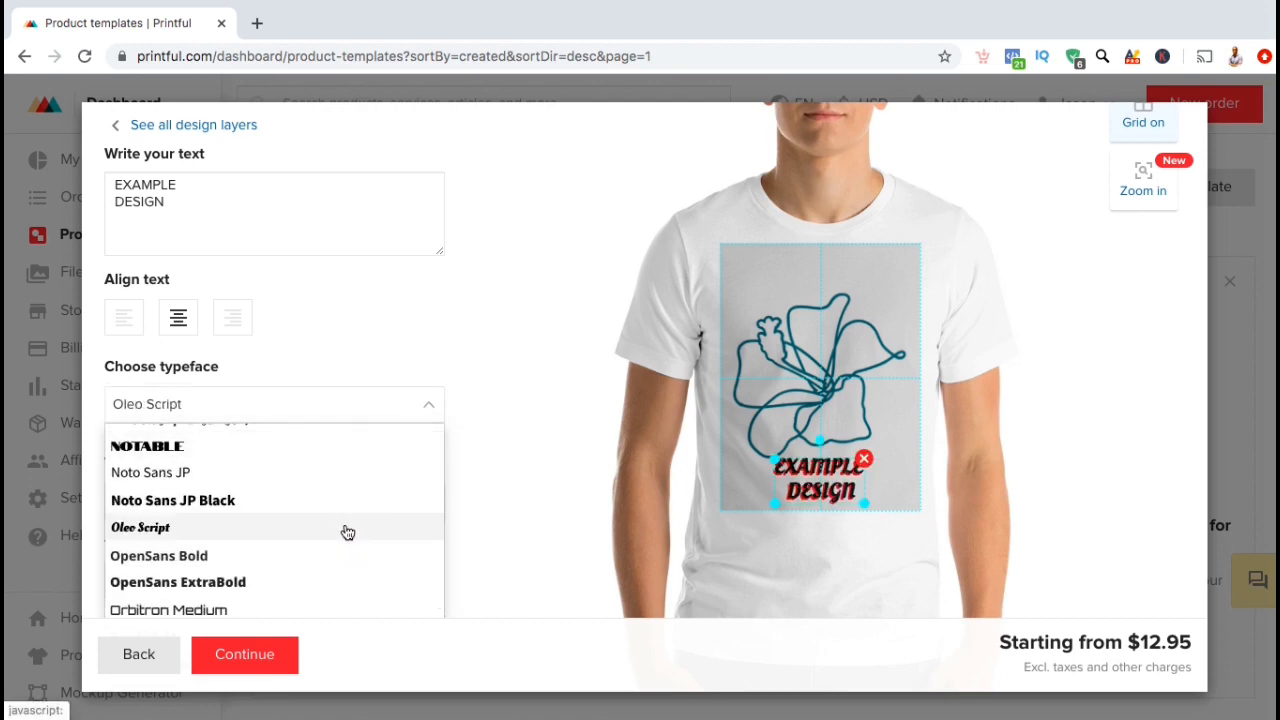
{"action": "left_click", "coordinate": [140, 528]}
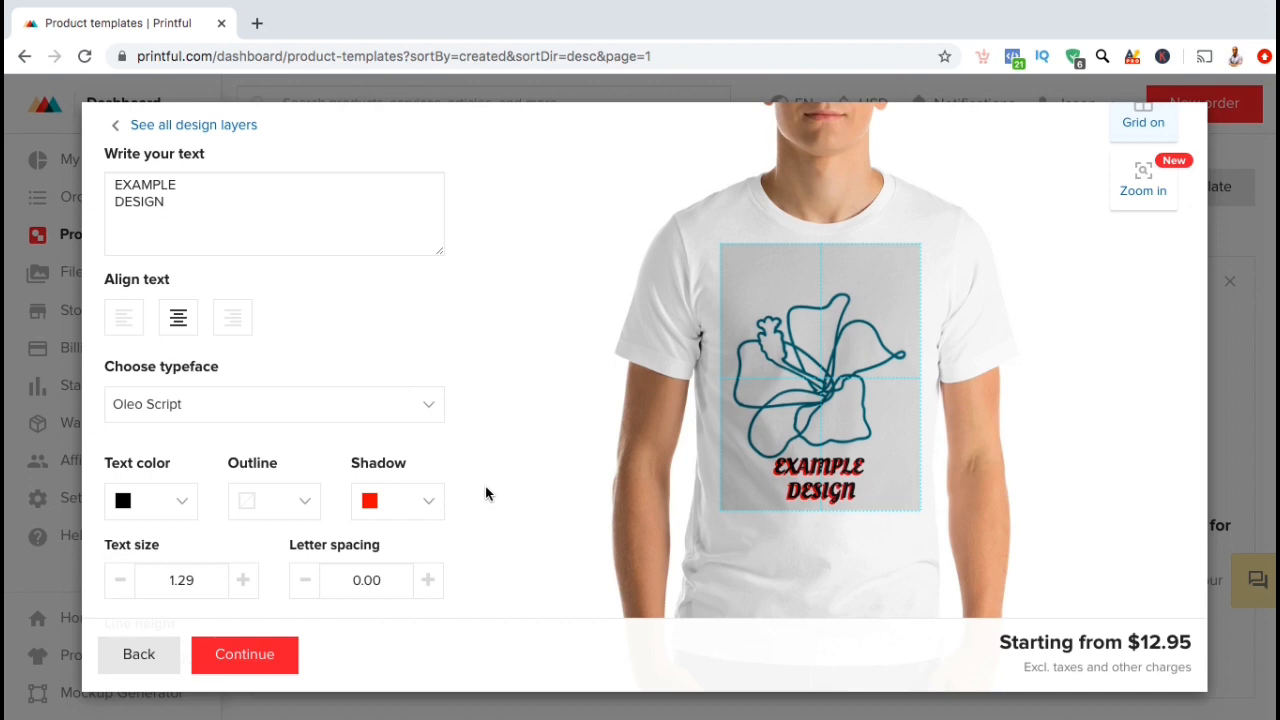
Step: Curve the EXAMPLE DESIGN text into an arc of about 88 beneath the hibiscus
{"action": "scroll", "scroll_direction": "down", "scroll_amount": 3}
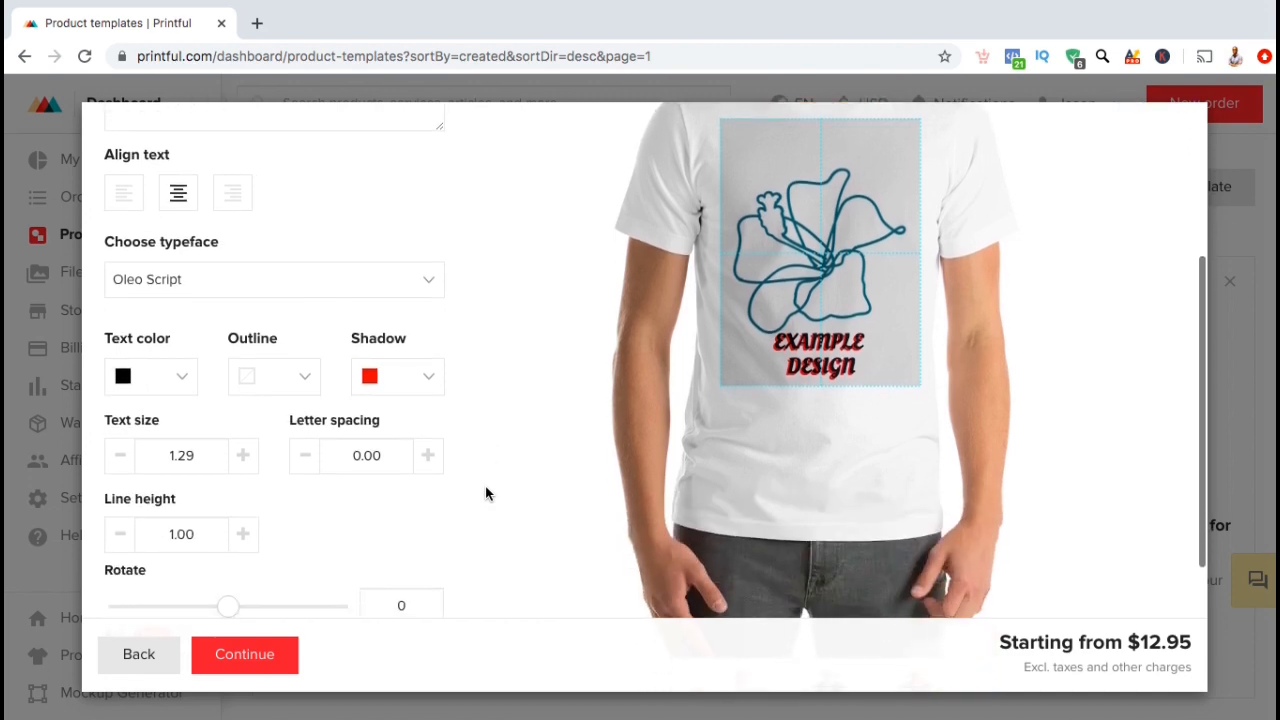
{"action": "scroll", "scroll_direction": "down", "scroll_amount": 3}
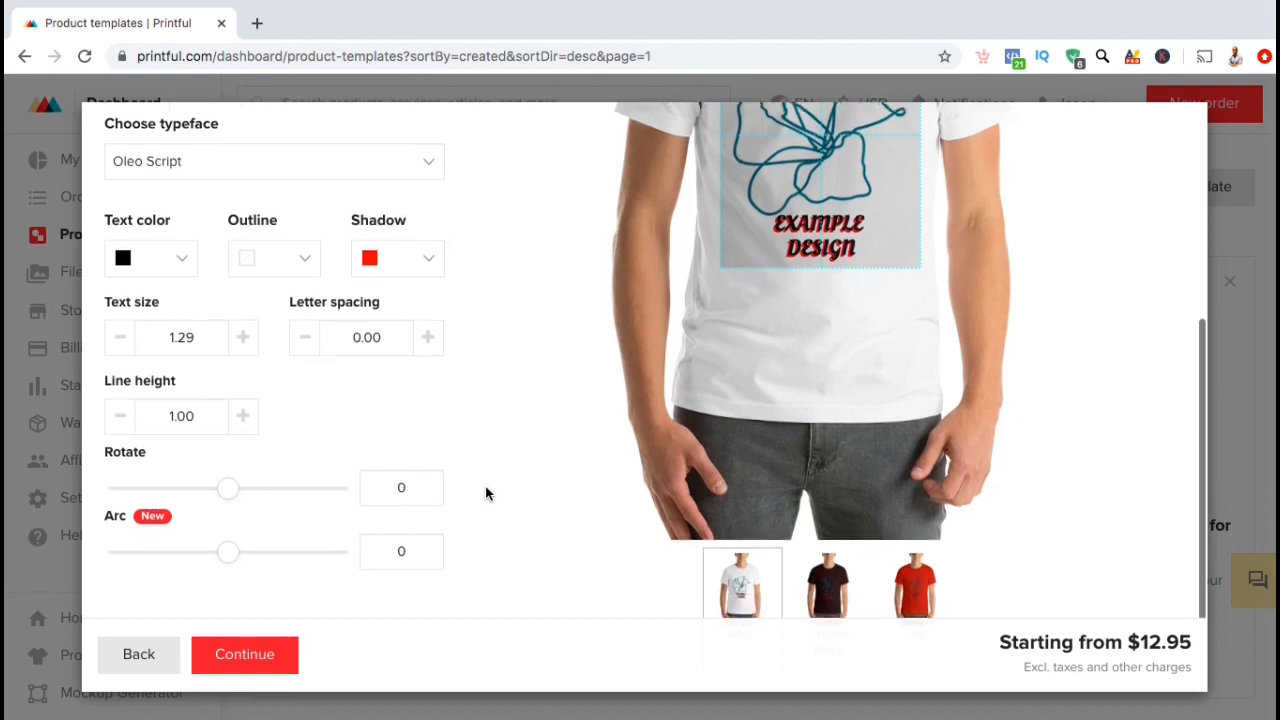
{"action": "scroll", "scroll_direction": "down", "scroll_amount": 3}
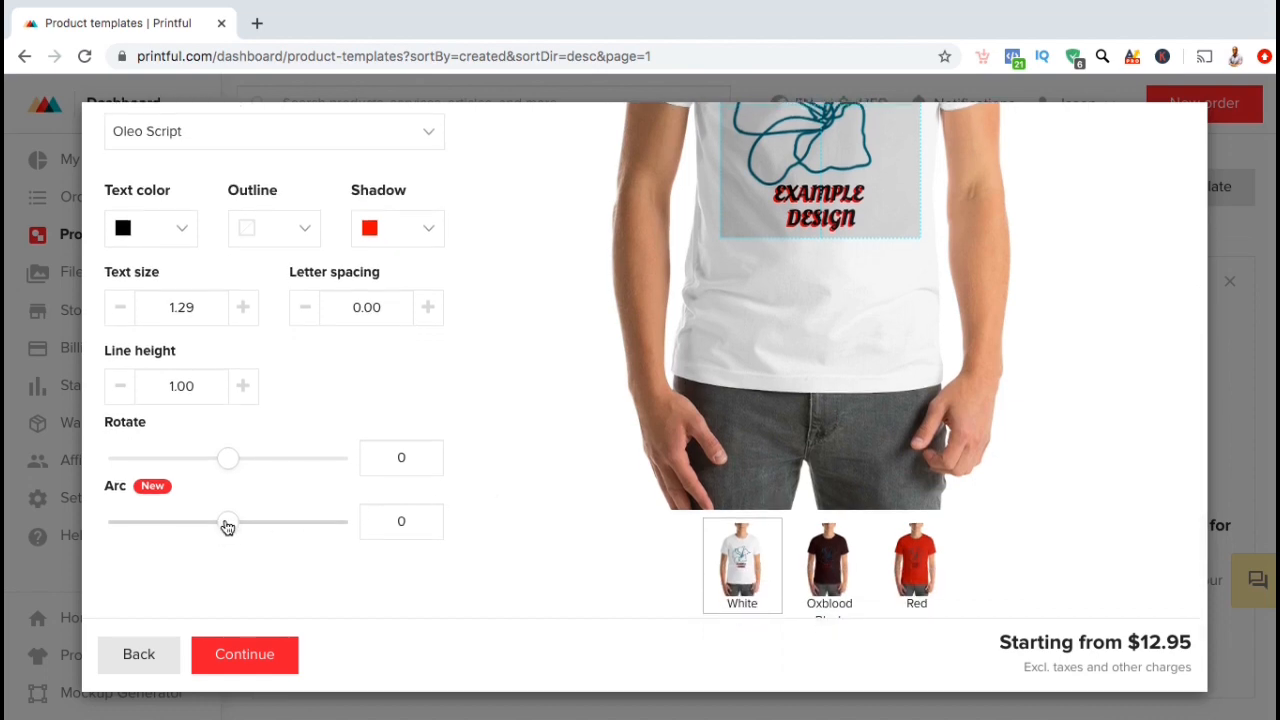
{"action": "left_click_drag", "start_coordinate": [228, 520], "coordinate": [254, 520]}
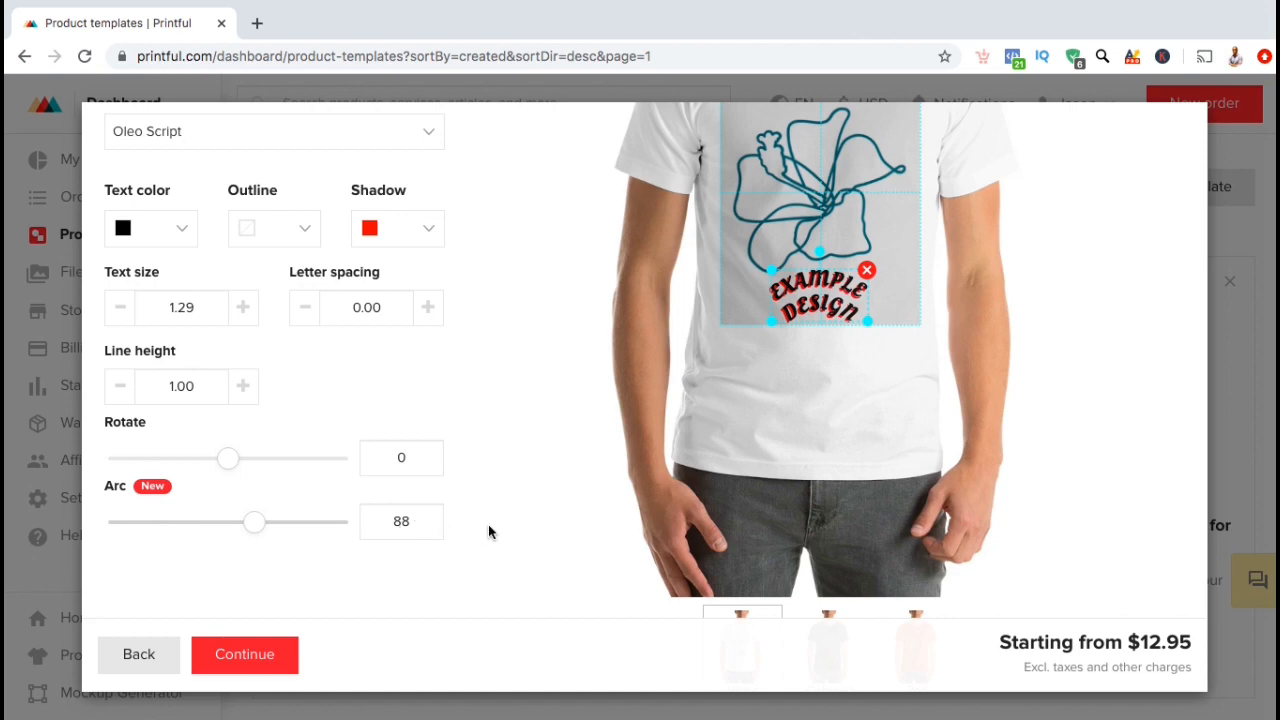
{"action": "scroll", "scroll_direction": "up", "scroll_amount": 3}
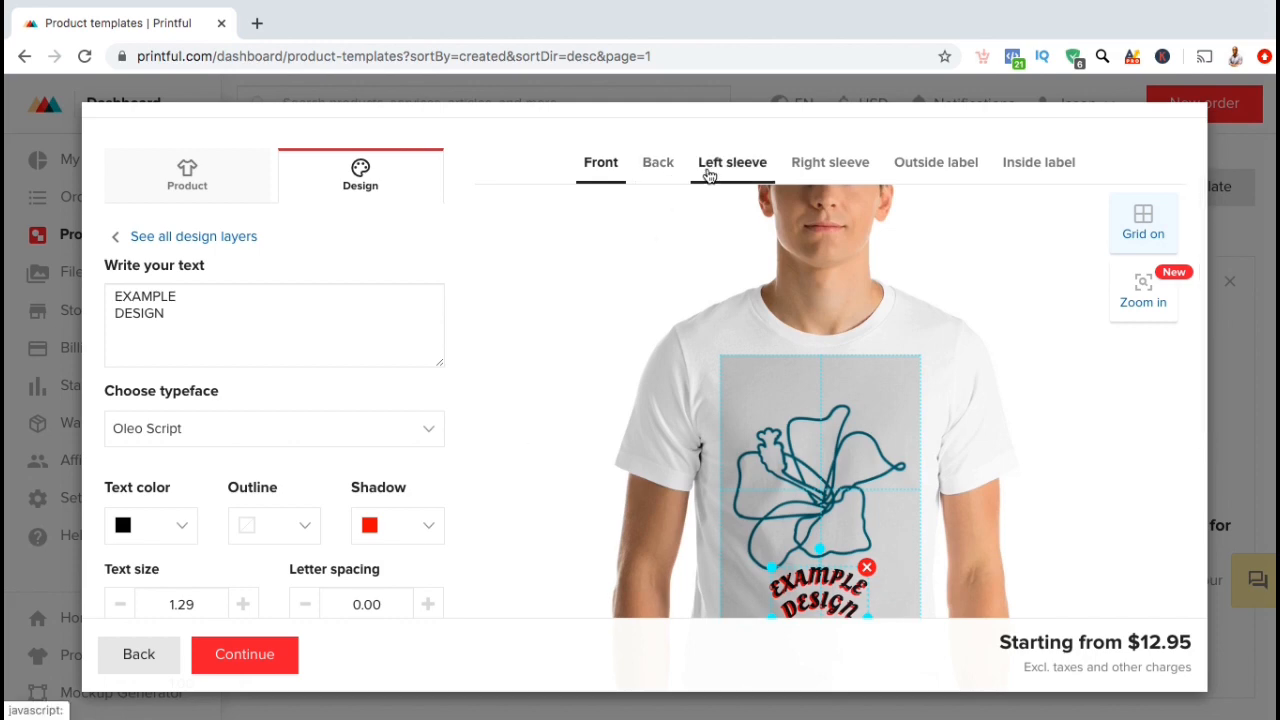
Step: Browse left-sleeve Textures clipart, place one, then delete the hibiscus layer from the front
{"action": "left_click", "coordinate": [732, 162]}
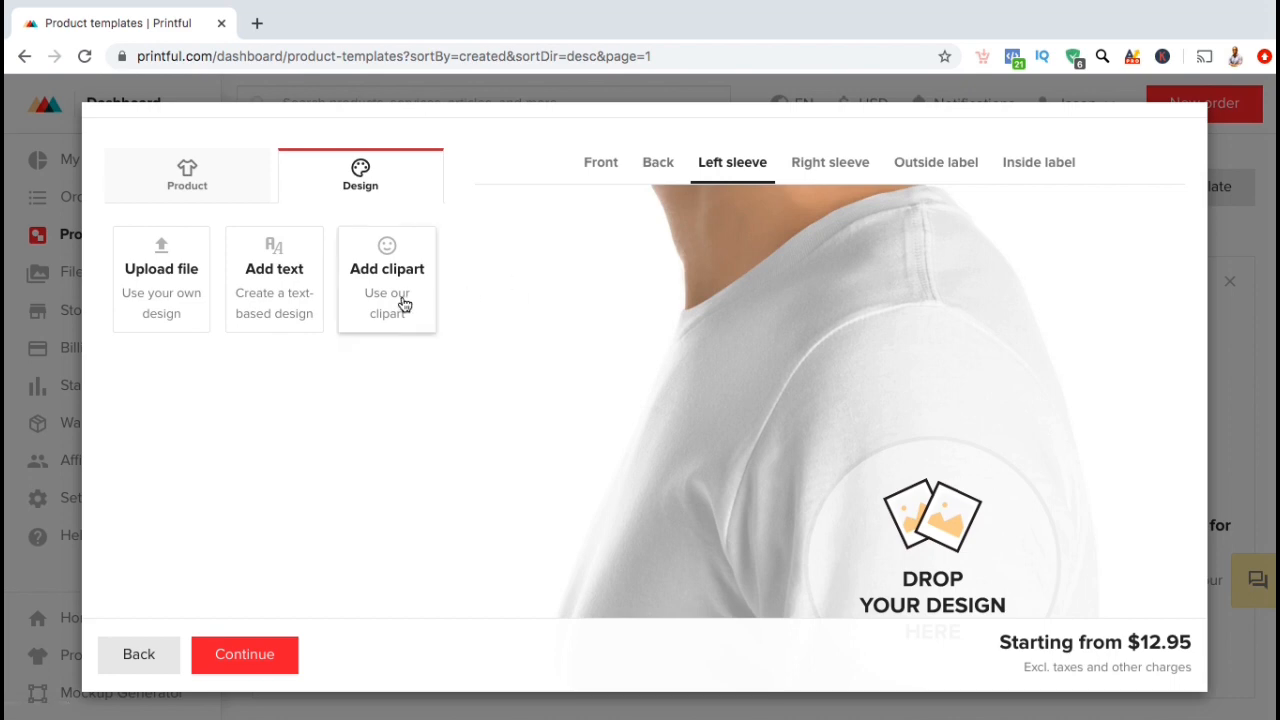
{"action": "left_click", "coordinate": [386, 278]}
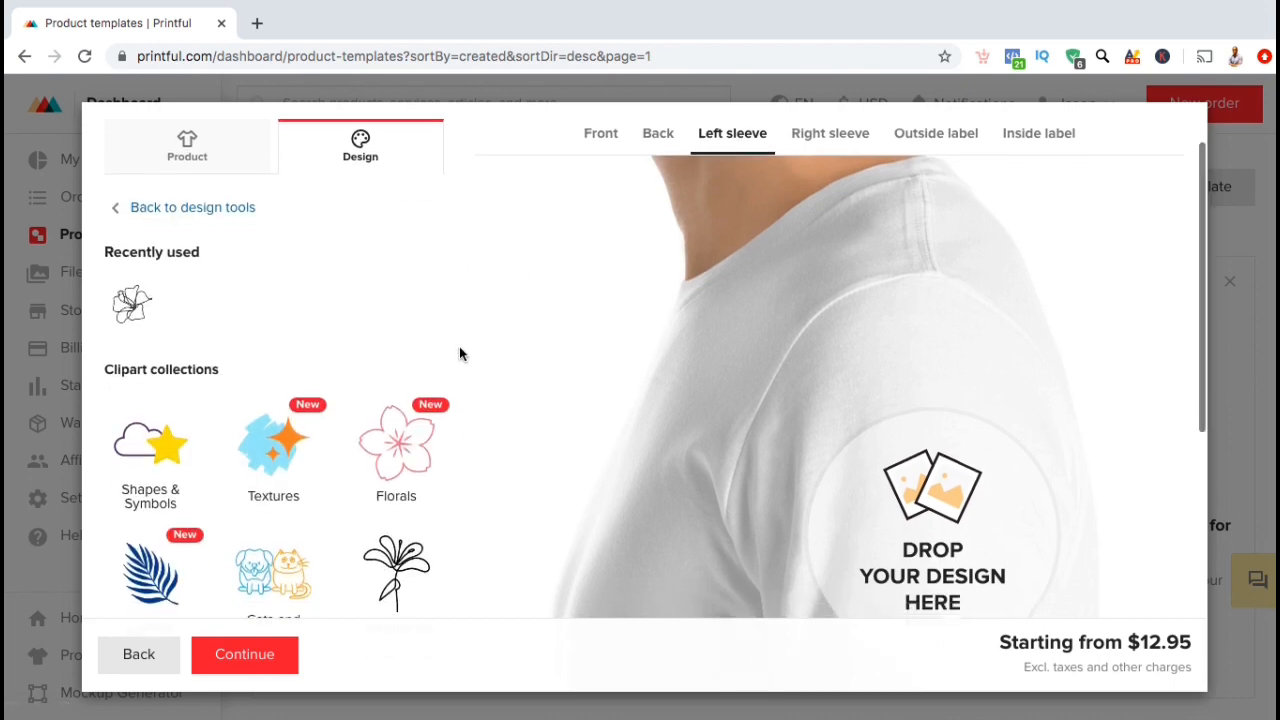
{"action": "left_click", "coordinate": [272, 444]}
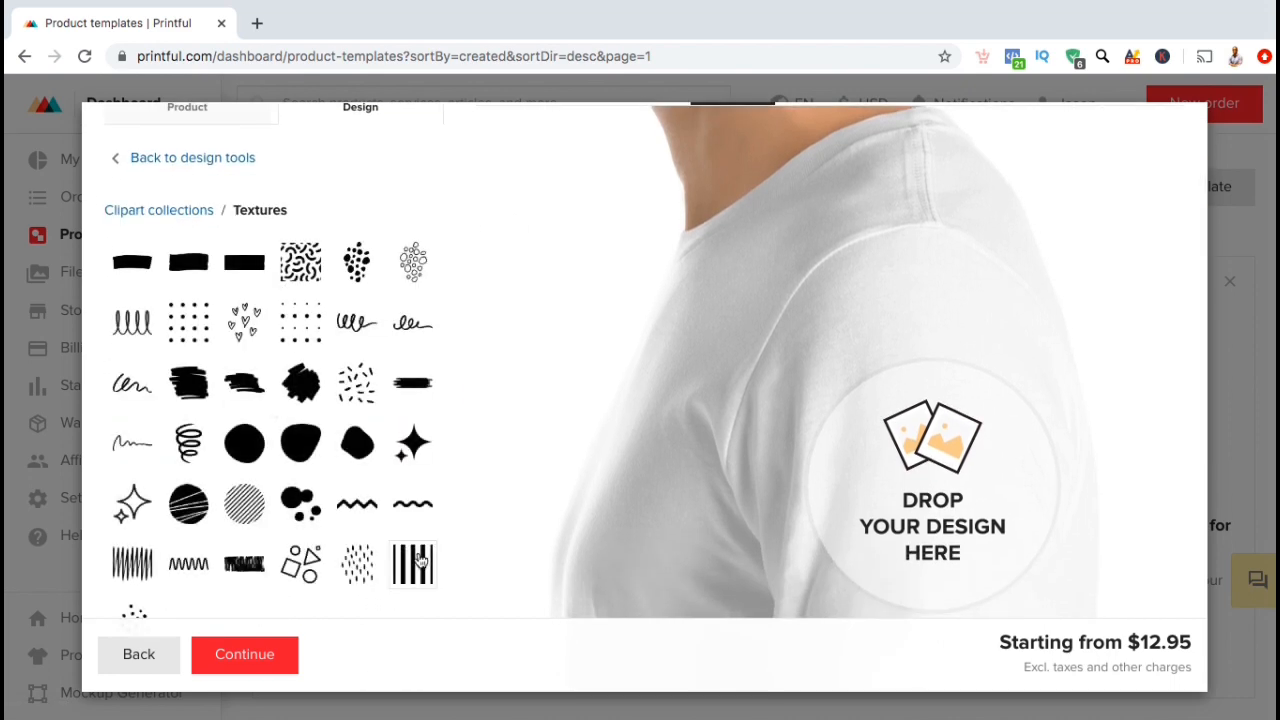
{"action": "left_click", "coordinate": [412, 564]}
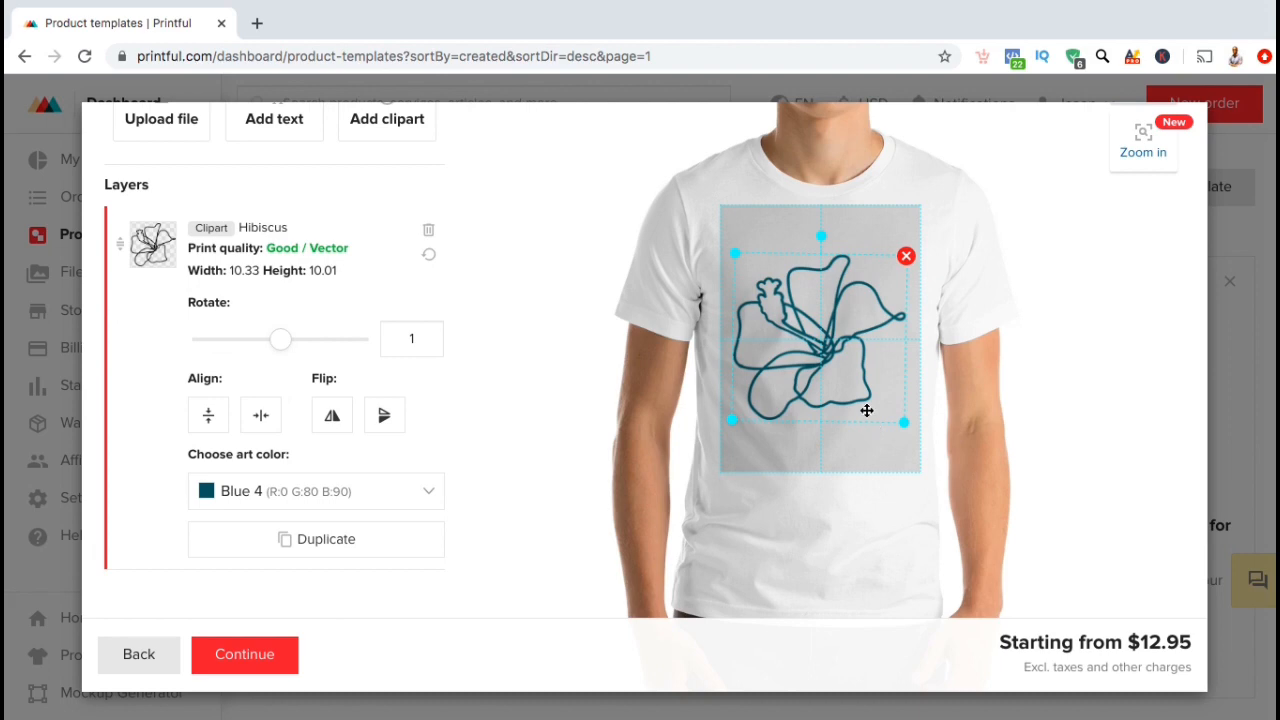
{"action": "left_click", "coordinate": [906, 256]}
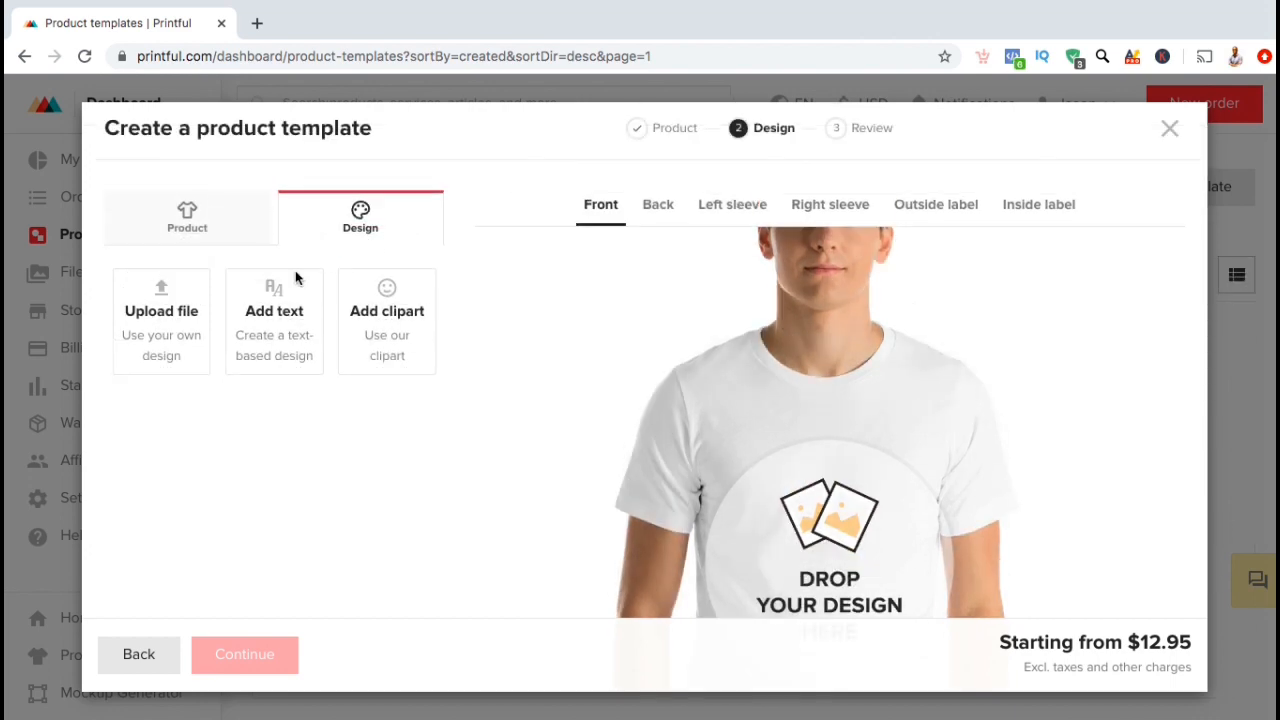
Step: Upload BowlingTurkey.png from the computer into the store's file library
{"action": "left_click", "coordinate": [160, 320]}
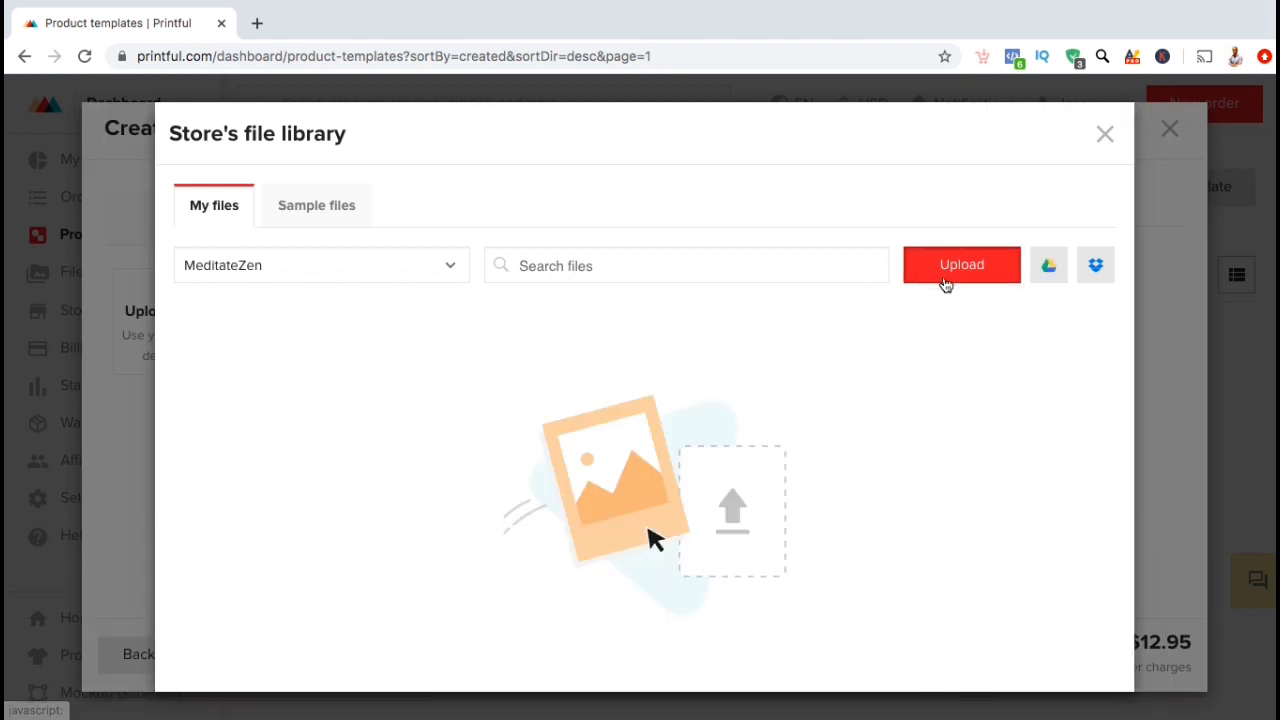
{"action": "left_click", "coordinate": [960, 264]}
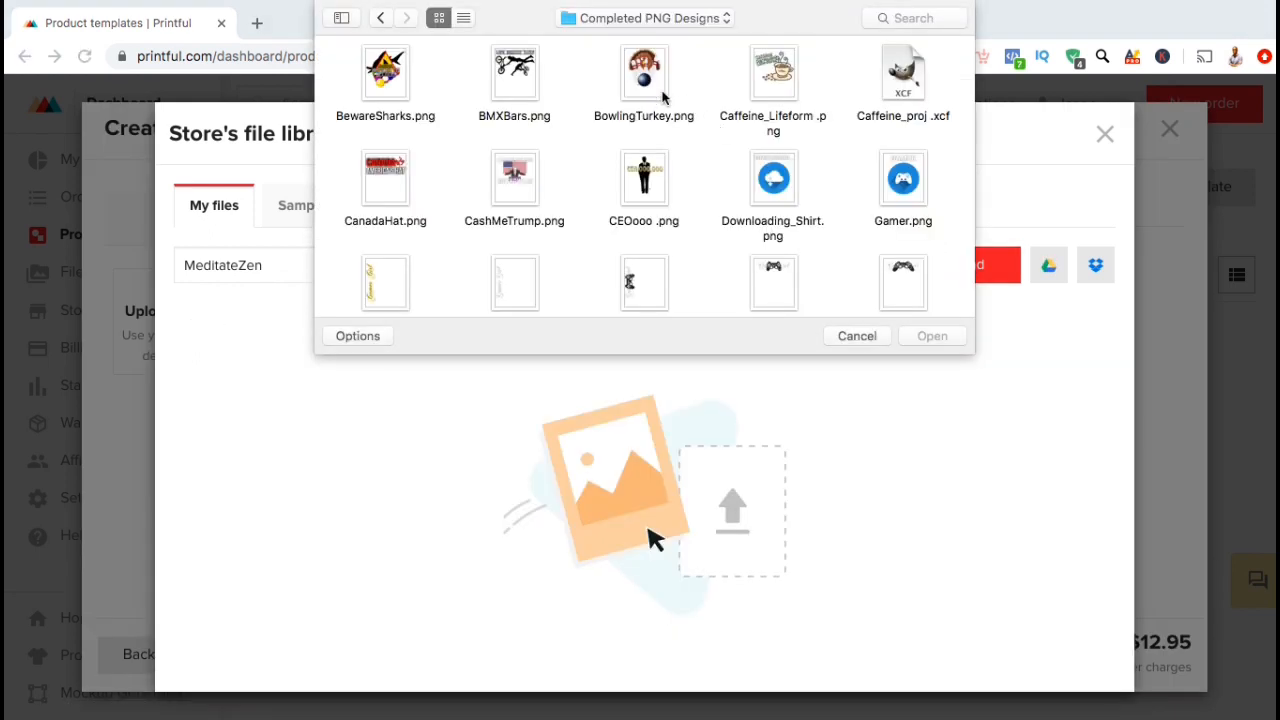
{"action": "left_click", "coordinate": [856, 336]}
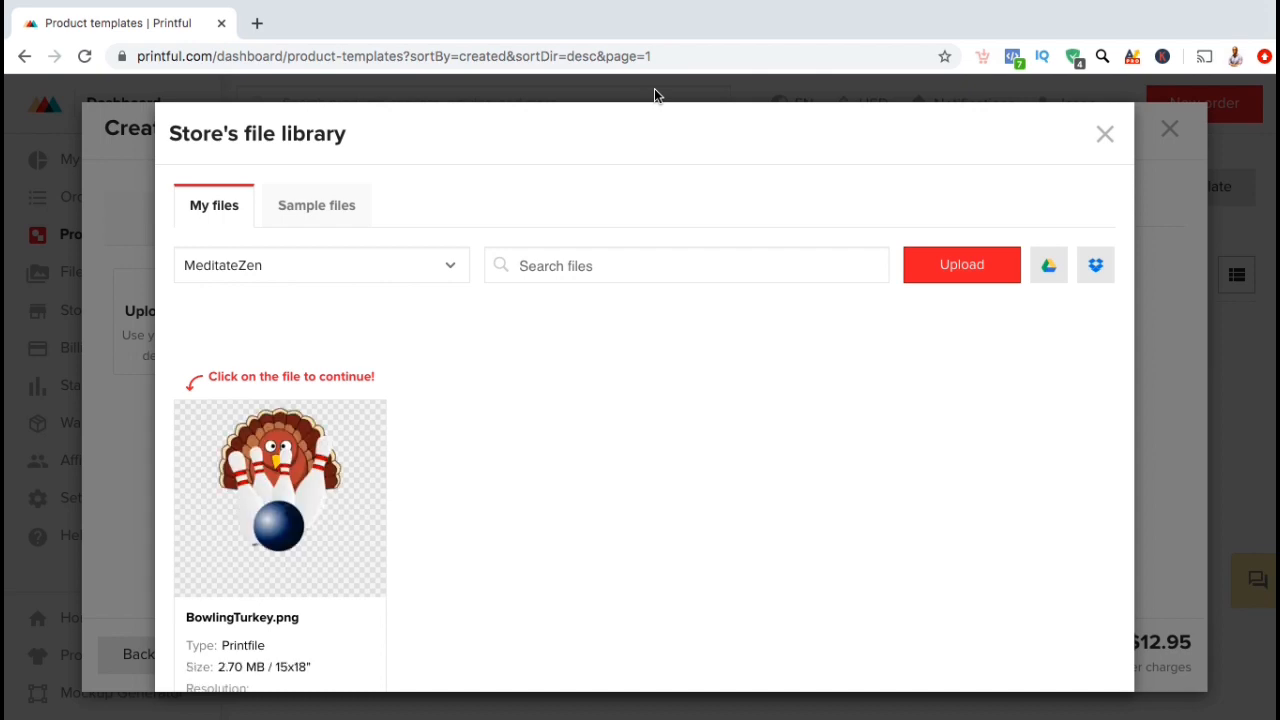
{"action": "mouse_move", "coordinate": [400, 506]}
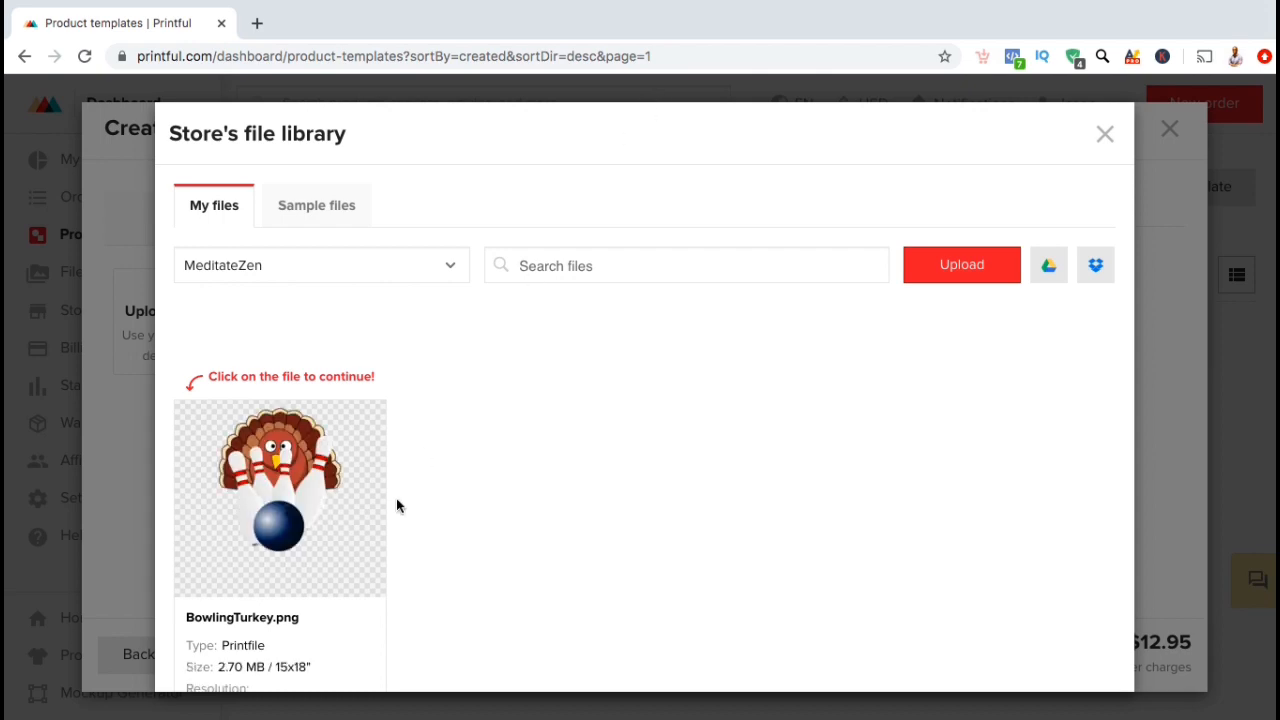
Step: Place BowlingTurkey.png on the shirt front, shrink it slightly, then remove it again
{"action": "left_click", "coordinate": [280, 498]}
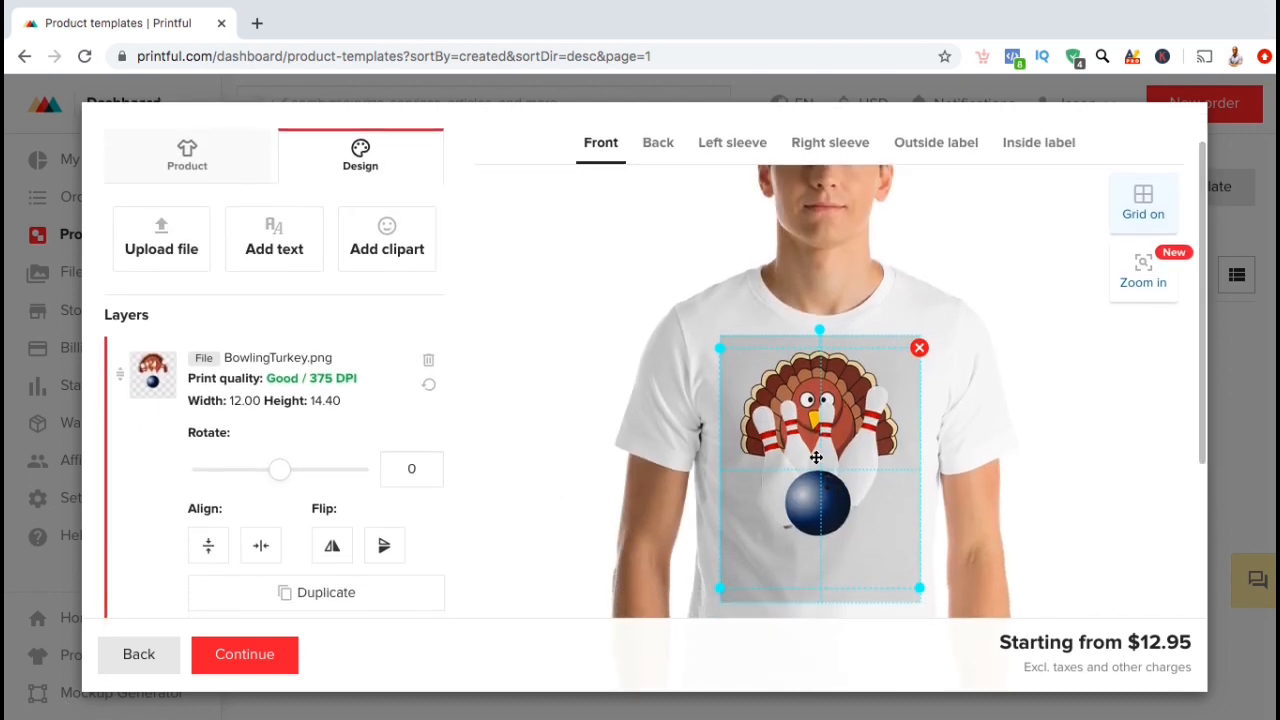
{"action": "left_click_drag", "start_coordinate": [816, 458], "coordinate": [824, 504]}
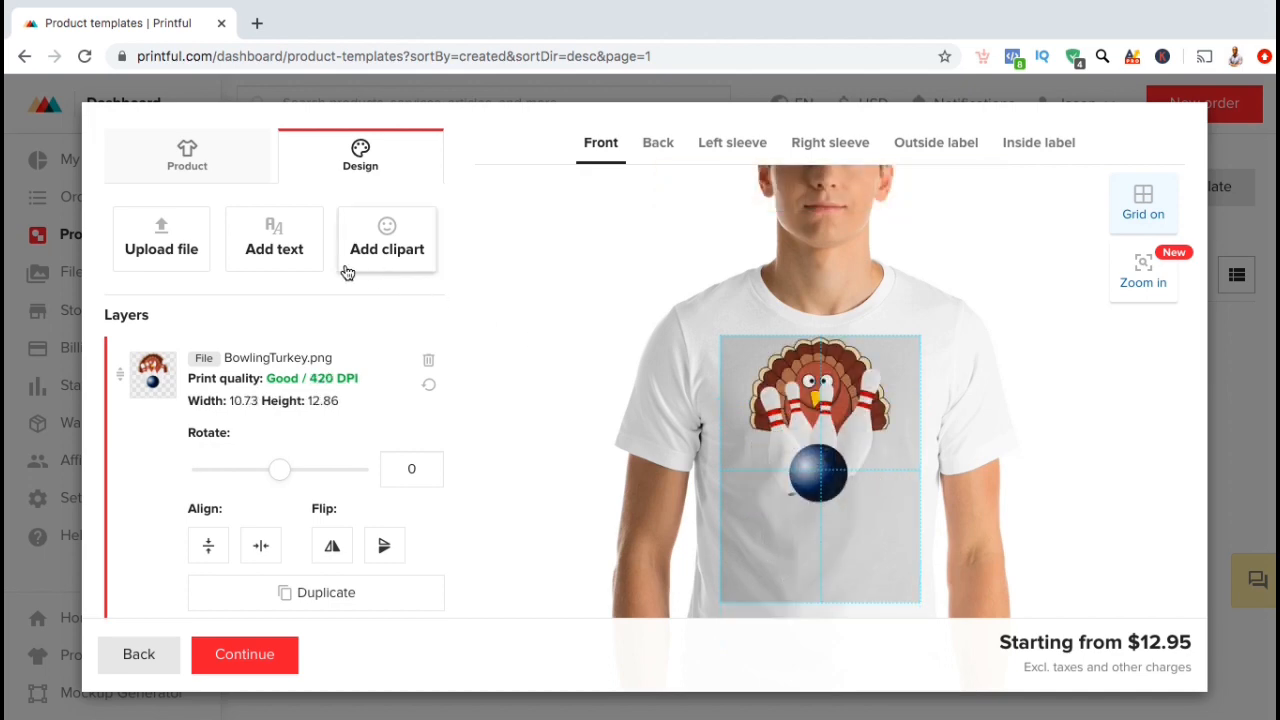
{"action": "left_click", "coordinate": [274, 238]}
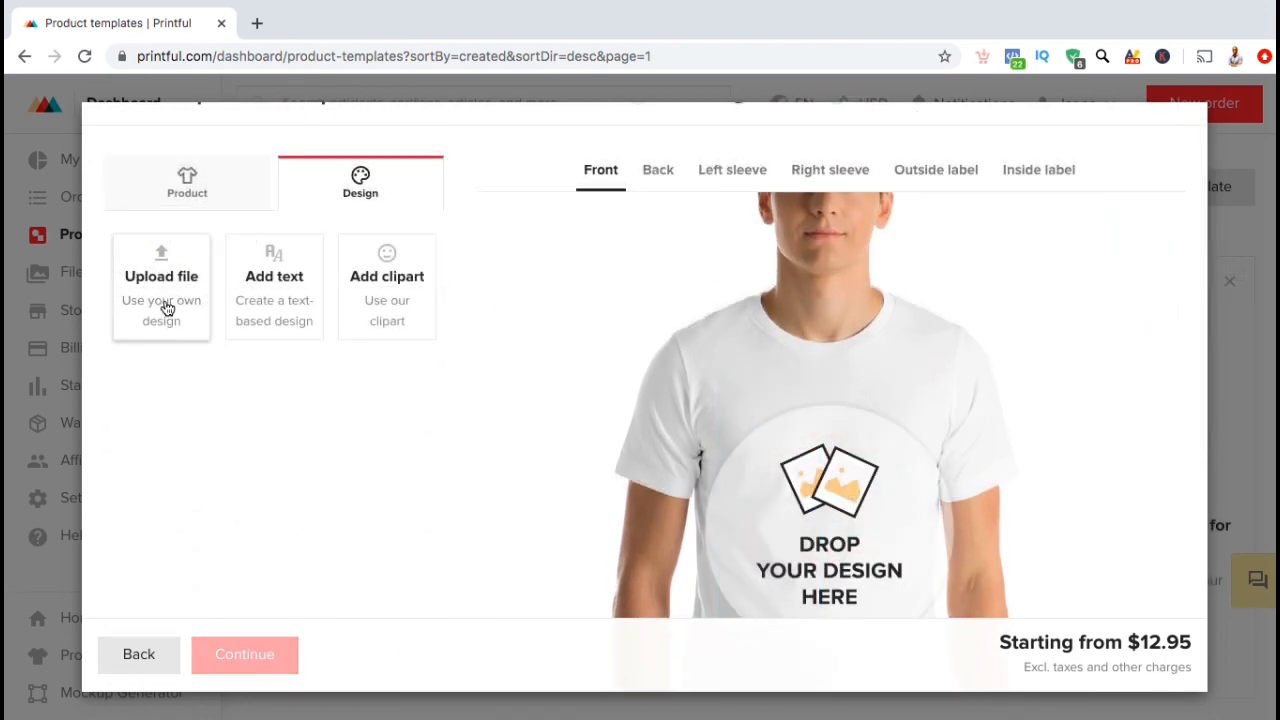
Step: Place Martial_V004.png from the file library on the front and move it near the top
{"action": "left_click", "coordinate": [160, 288]}
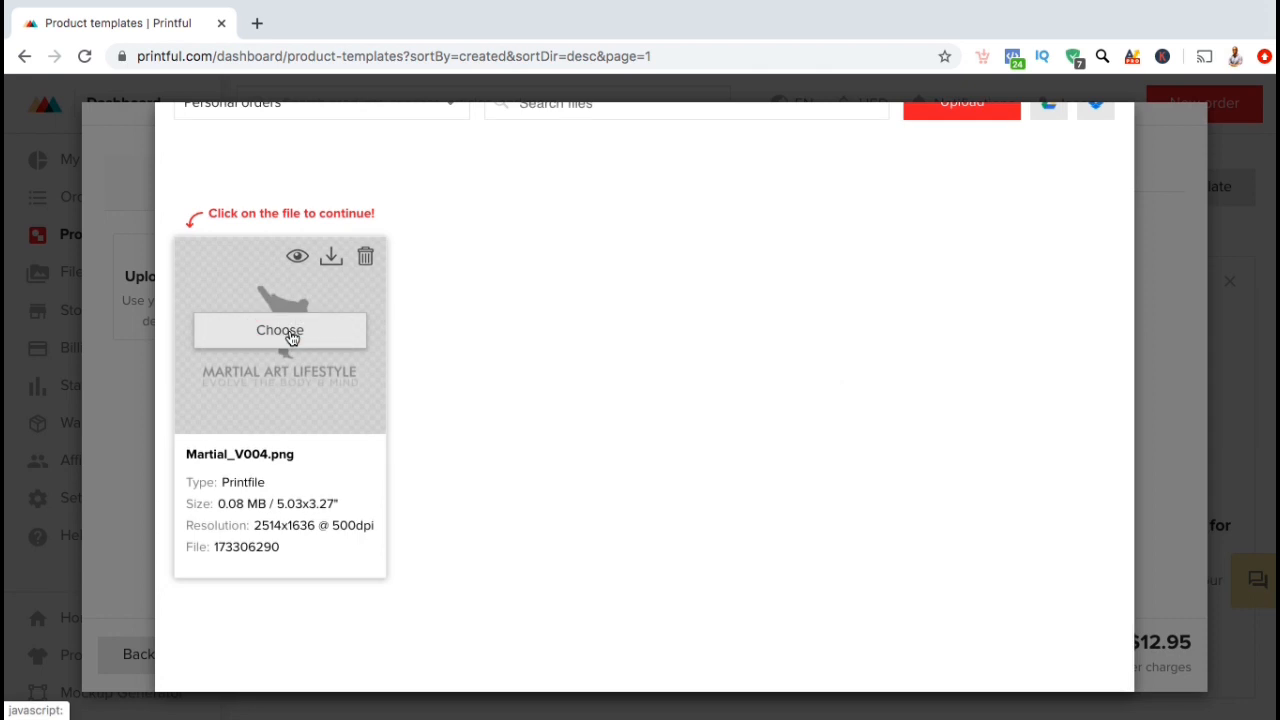
{"action": "left_click", "coordinate": [280, 330]}
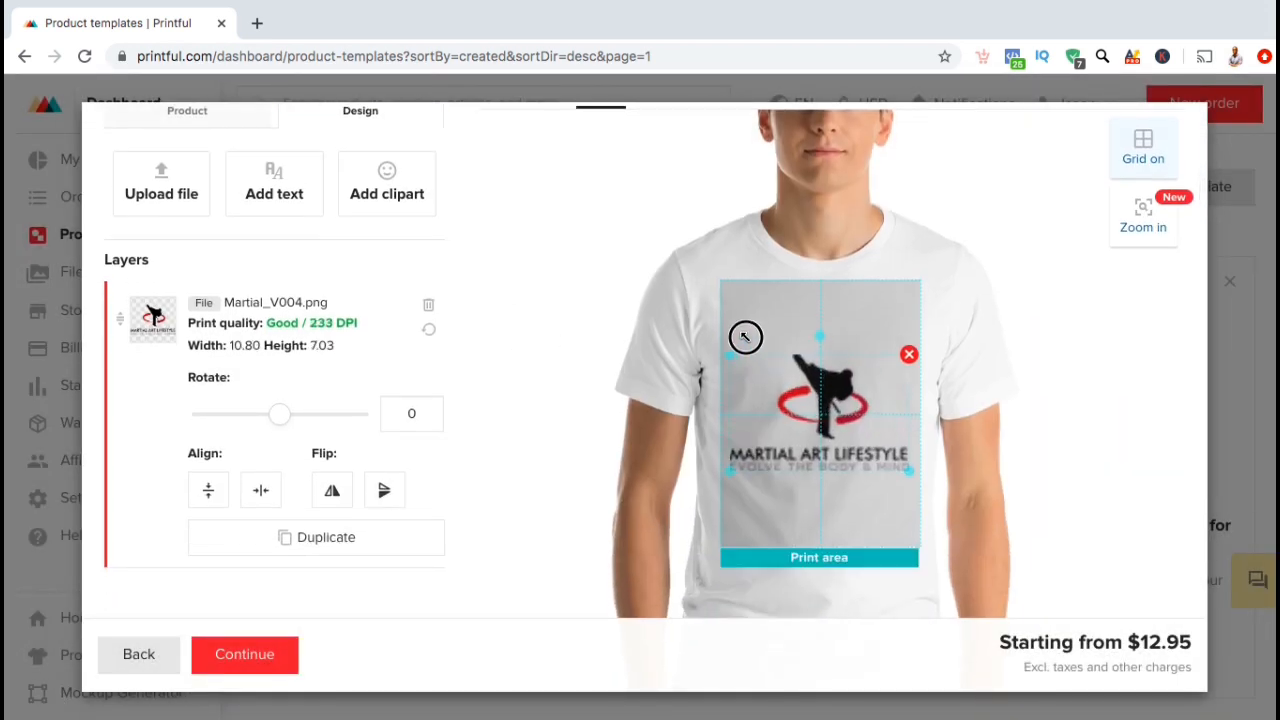
{"action": "left_click_drag", "start_coordinate": [744, 336], "coordinate": [824, 388]}
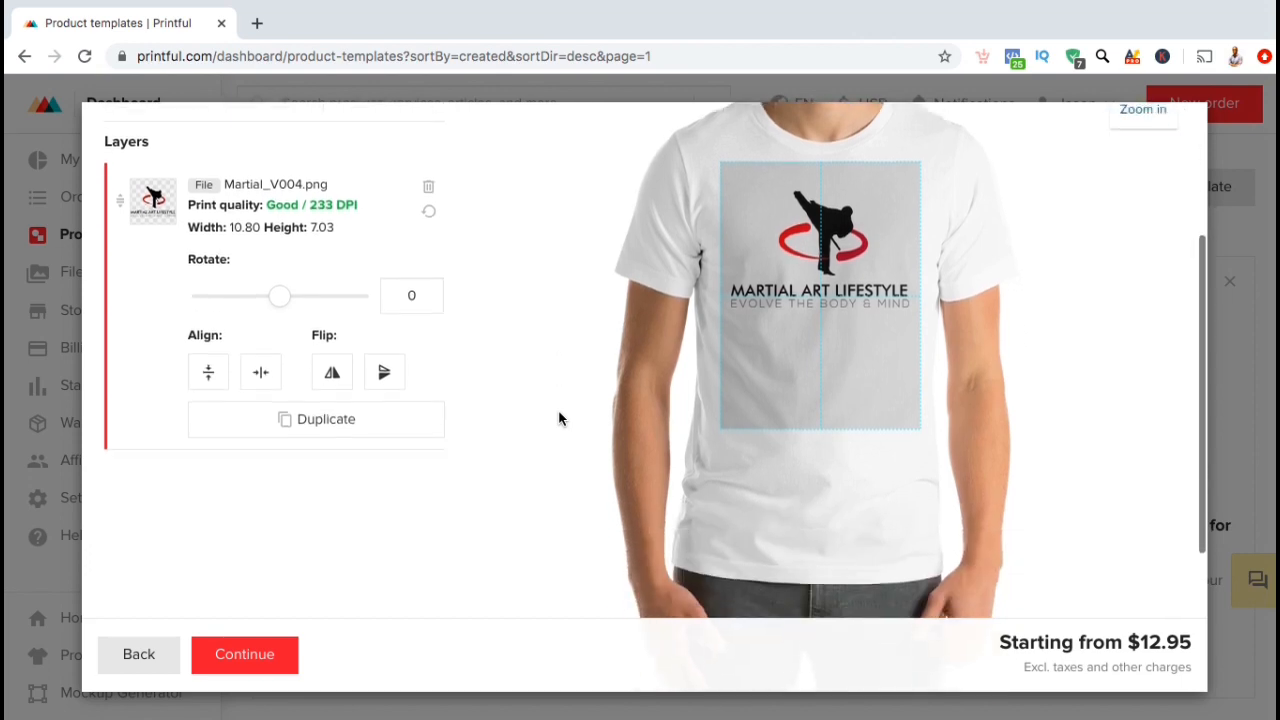
{"action": "scroll", "scroll_direction": "down", "scroll_amount": 3}
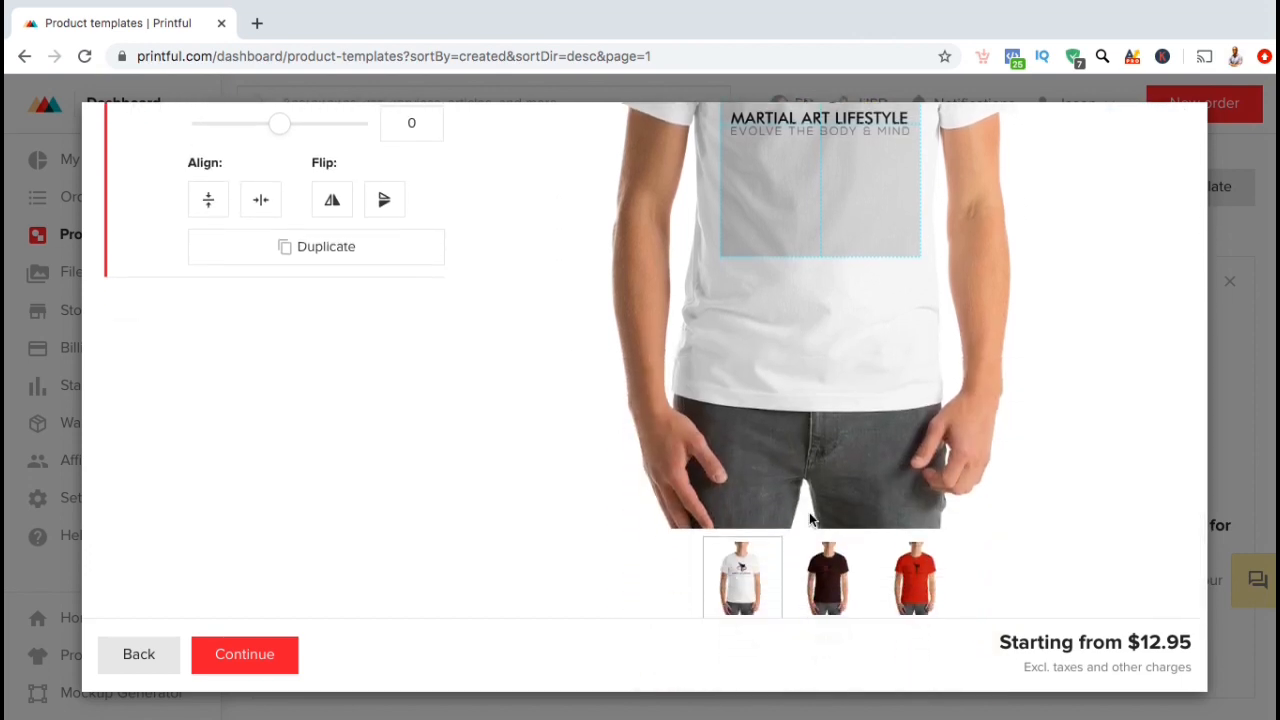
{"action": "left_click", "coordinate": [916, 576]}
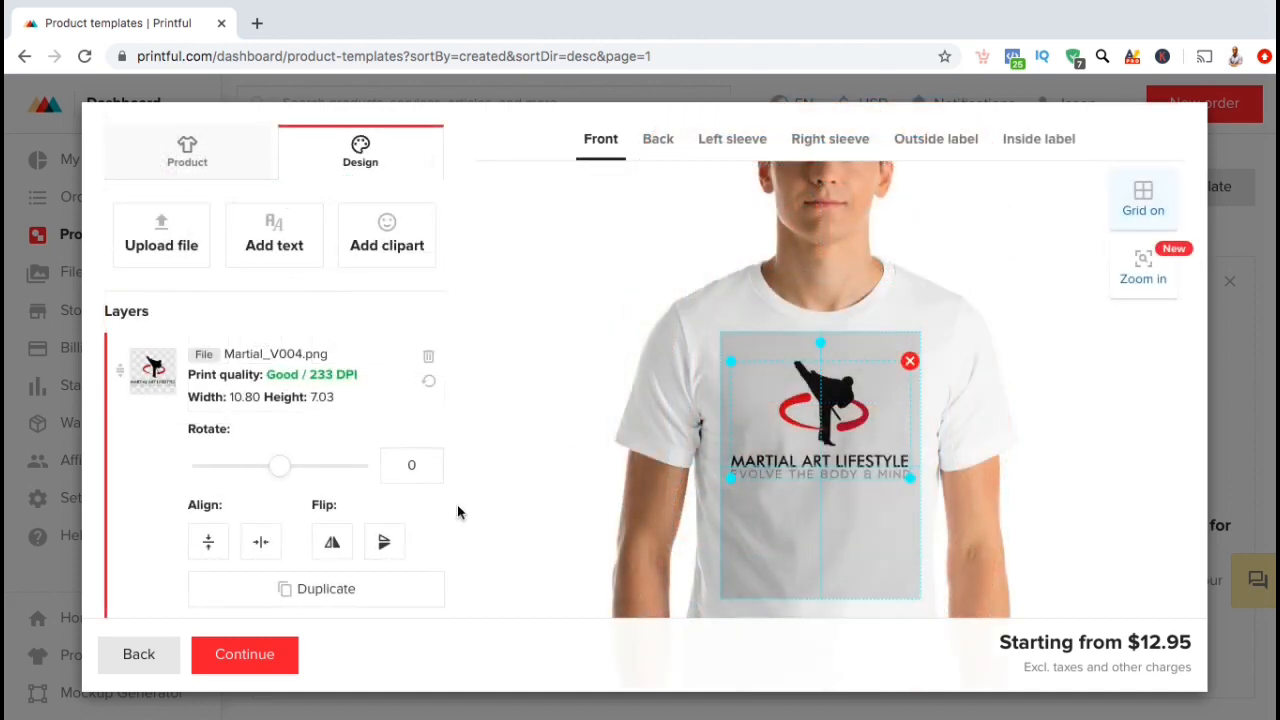
Step: Continue to review and retitle the template 'Martial Art Lifestyle'
{"action": "left_click", "coordinate": [244, 654]}
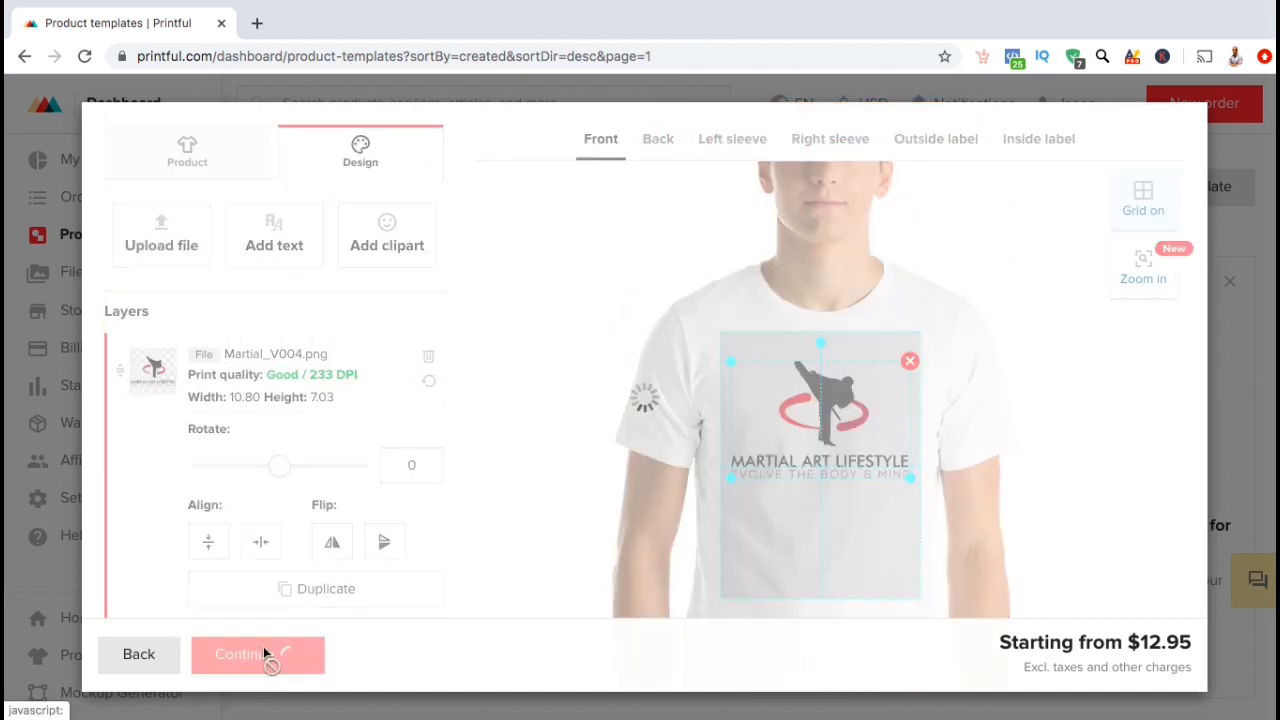
{"action": "left_click", "coordinate": [256, 654]}
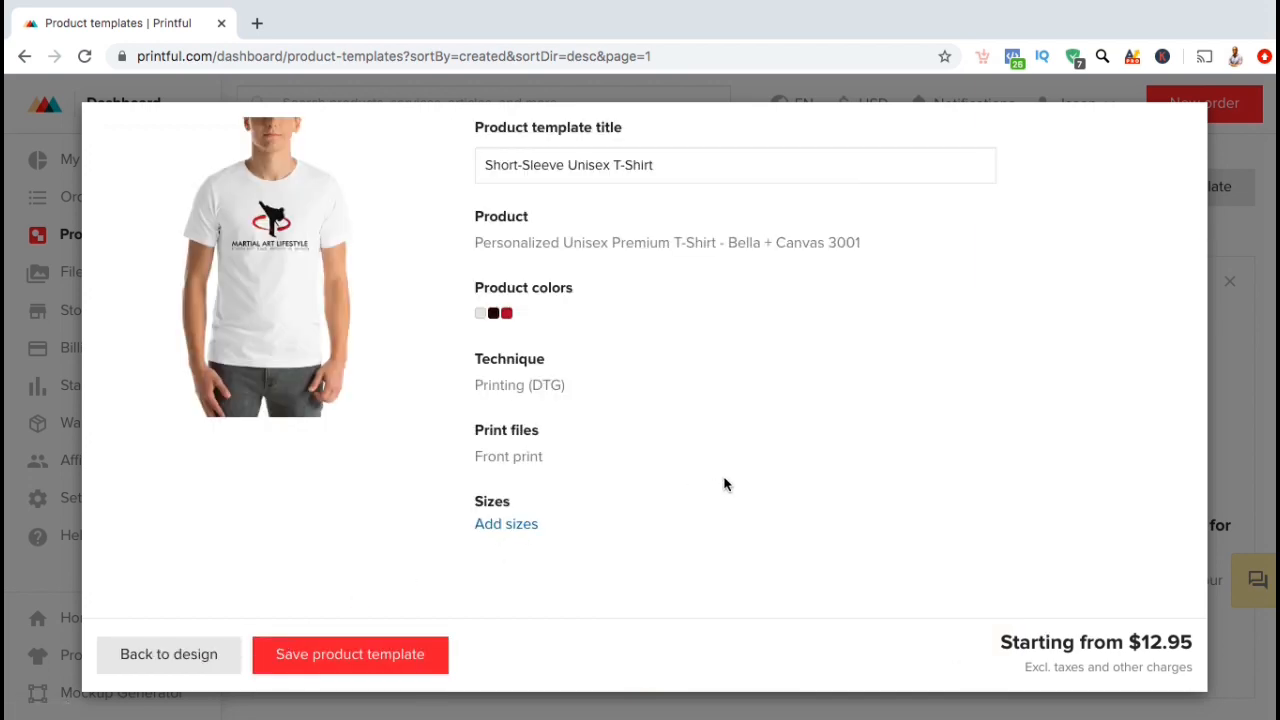
{"action": "type", "text": "Martial Art Lifestyle"}
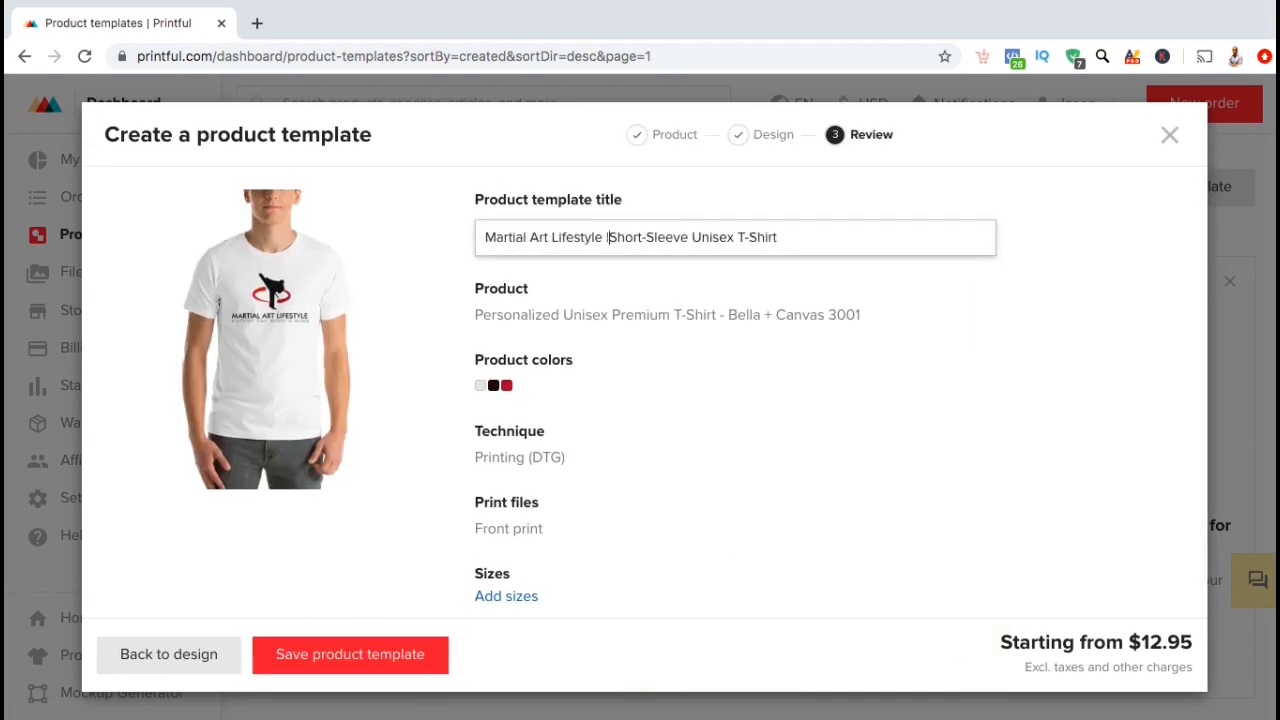
Step: Offer sizes S, M, L and XL without XS, and save the product template
{"action": "left_click", "coordinate": [506, 596]}
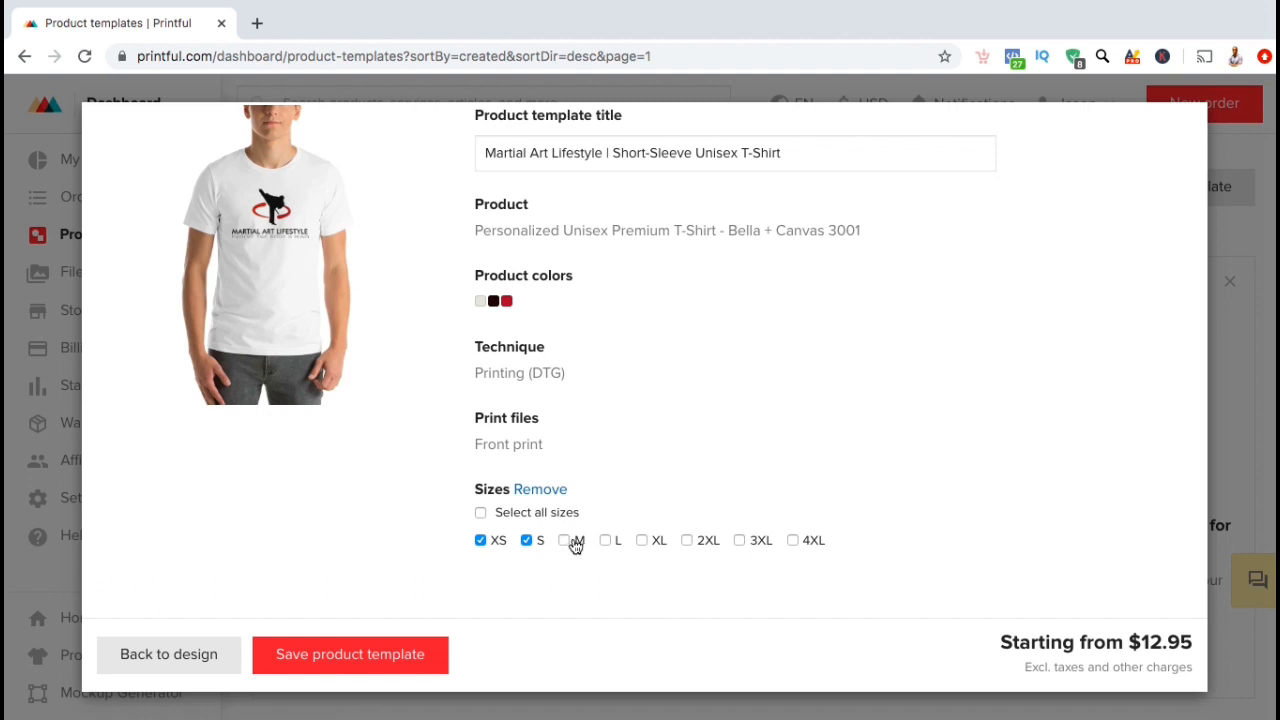
{"action": "left_click", "coordinate": [564, 540]}
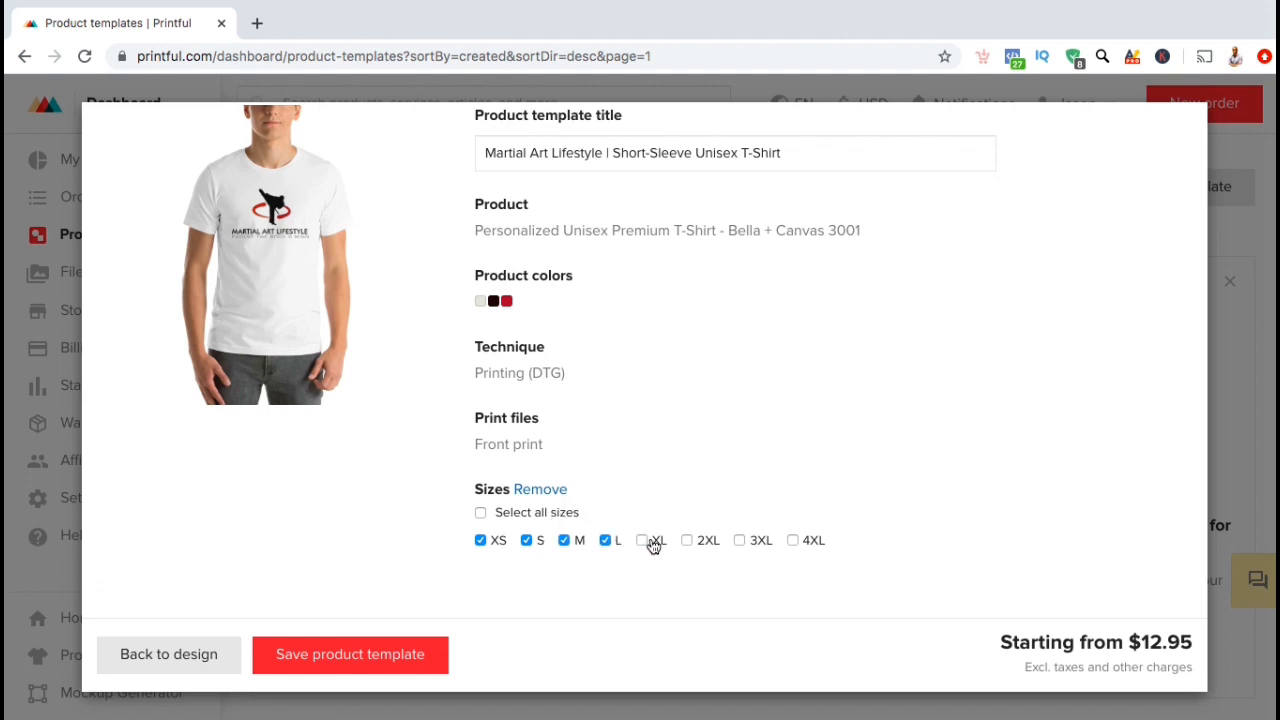
{"action": "left_click", "coordinate": [642, 540]}
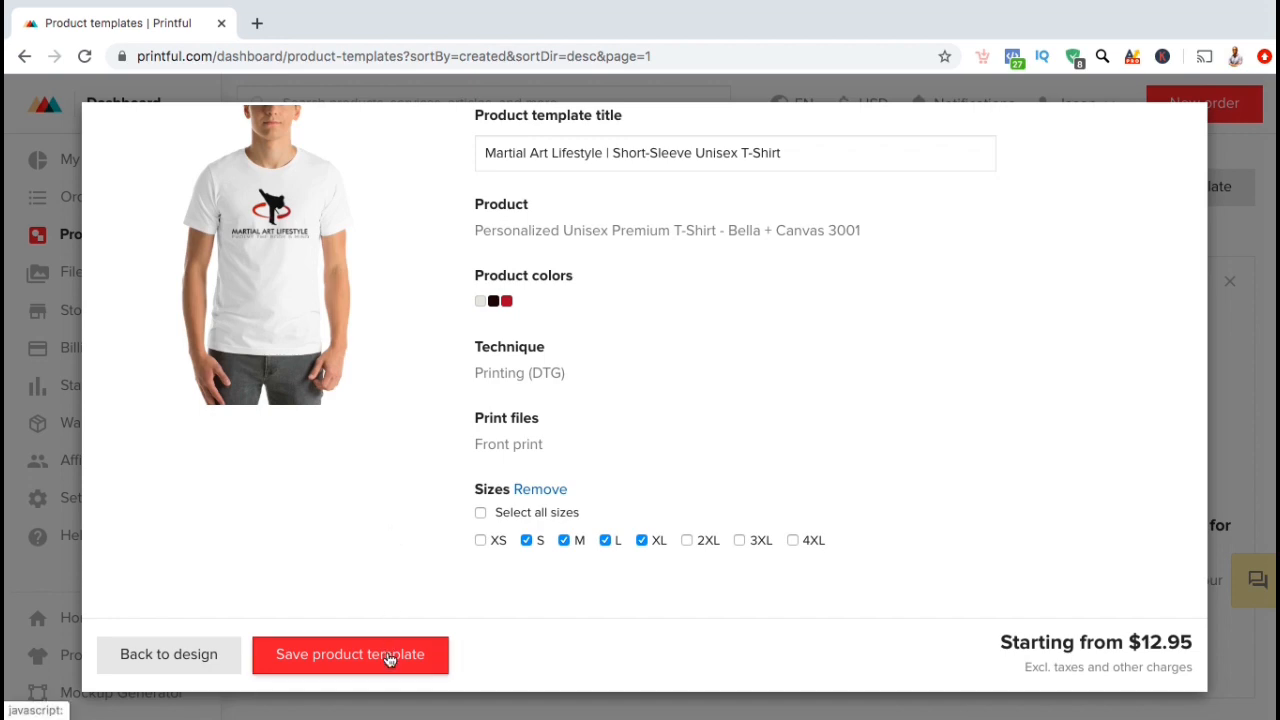
{"action": "left_click", "coordinate": [350, 654]}
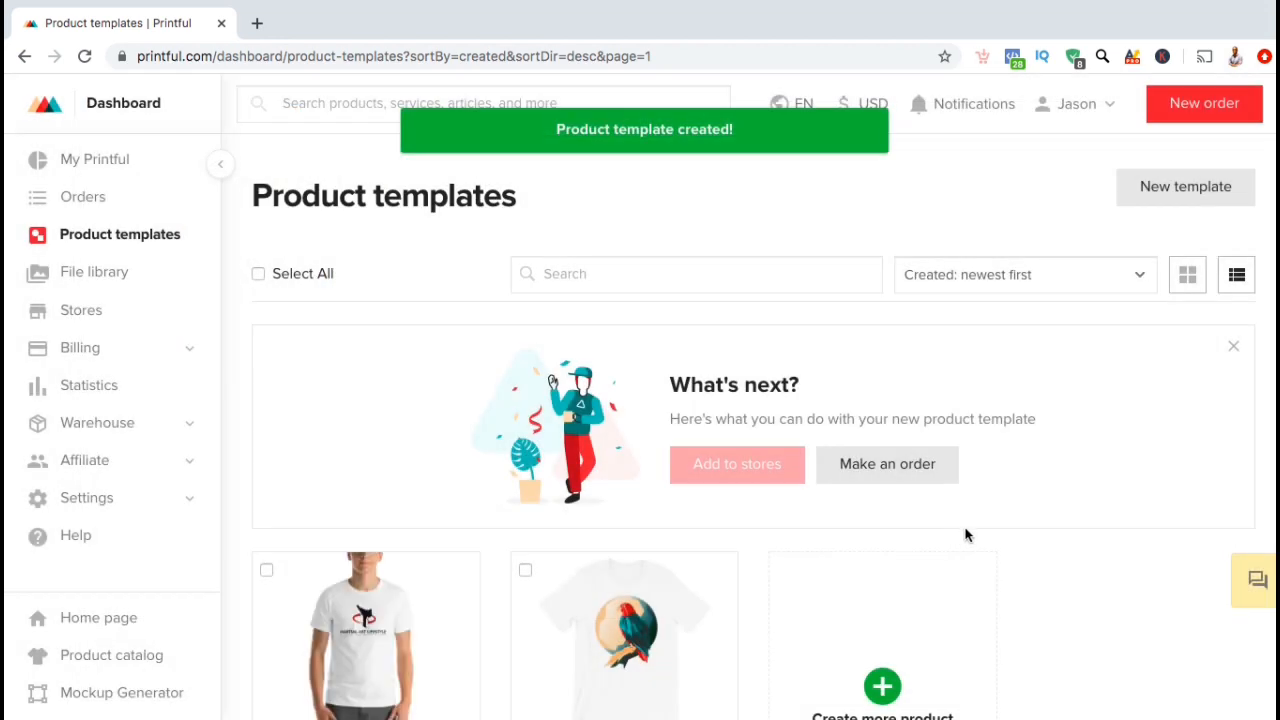
{"action": "mouse_move", "coordinate": [1044, 528]}
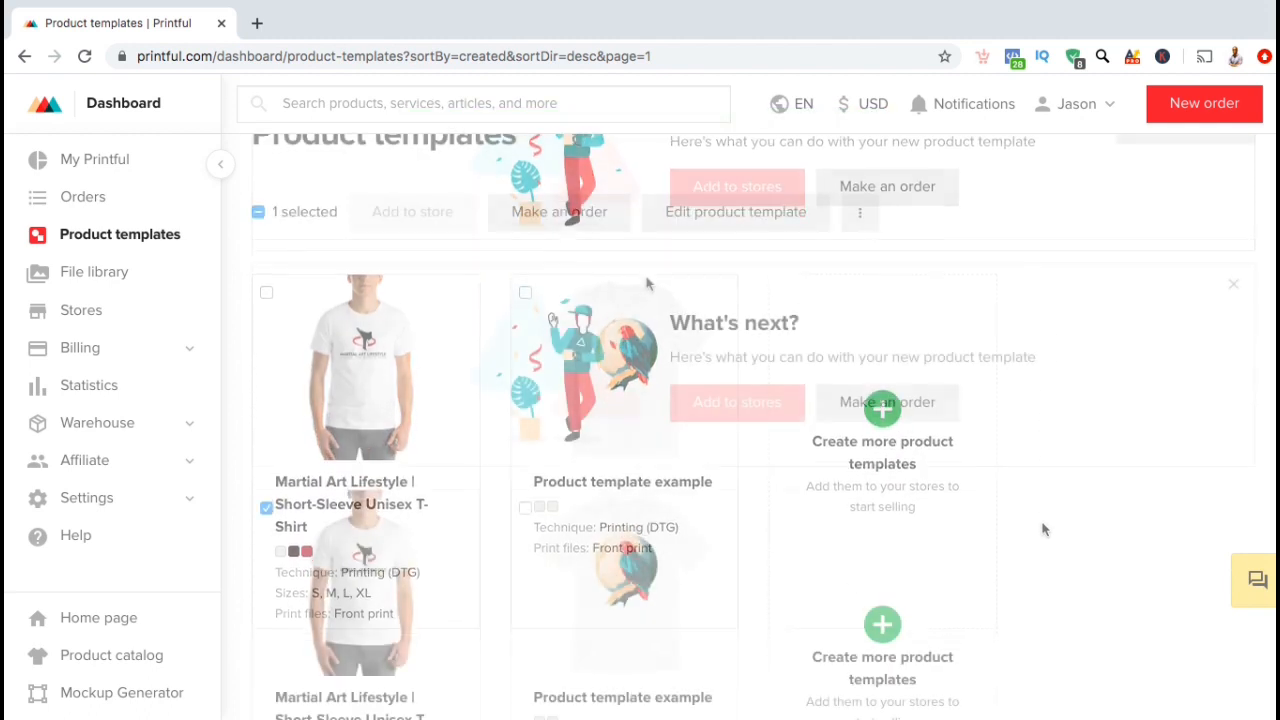
Step: Open the new template from Product templates to view its details page
{"action": "left_click", "coordinate": [558, 212]}
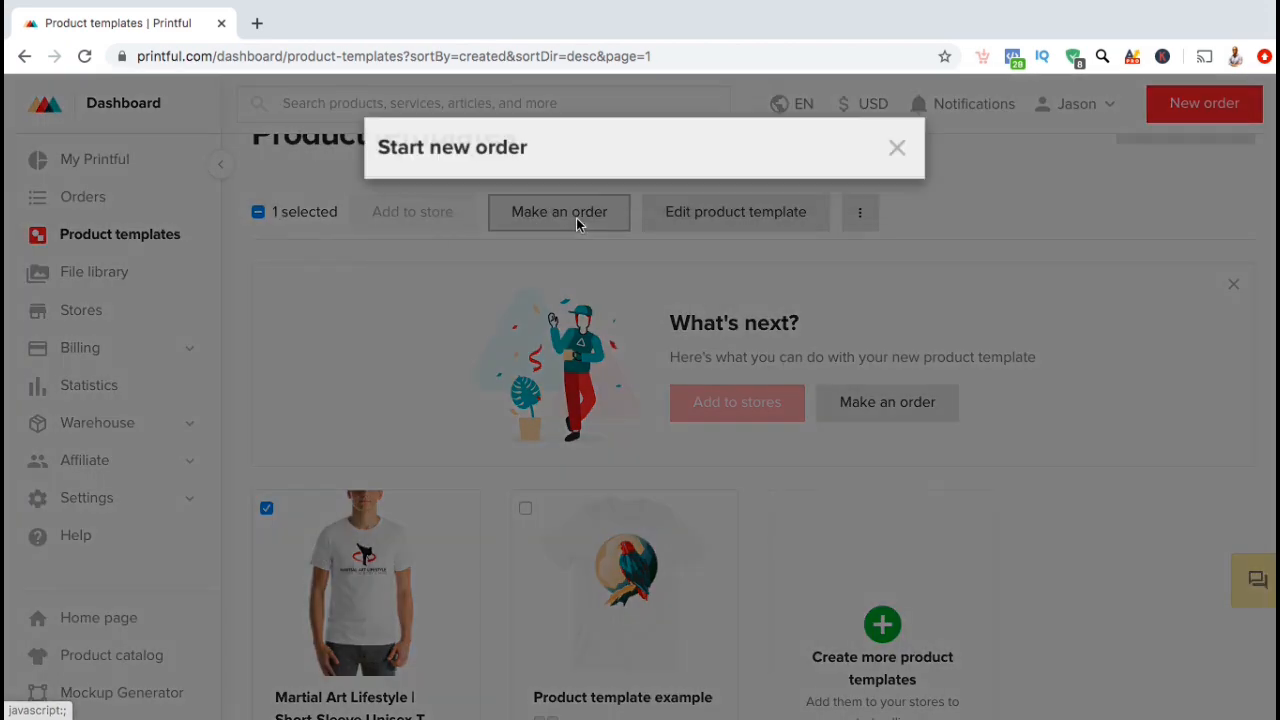
{"action": "left_click", "coordinate": [558, 212]}
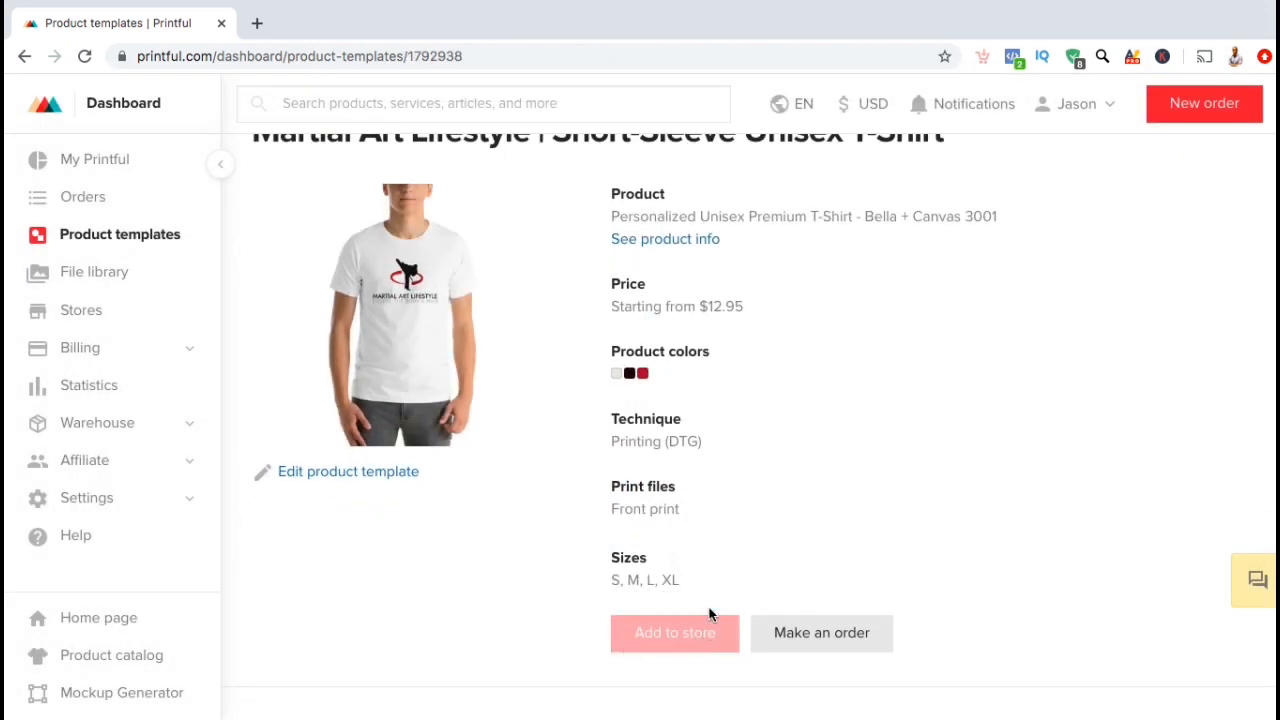
{"action": "mouse_move", "coordinate": [716, 570]}
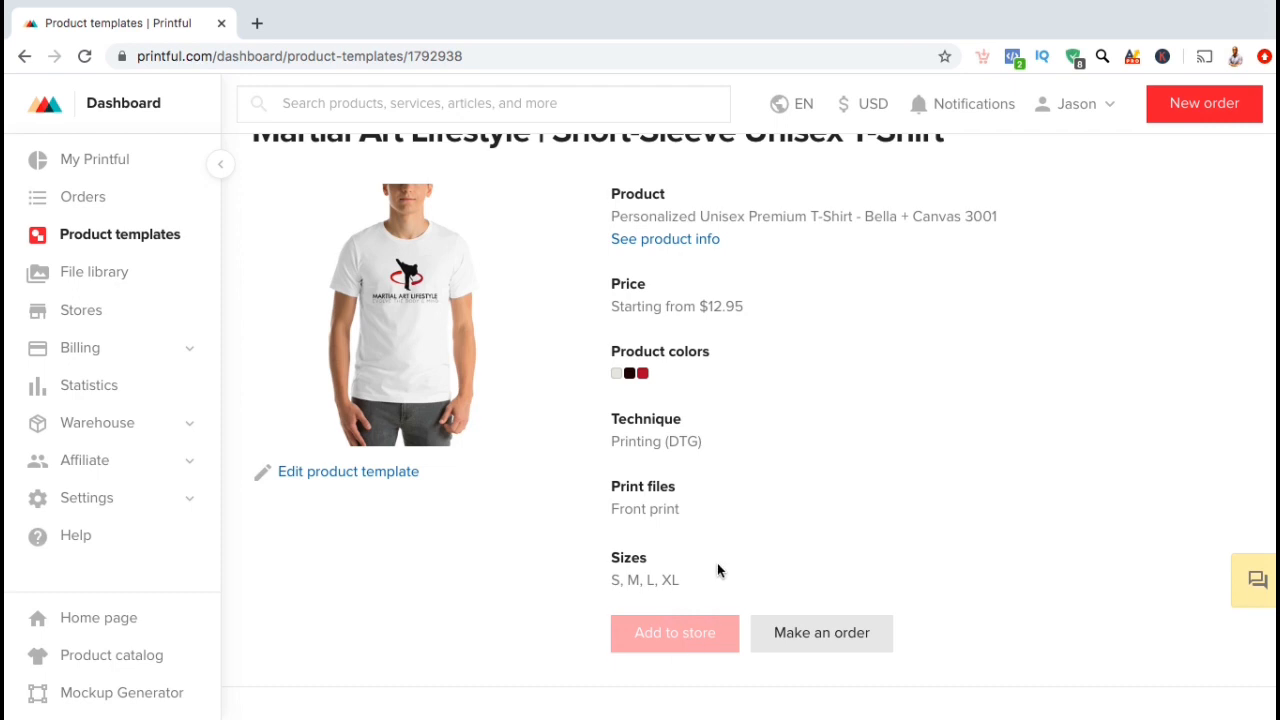
{"action": "scroll", "scroll_direction": "up", "scroll_amount": 3}
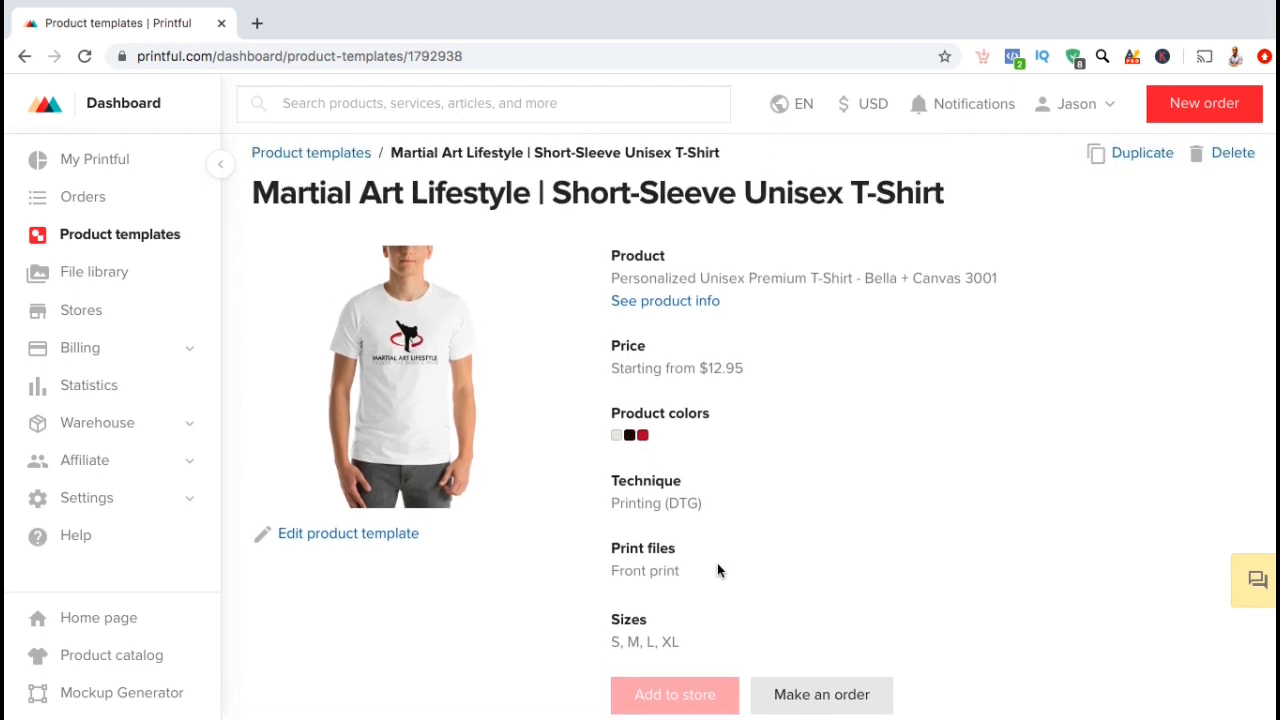